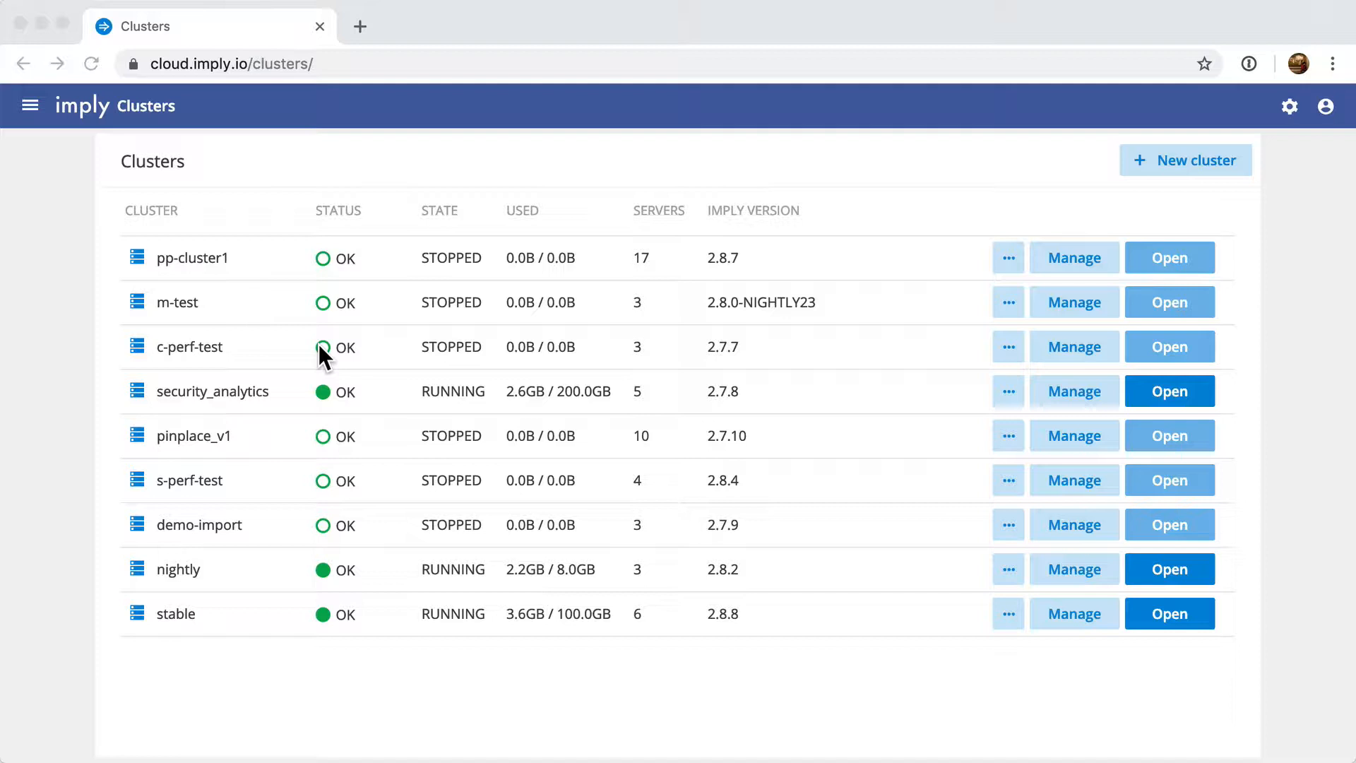
mouse_move(1152, 215)
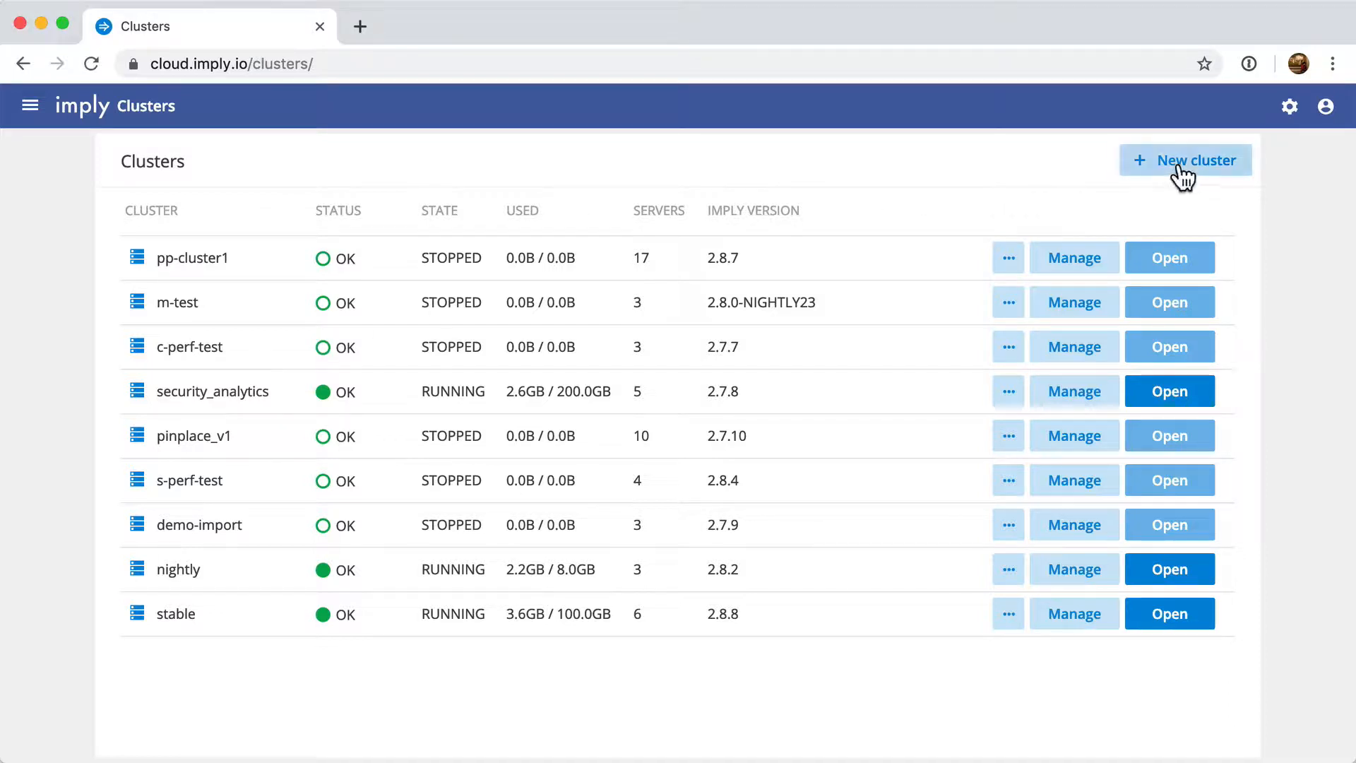
Start a new cluster named 'video demo'.
click(1186, 160)
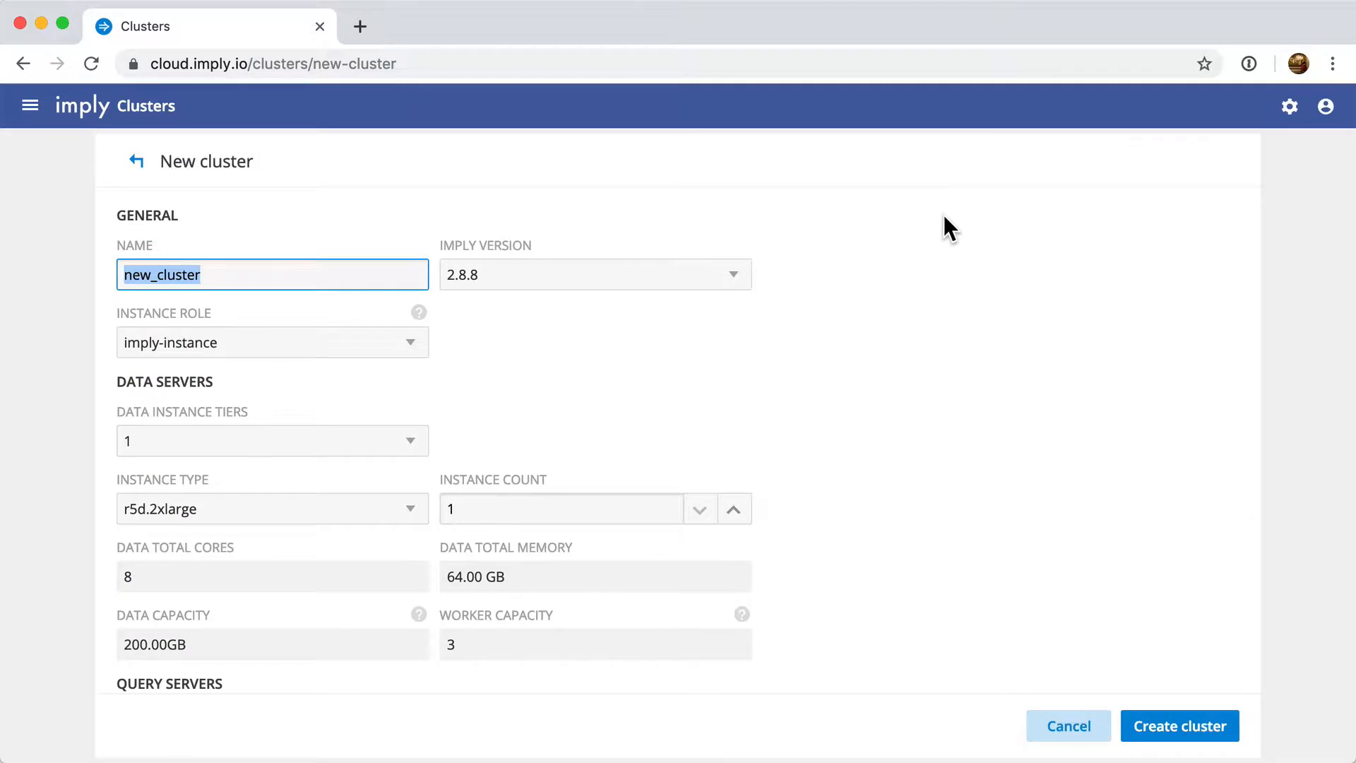
text(video de)
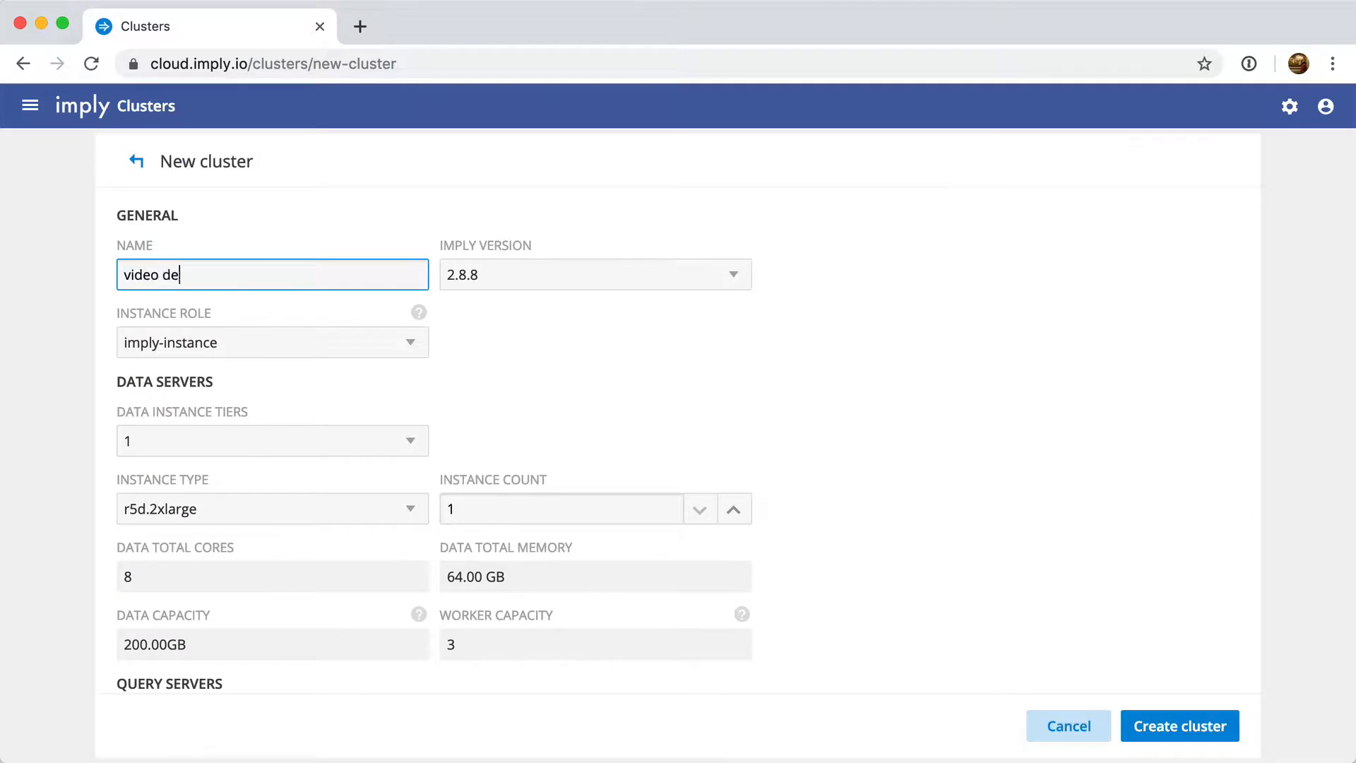
text(mo)
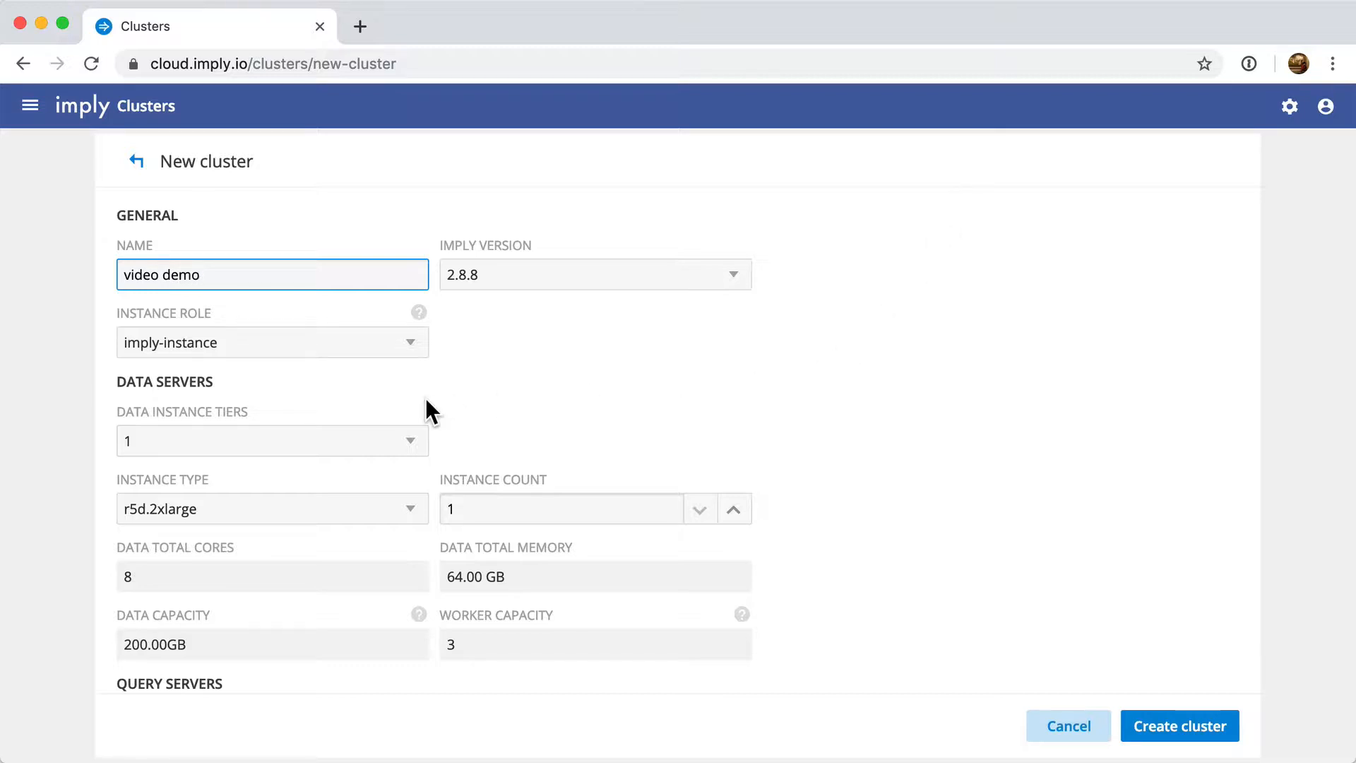
mouse_move(541, 285)
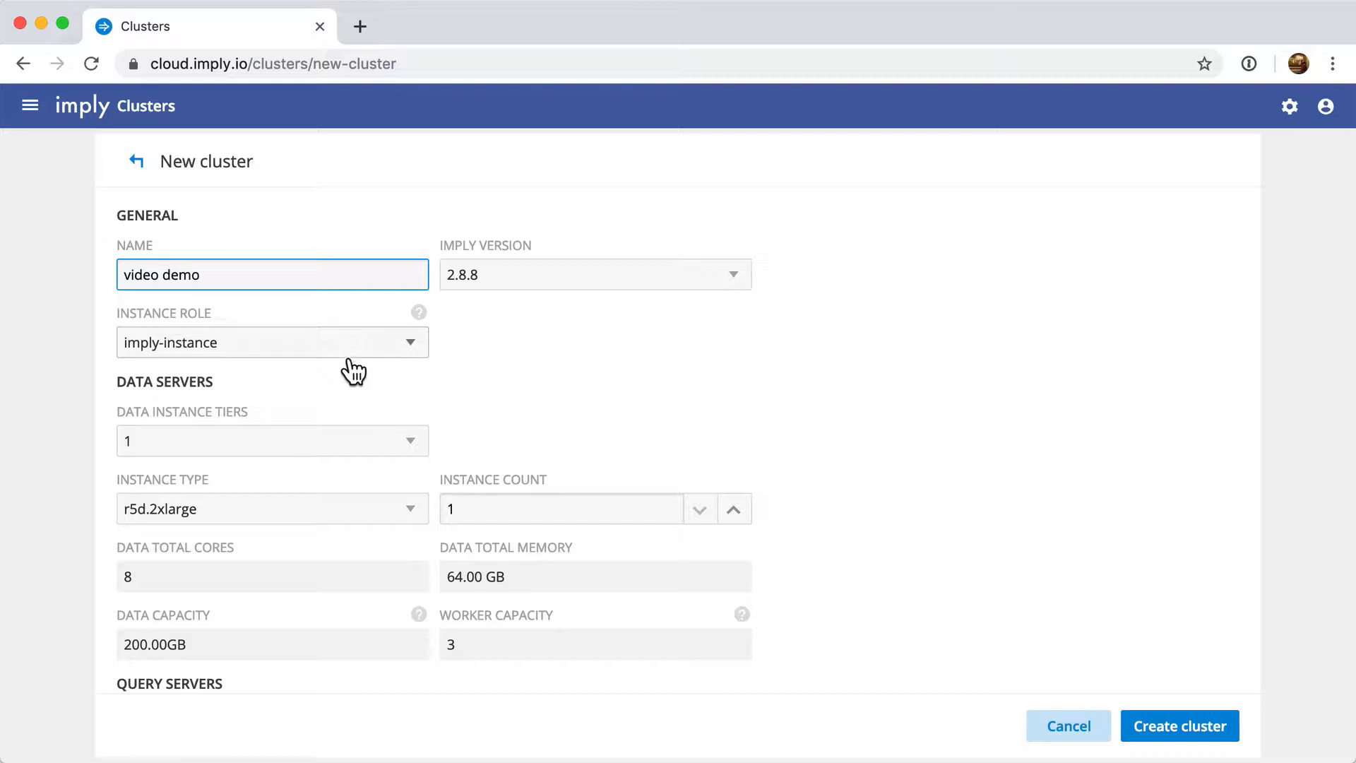
Set t2.small instances for the data, query and master servers.
scroll(down, 3)
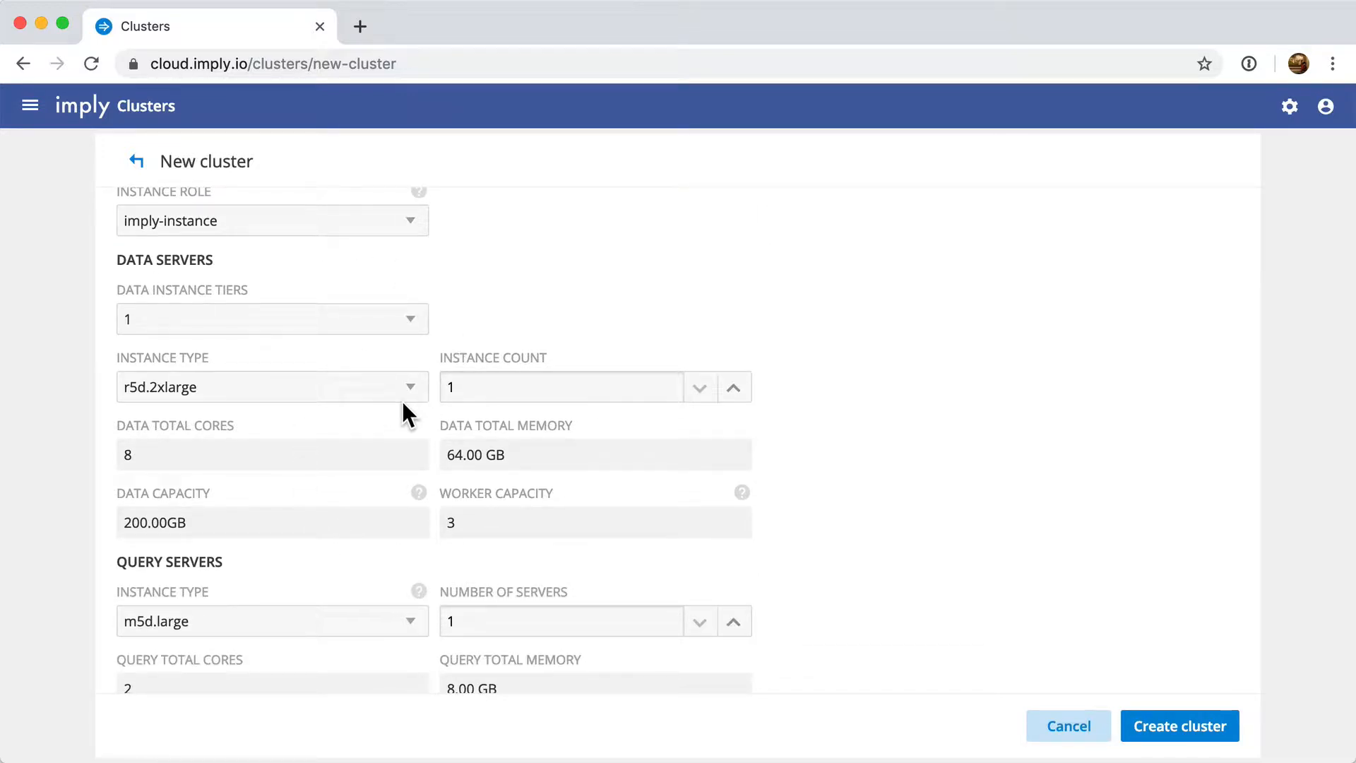
click(271, 386)
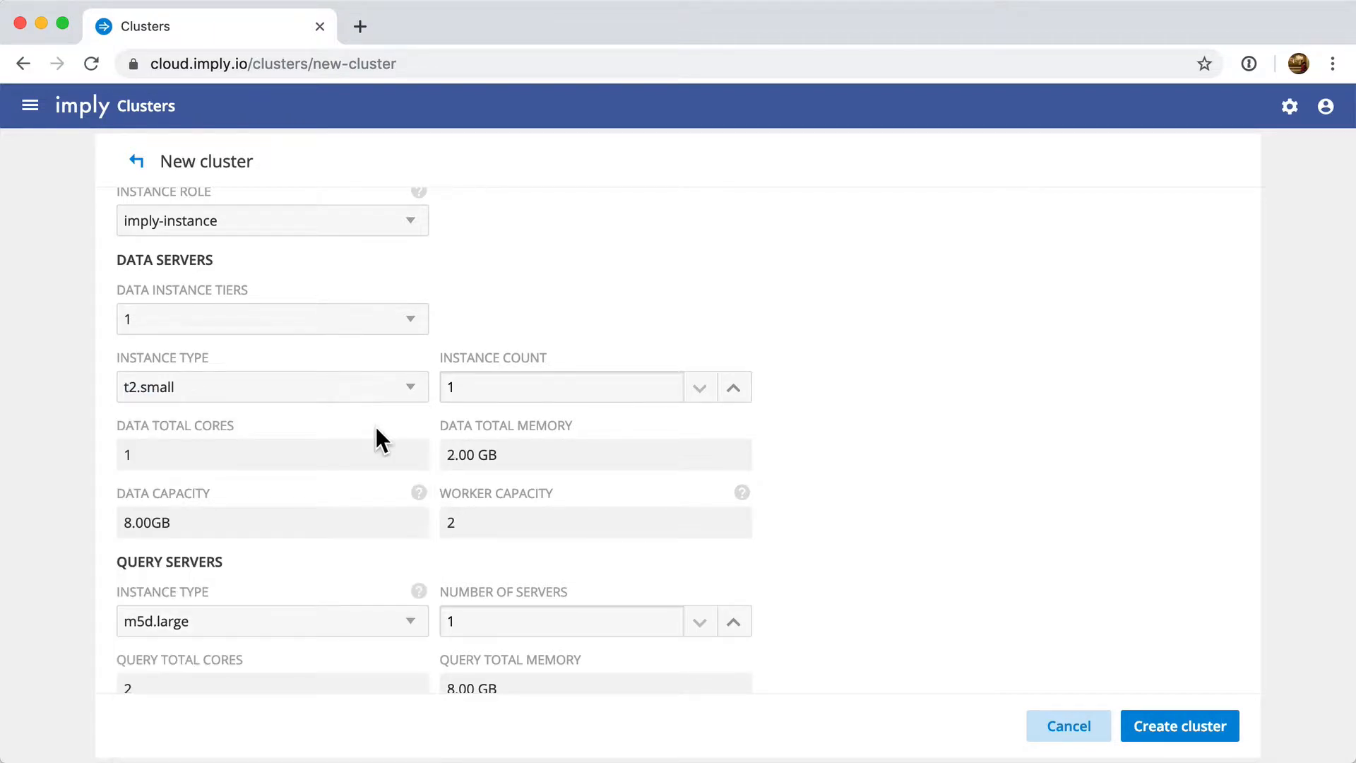
scroll(down, 3)
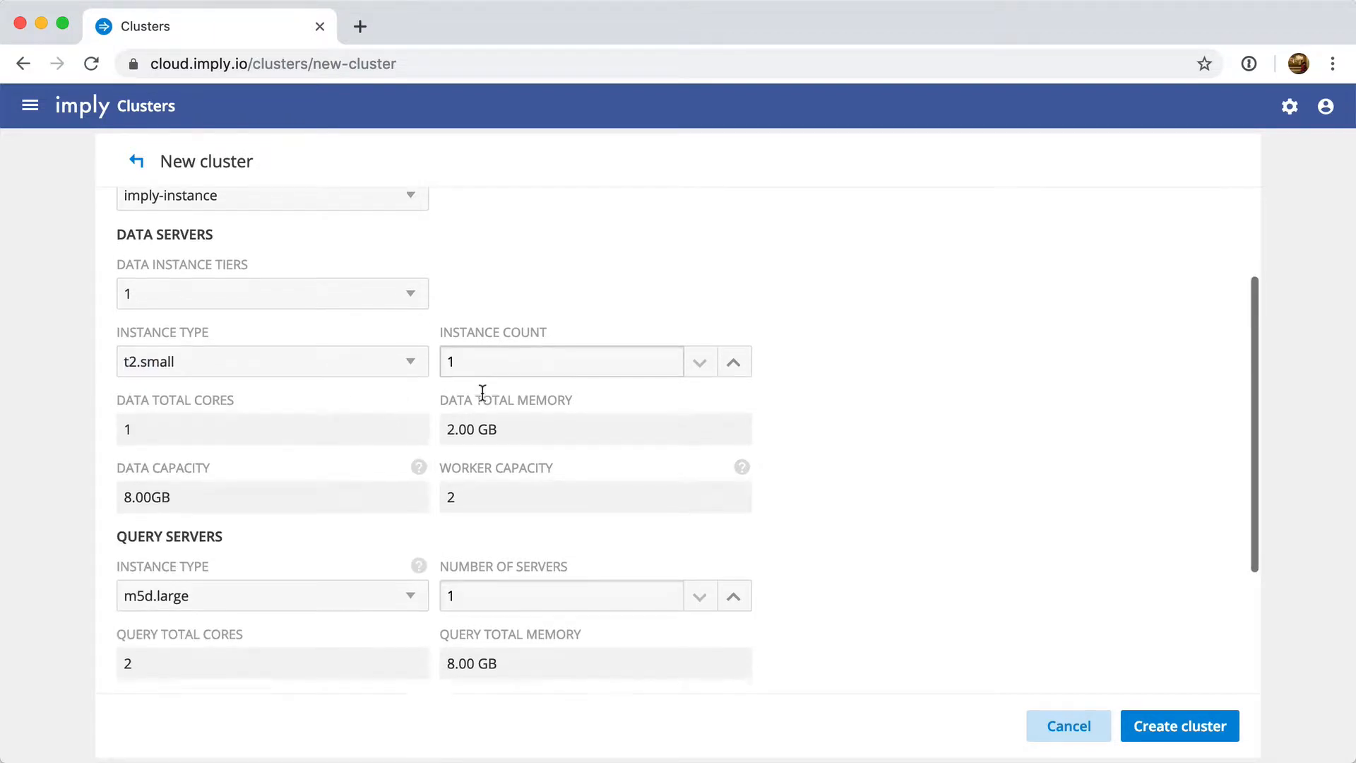
scroll(down, 3)
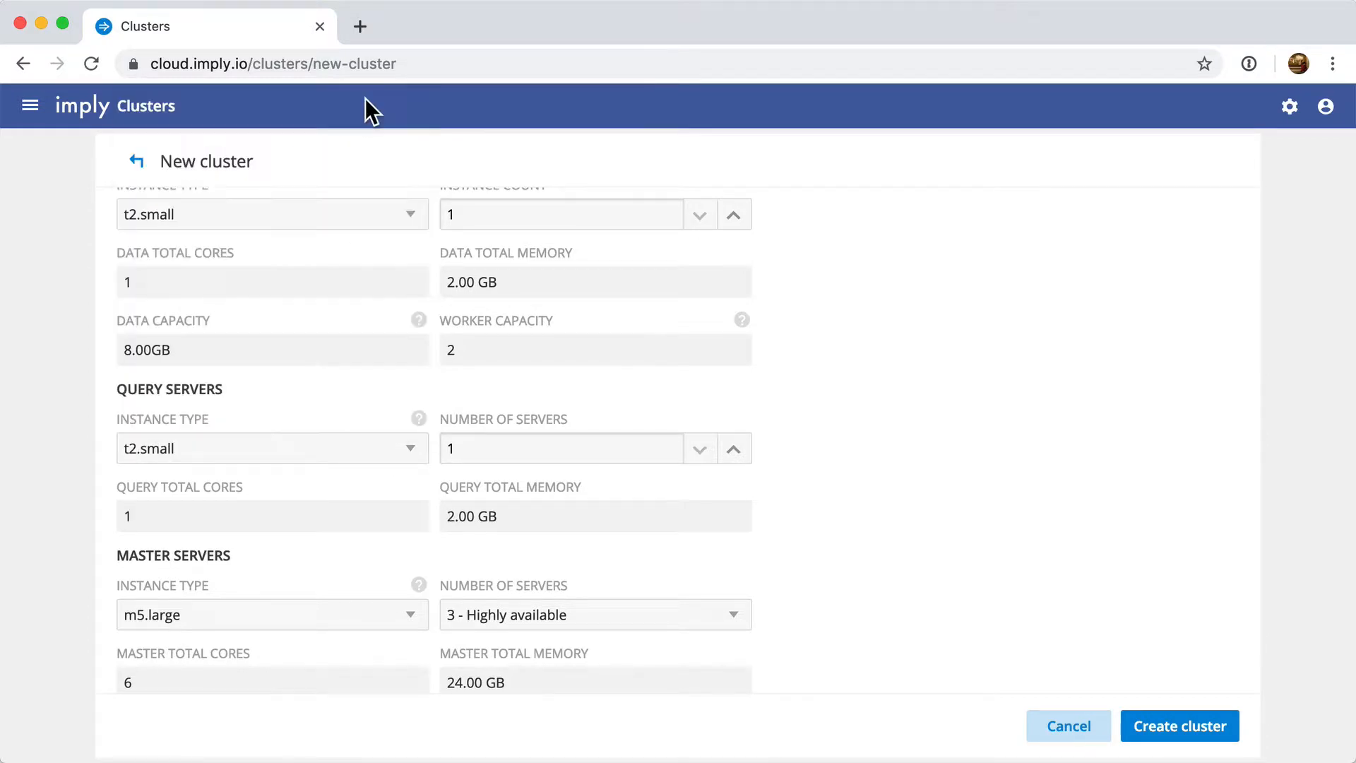
scroll(down, 3)
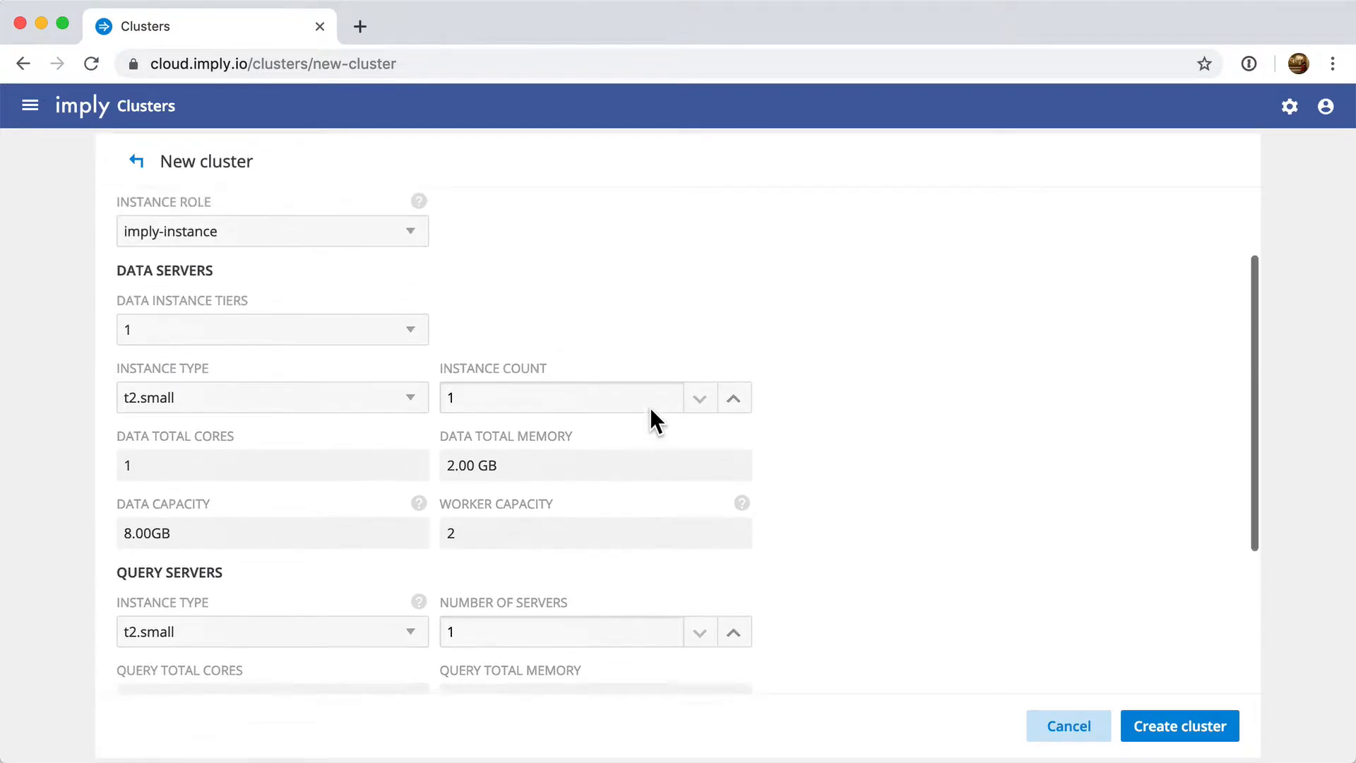
scroll(down, 3)
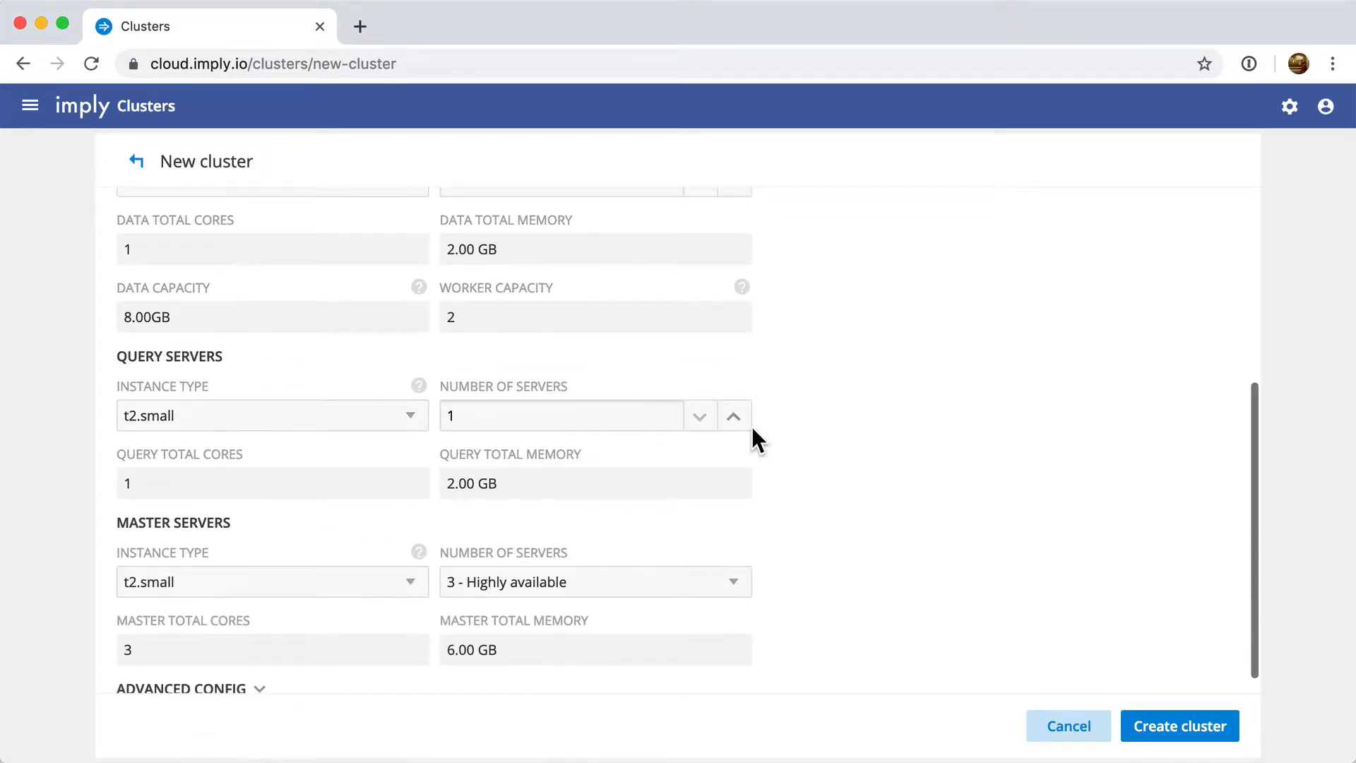
scroll(down, 3)
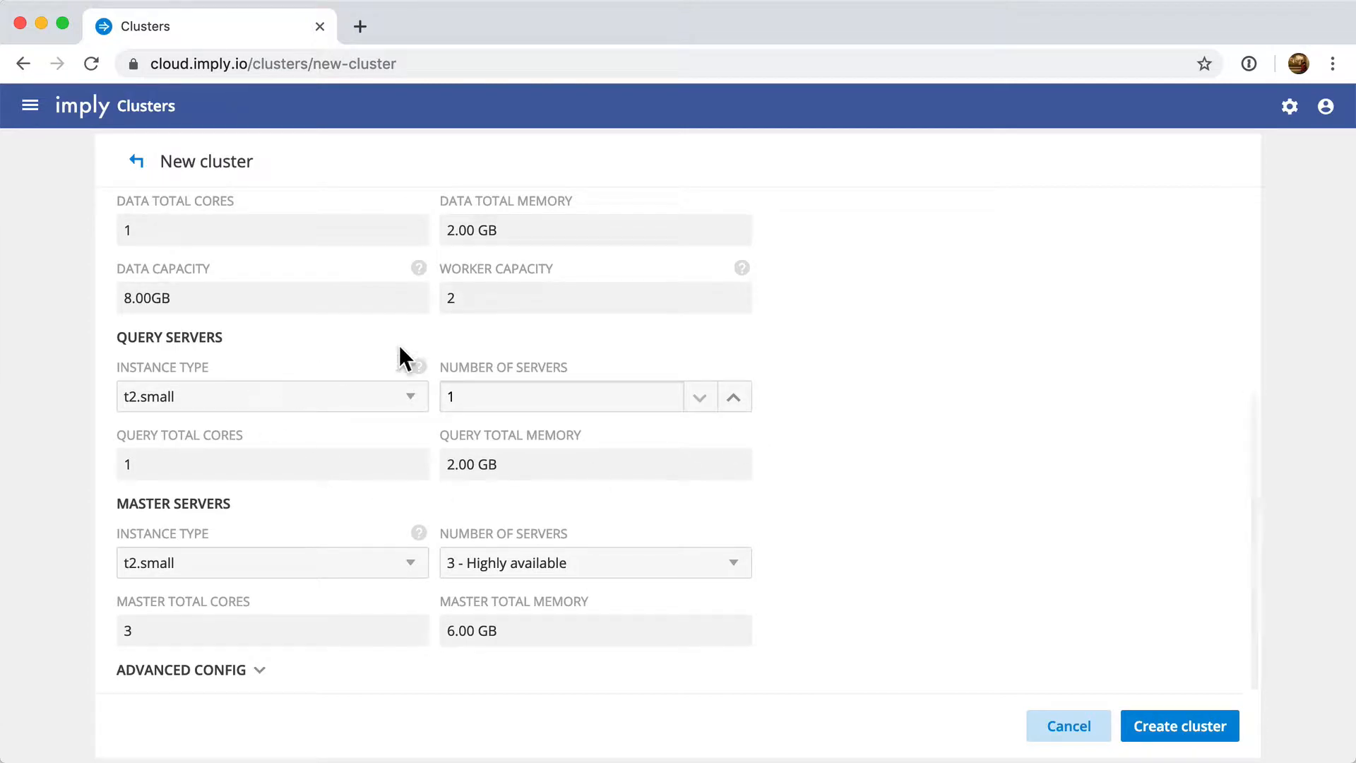
mouse_move(906, 598)
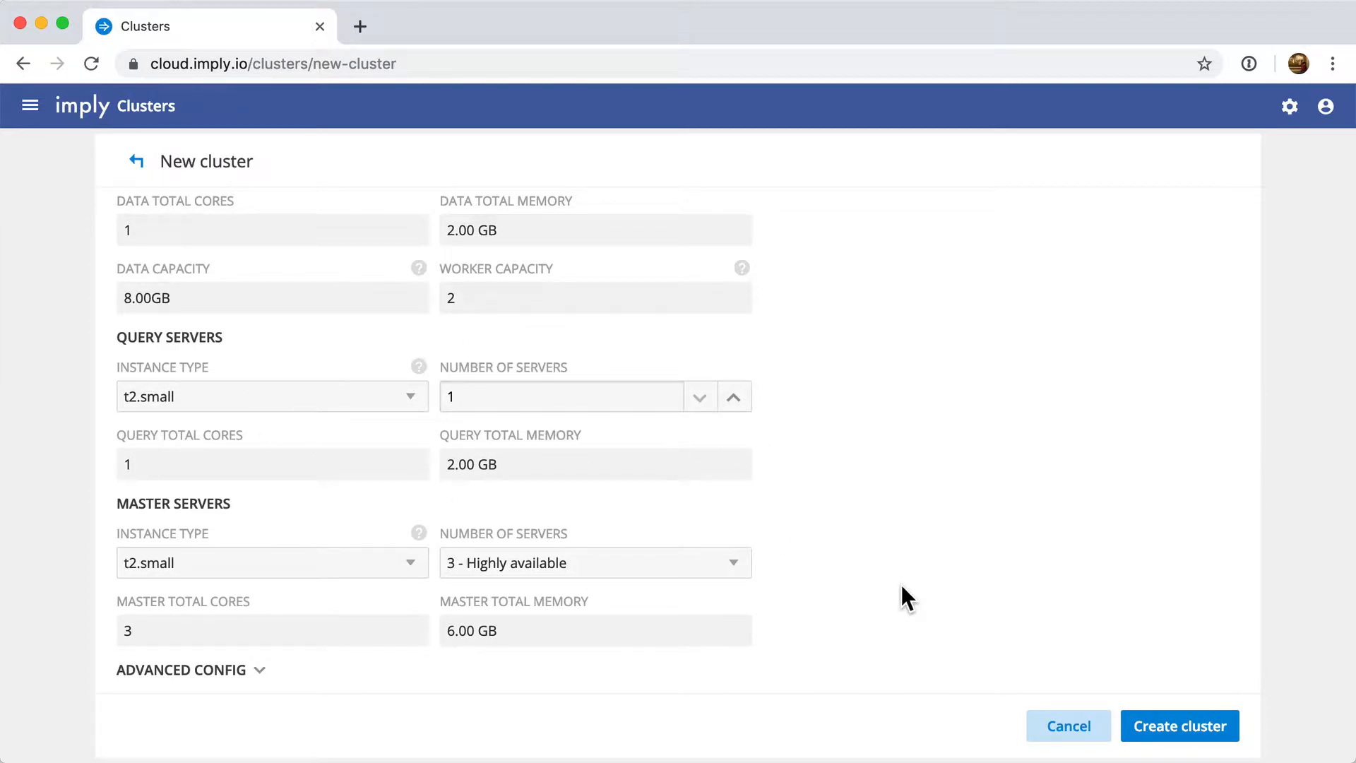
Expand Advanced Config and review encryption and deep storage, leaving defaults.
click(191, 669)
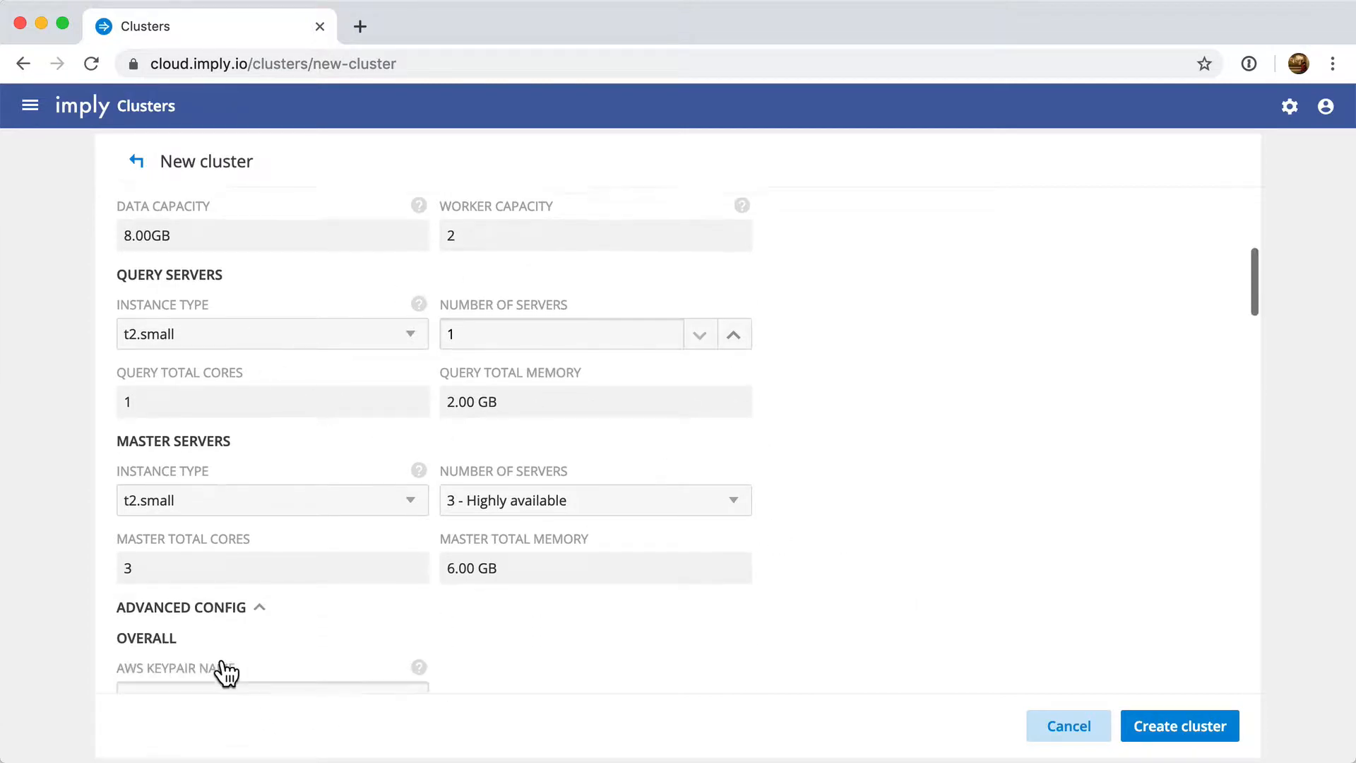
scroll(down, 3)
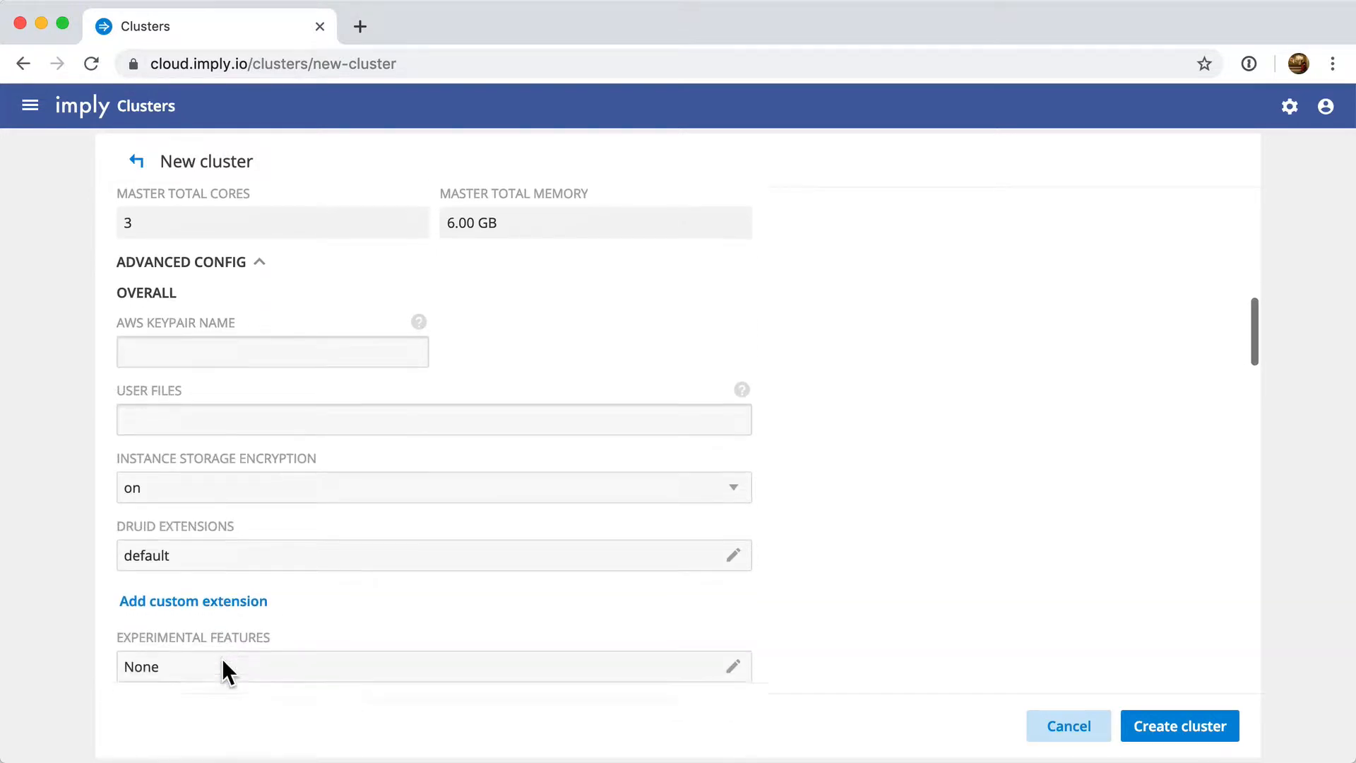
scroll(down, 3)
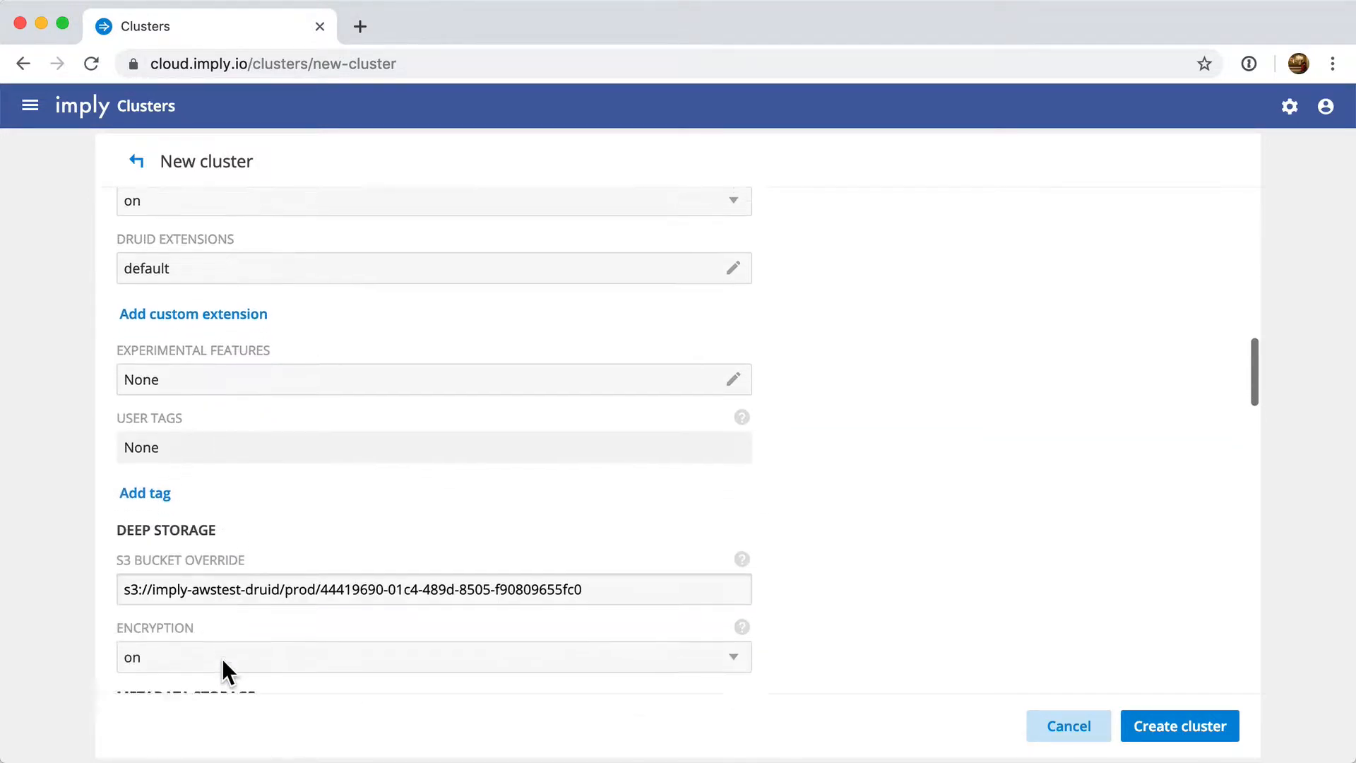
scroll(down, 3)
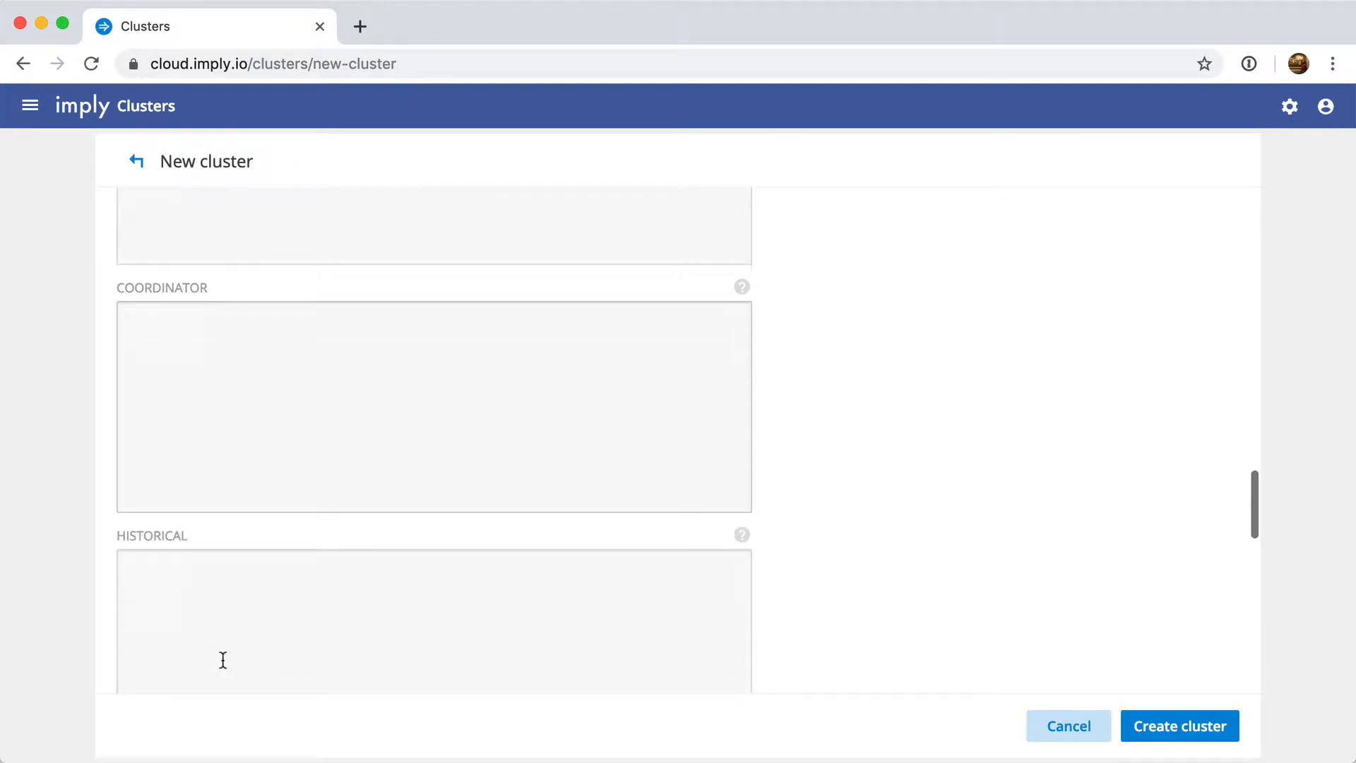
scroll(down, 3)
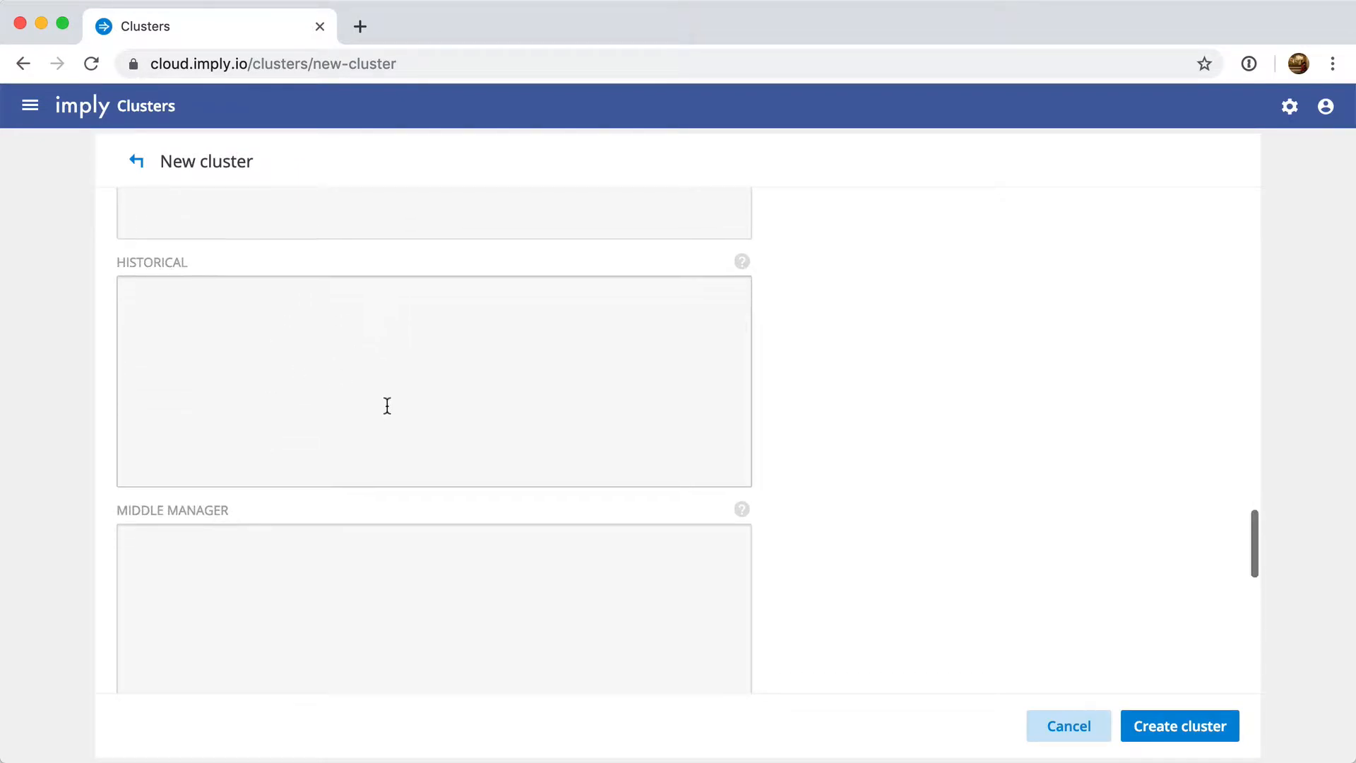
scroll(down, 3)
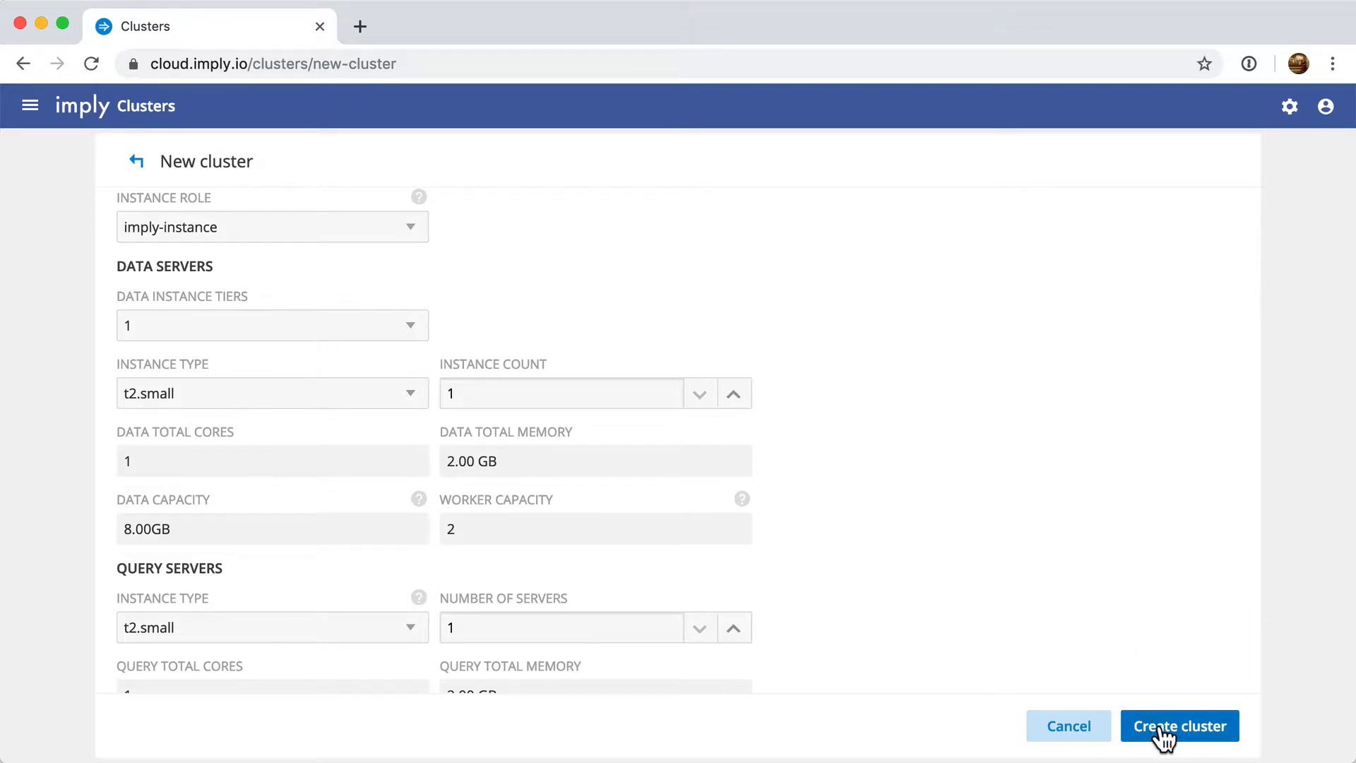
Submit and confirm the video demo cluster so it shows as CREATING.
click(1178, 725)
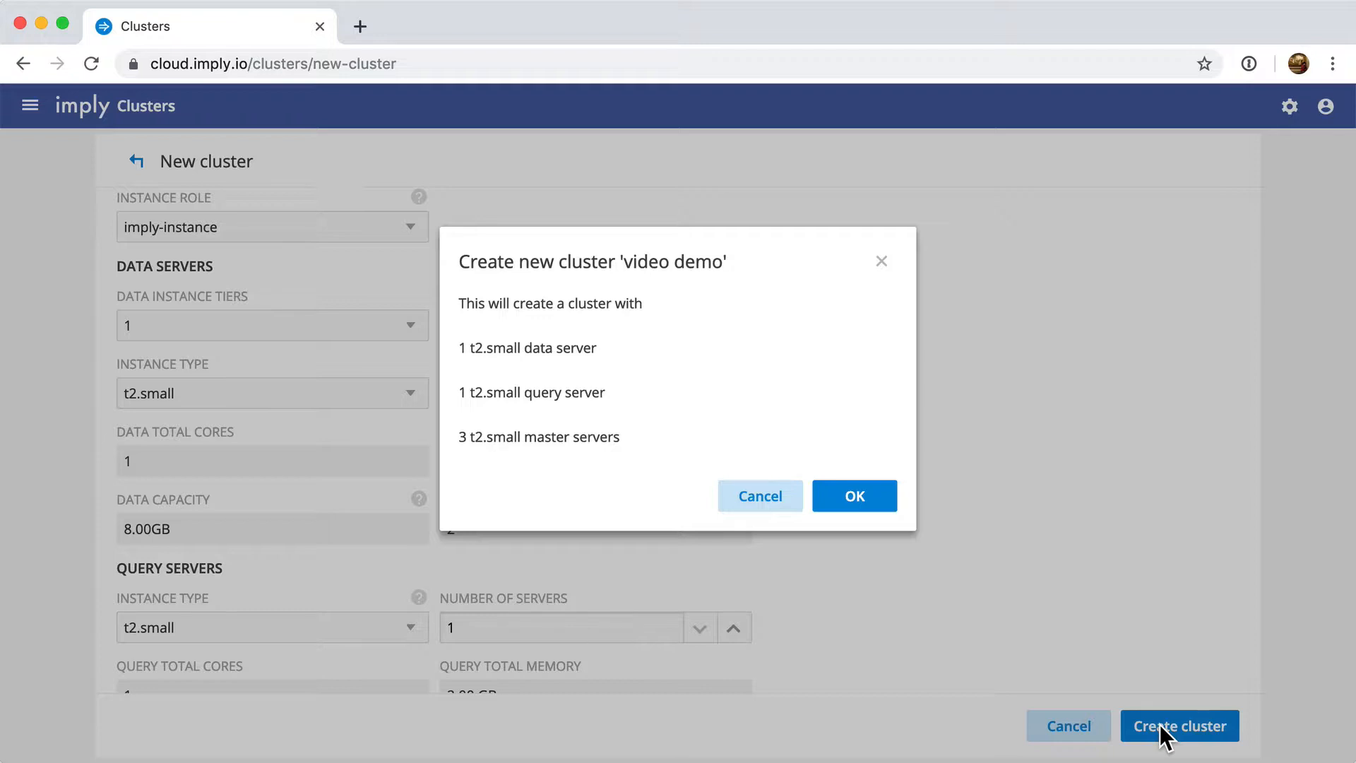
mouse_move(708, 305)
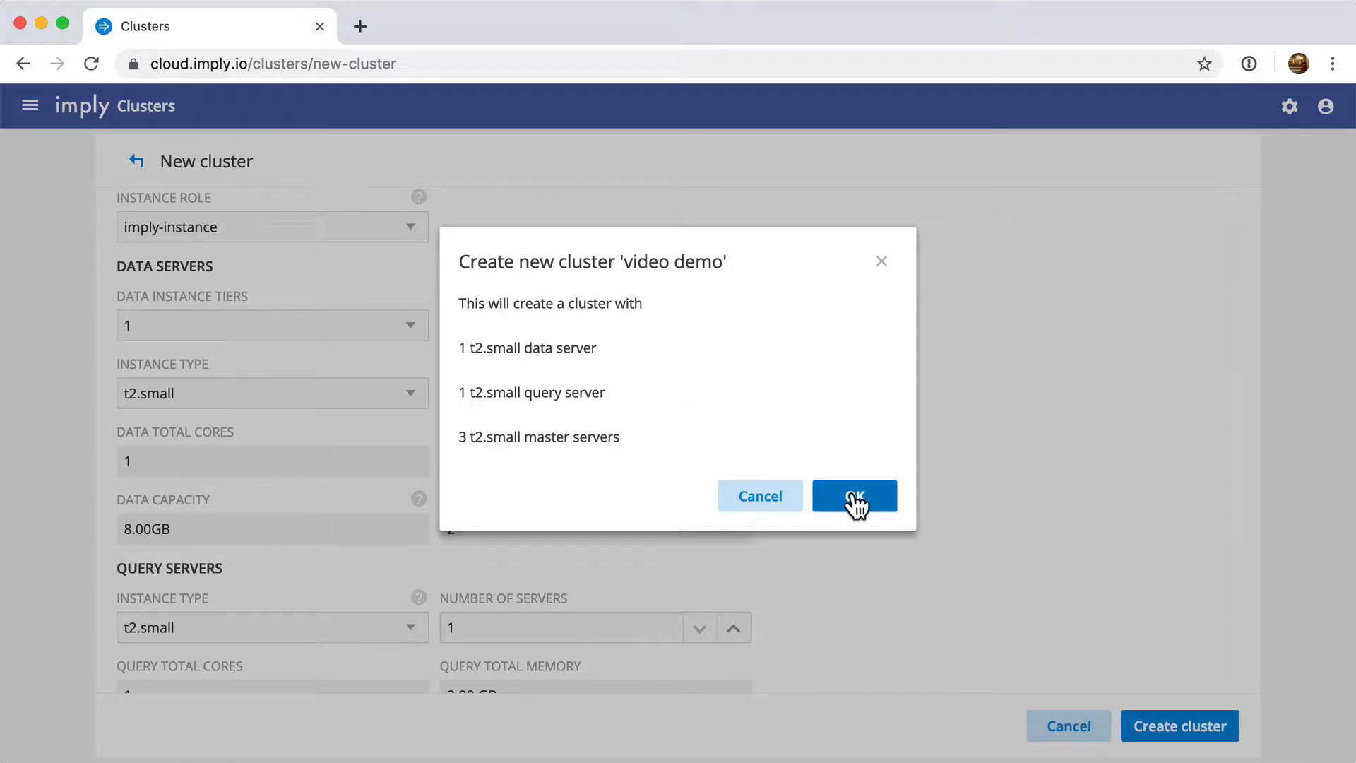
click(852, 496)
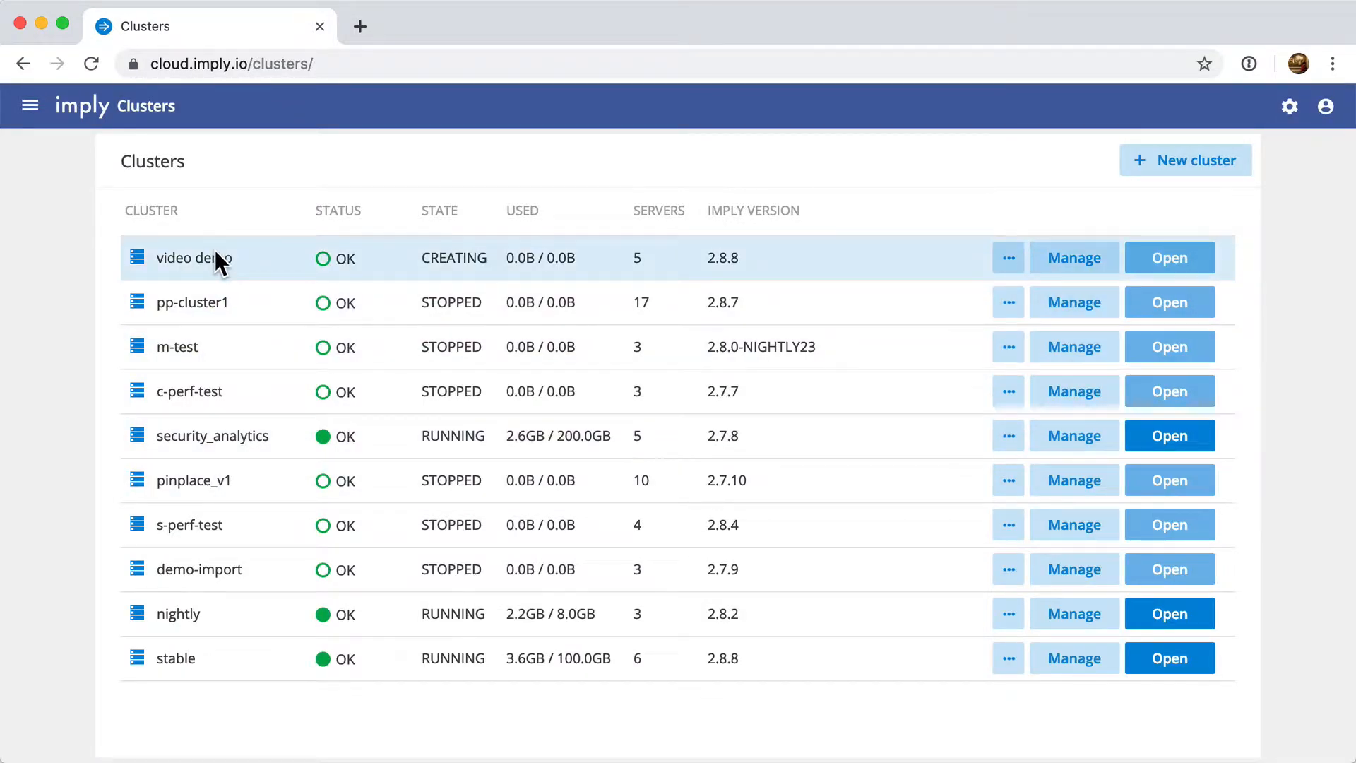
mouse_move(512, 274)
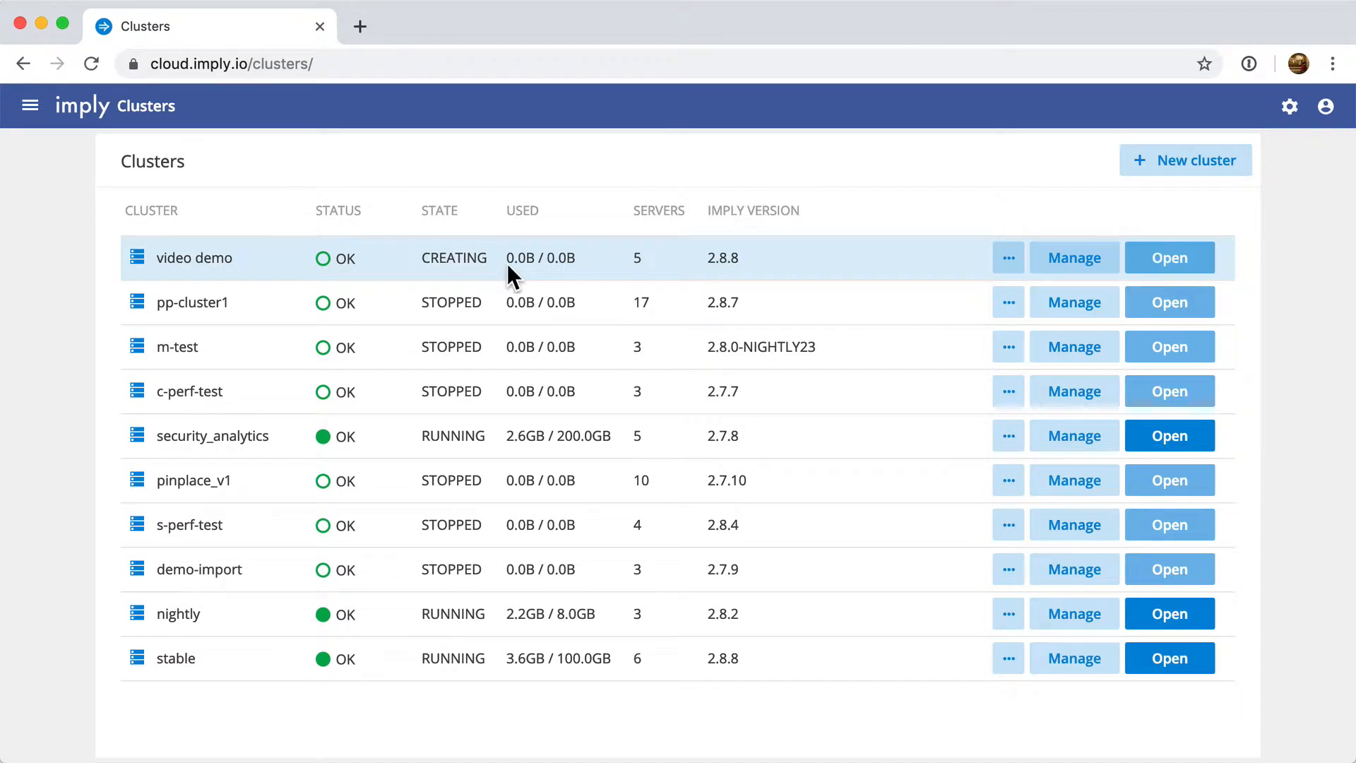
mouse_move(1129, 270)
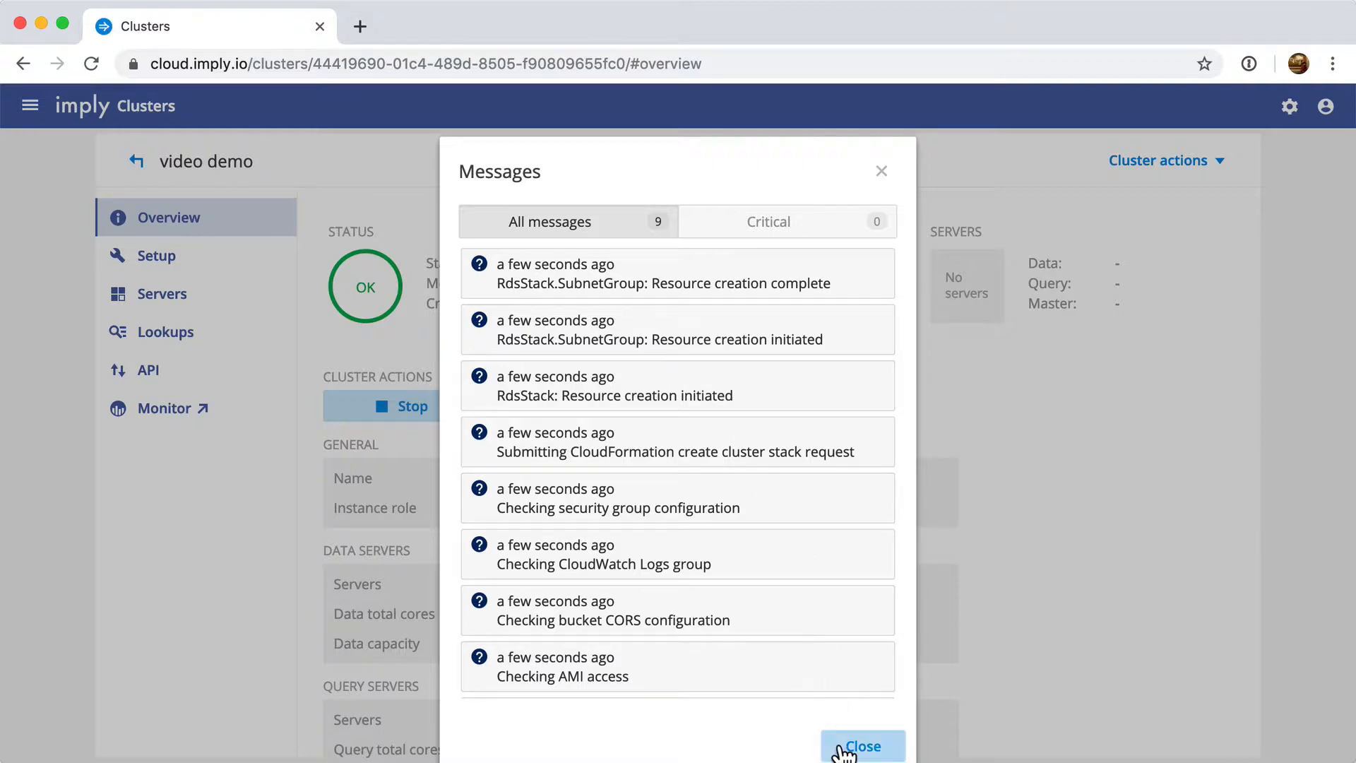
Dismiss the video demo cluster's creation messages dialog.
click(862, 745)
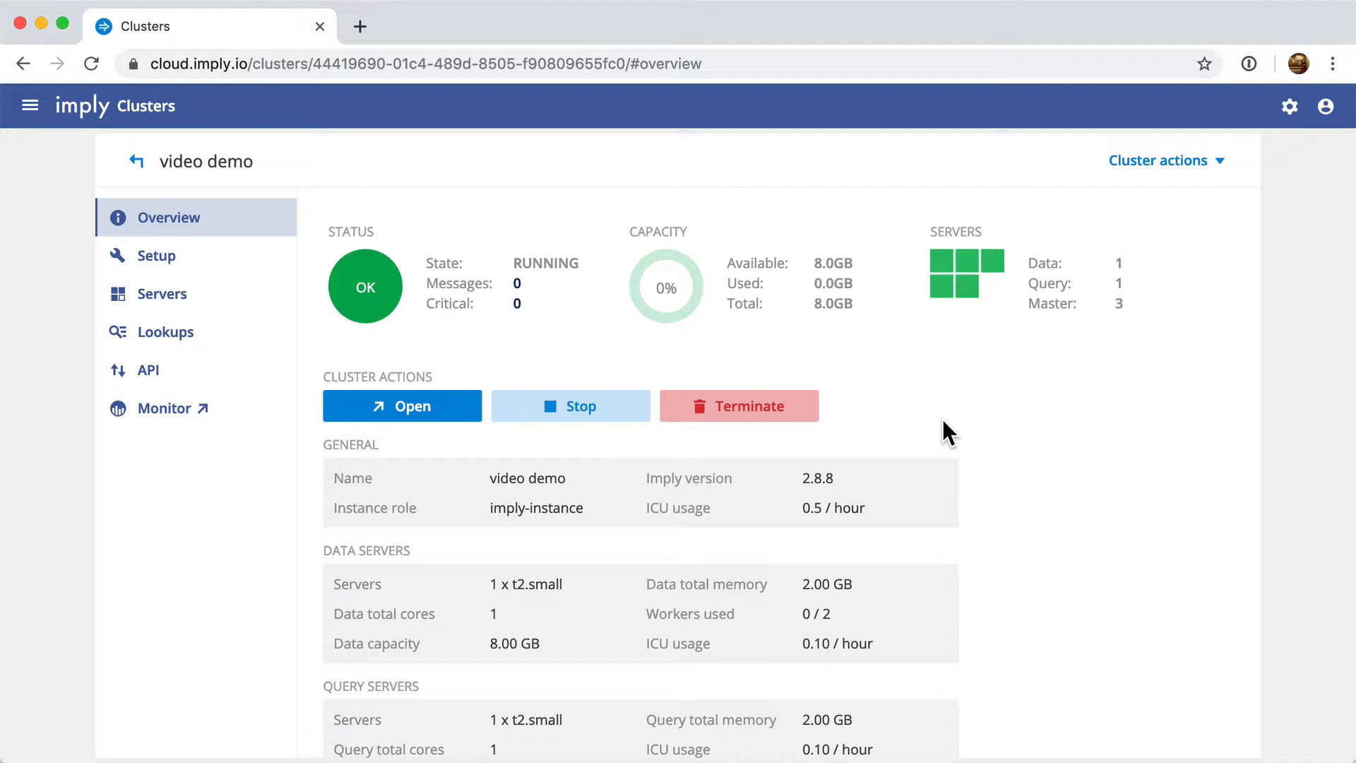
mouse_move(648, 617)
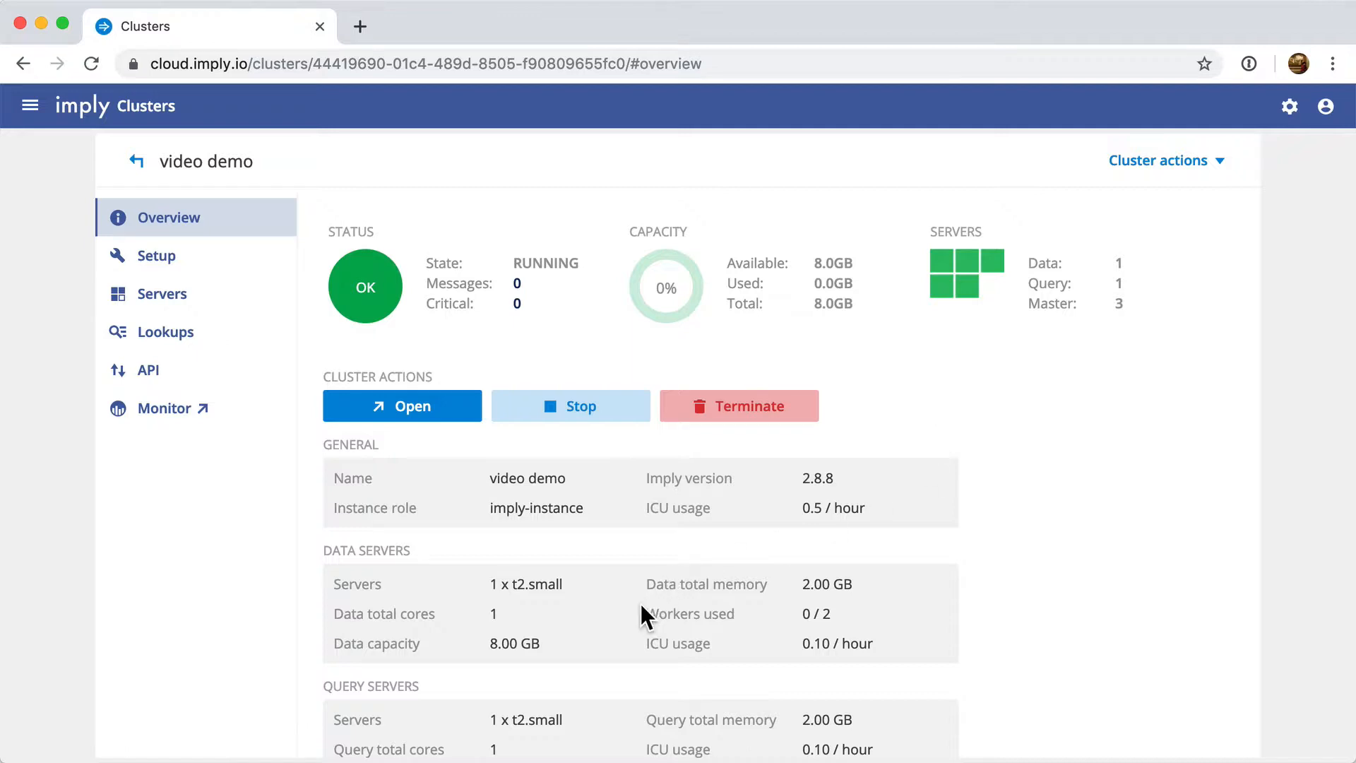
scroll(down, 3)
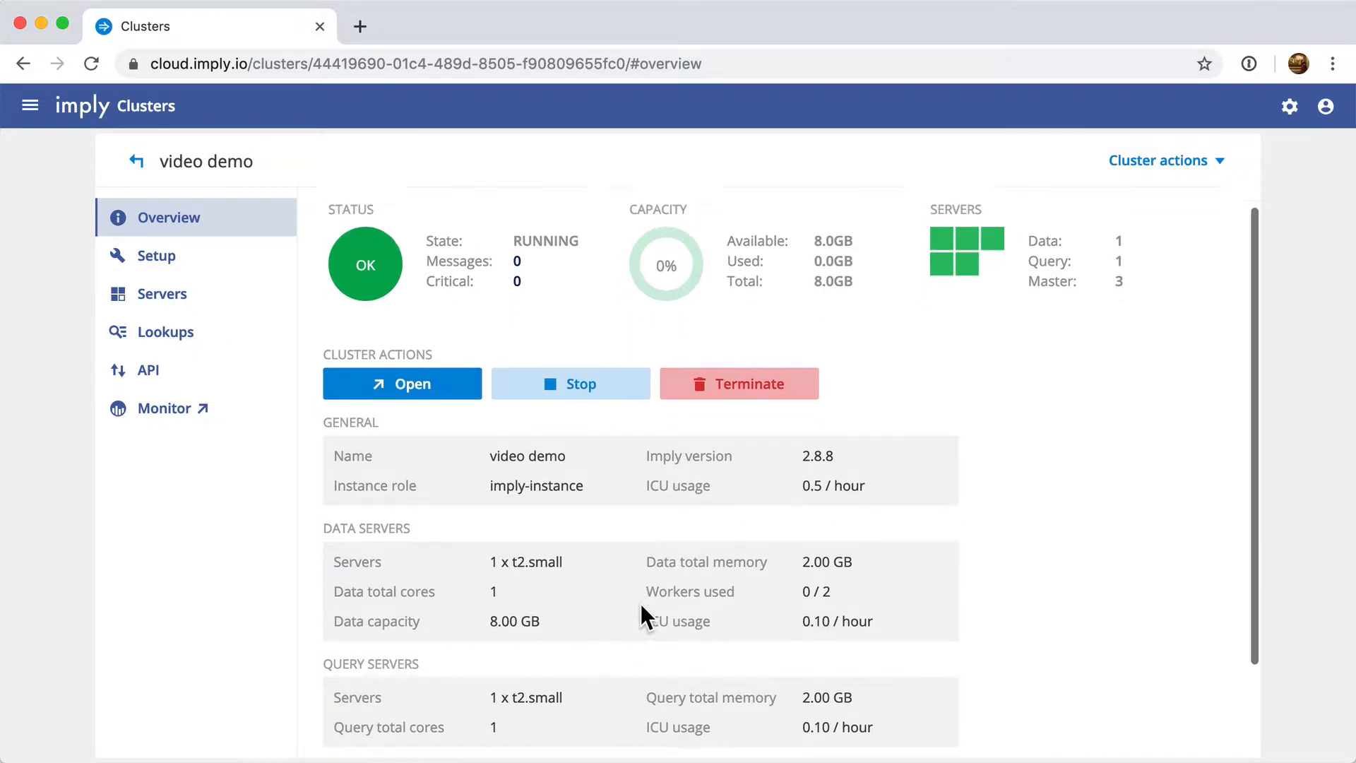
scroll(down, 3)
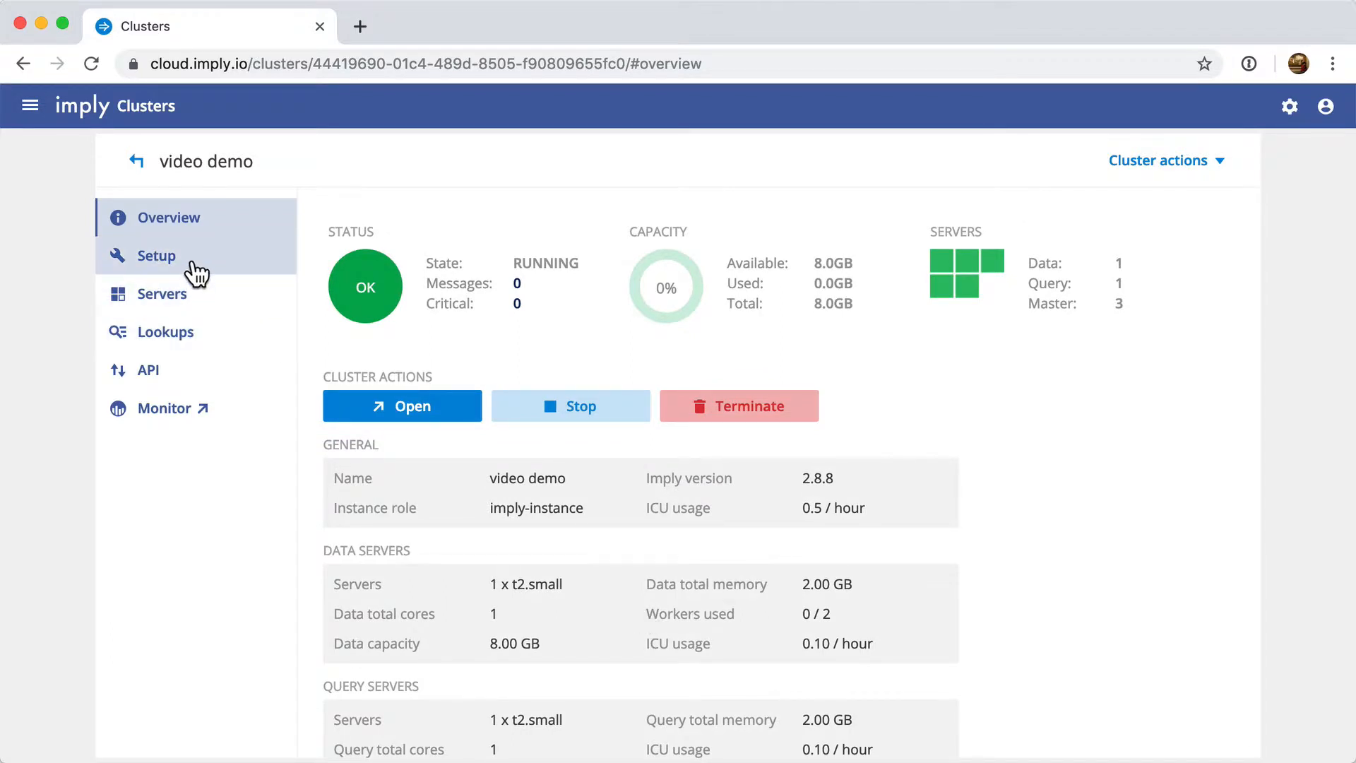
click(157, 255)
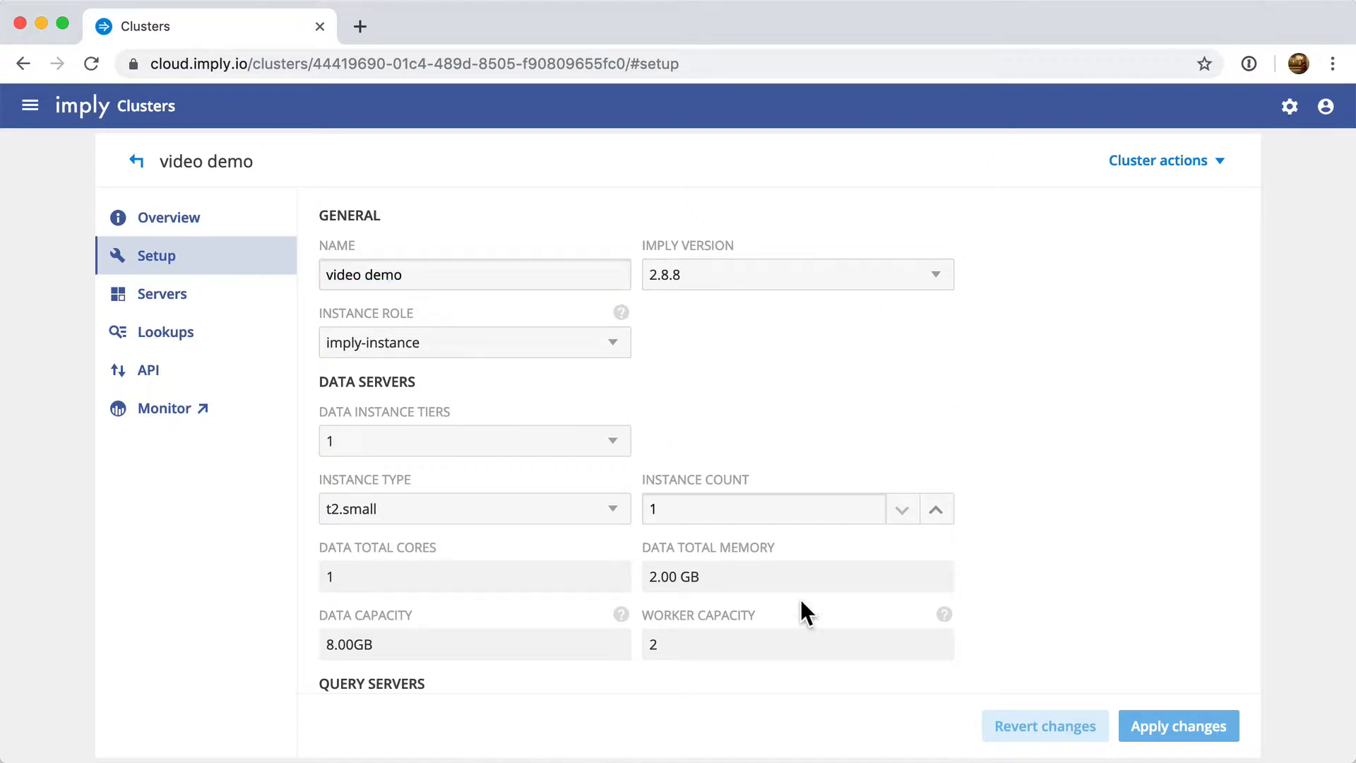
mouse_move(675, 478)
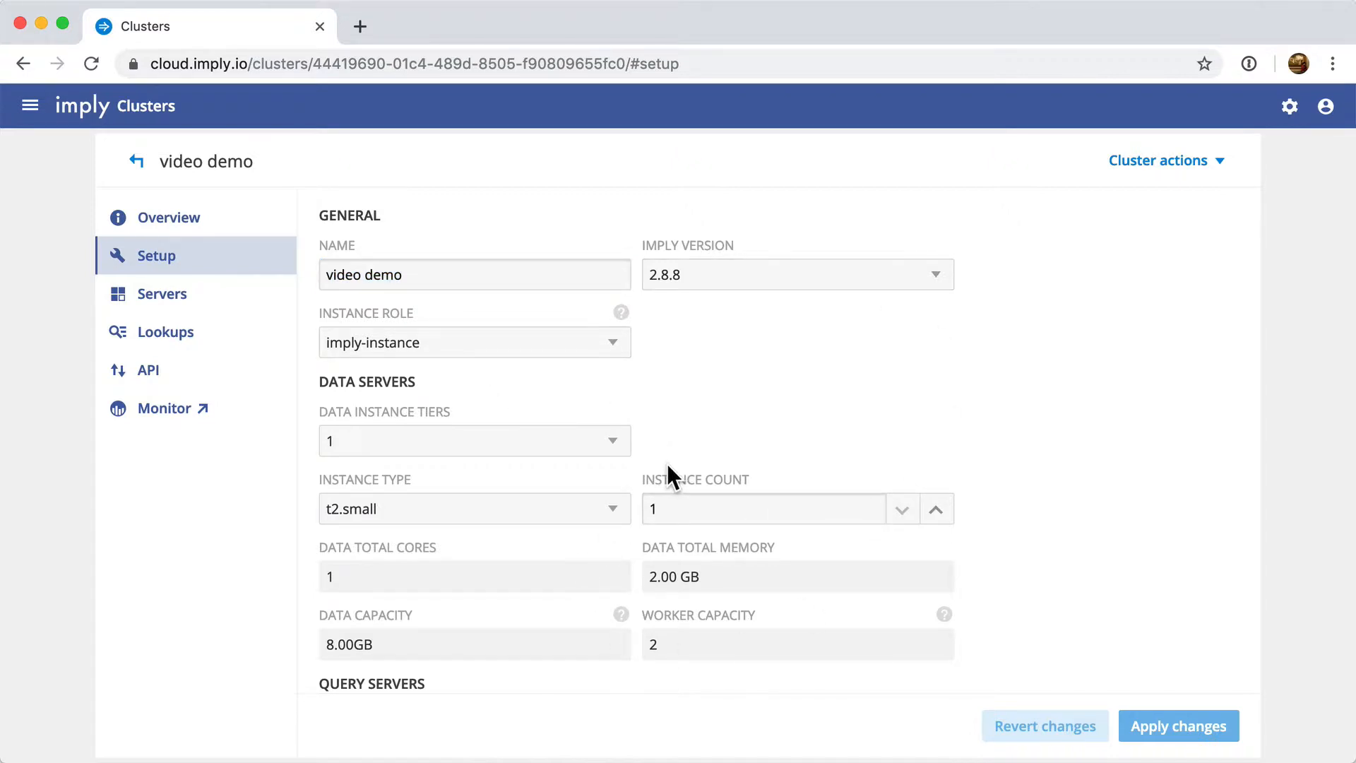
mouse_move(748, 274)
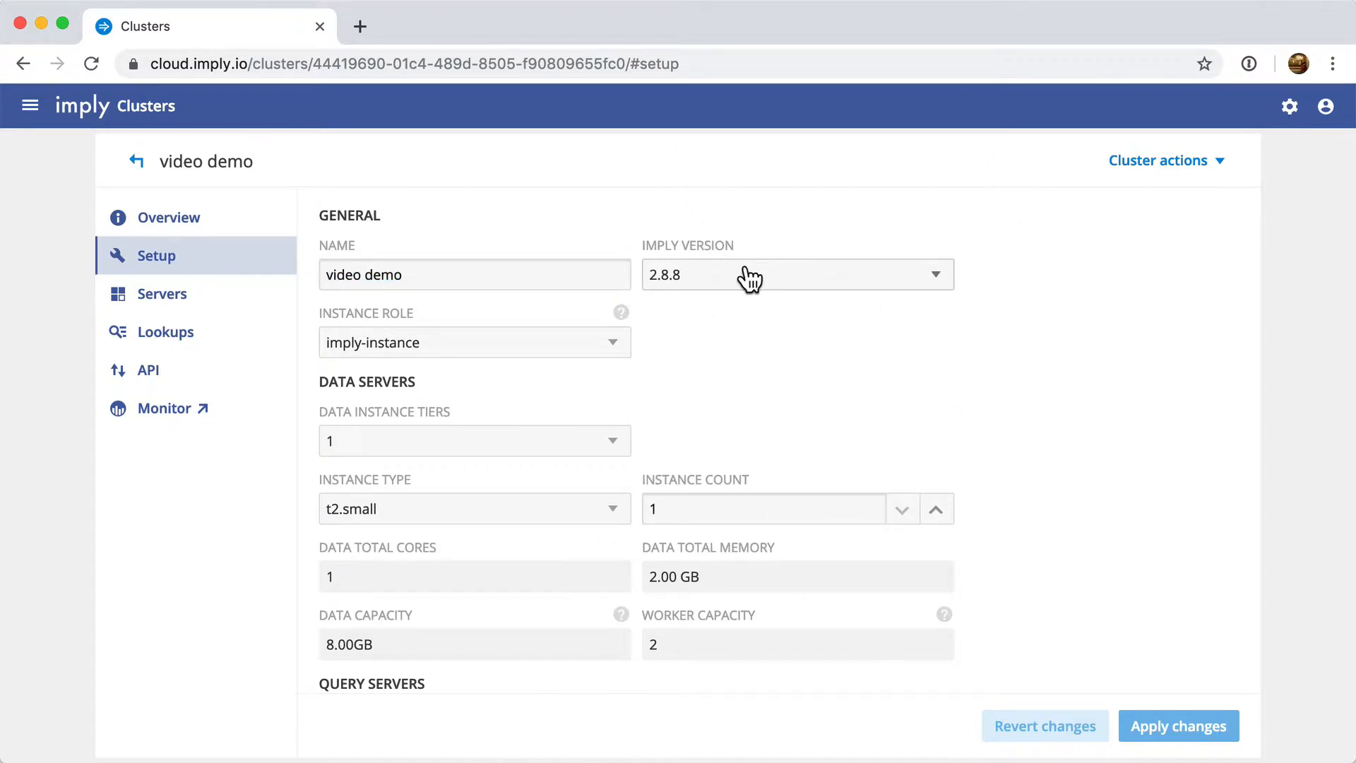
mouse_move(678, 335)
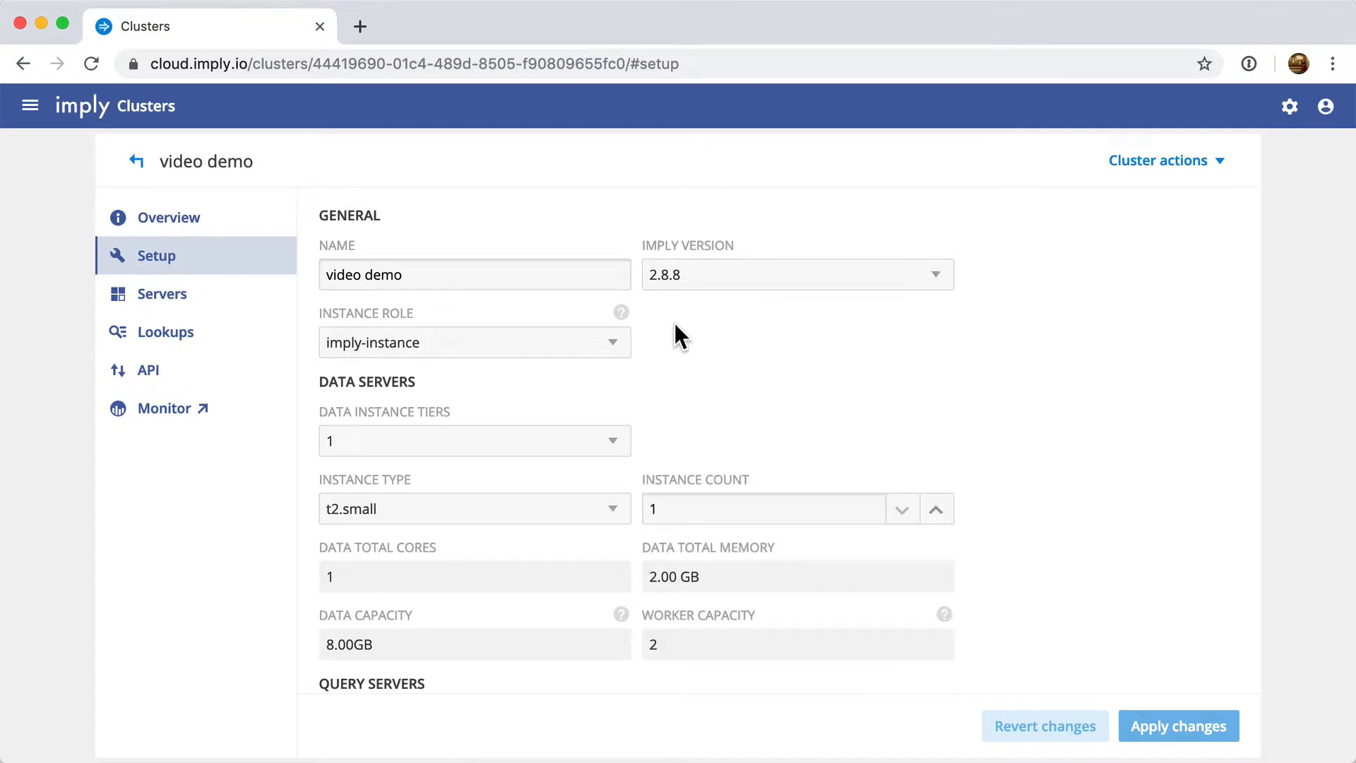
mouse_move(493, 528)
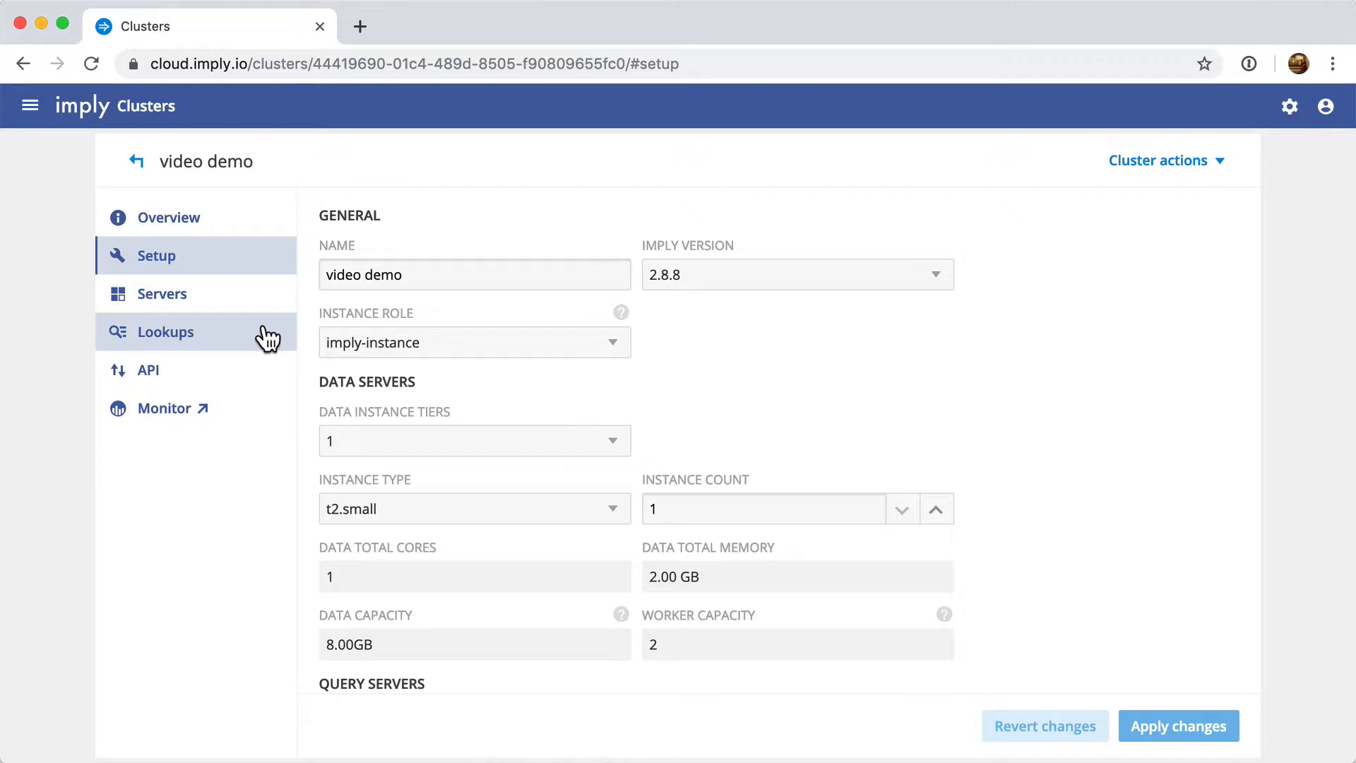
Check the five running t2.small servers, then view the empty Lookups page.
click(162, 293)
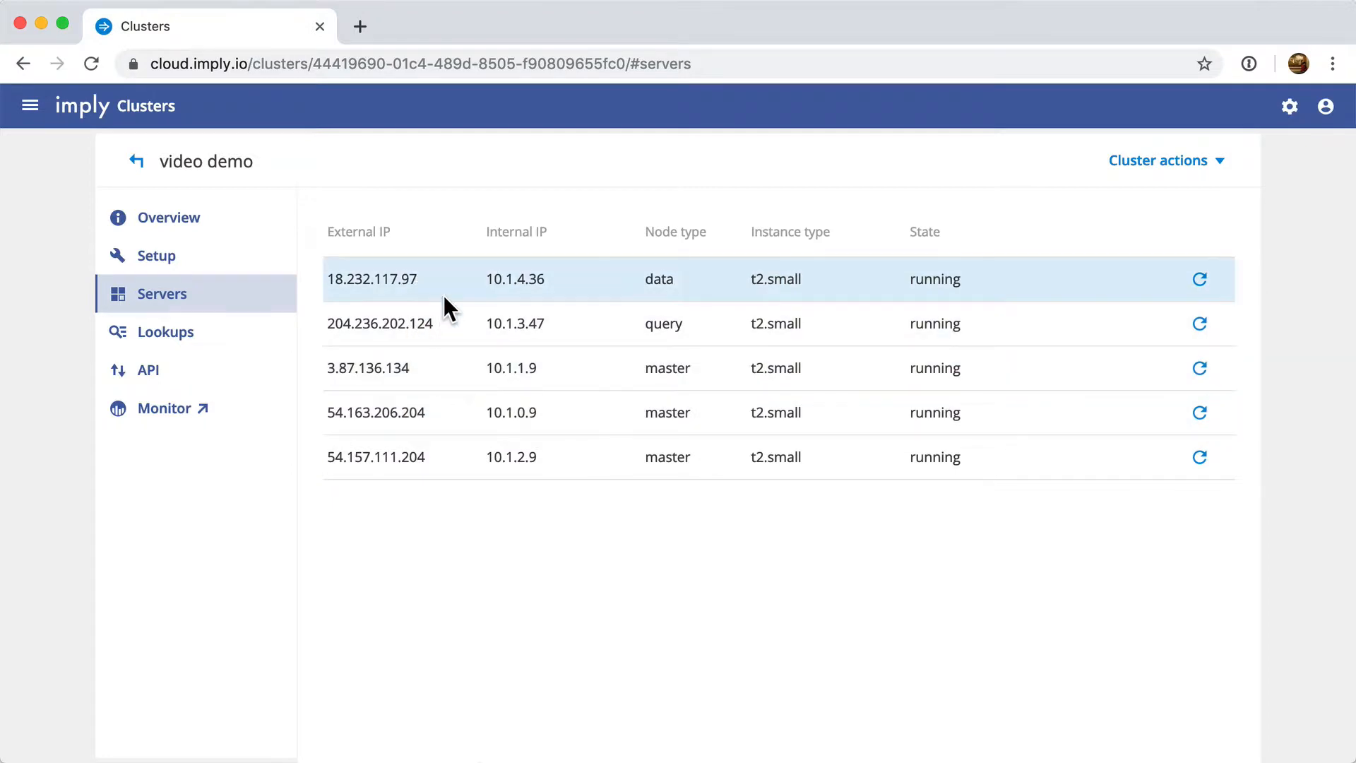
mouse_move(441, 335)
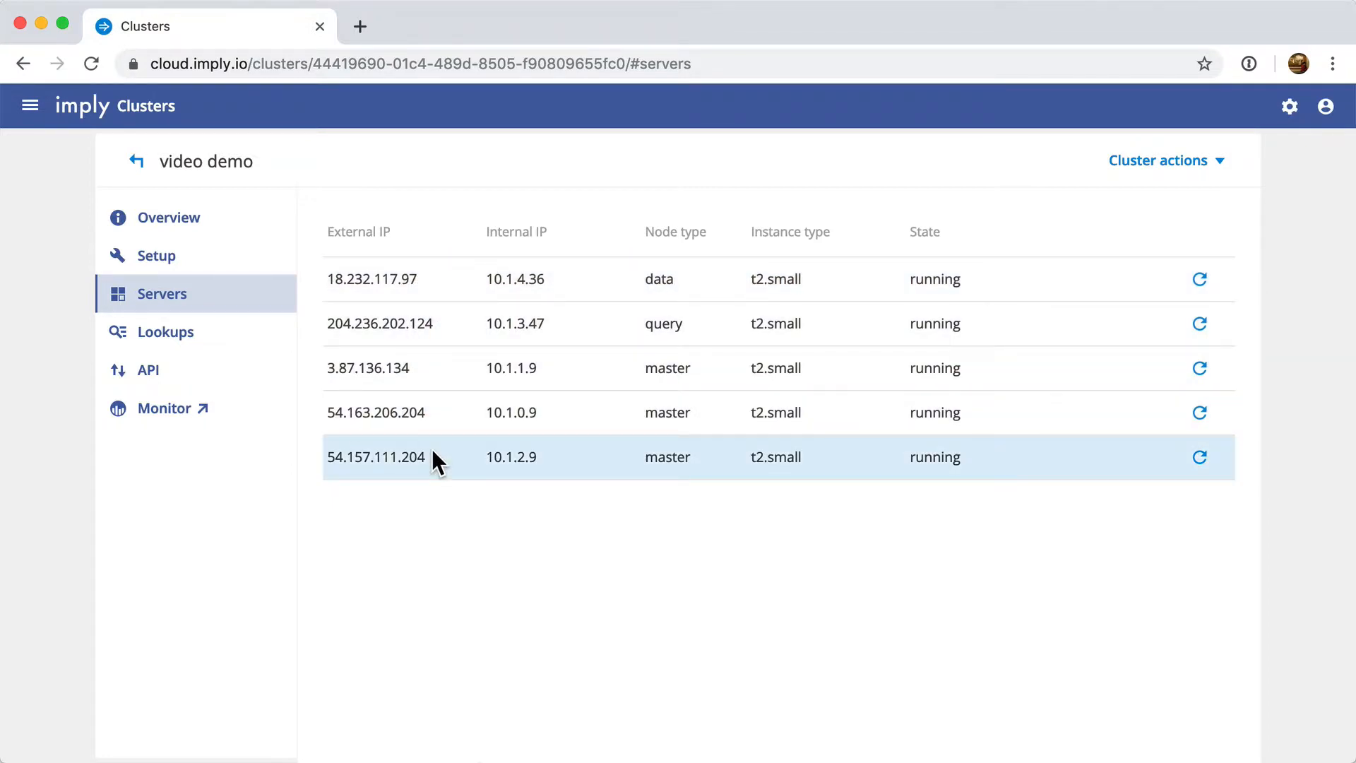
click(165, 332)
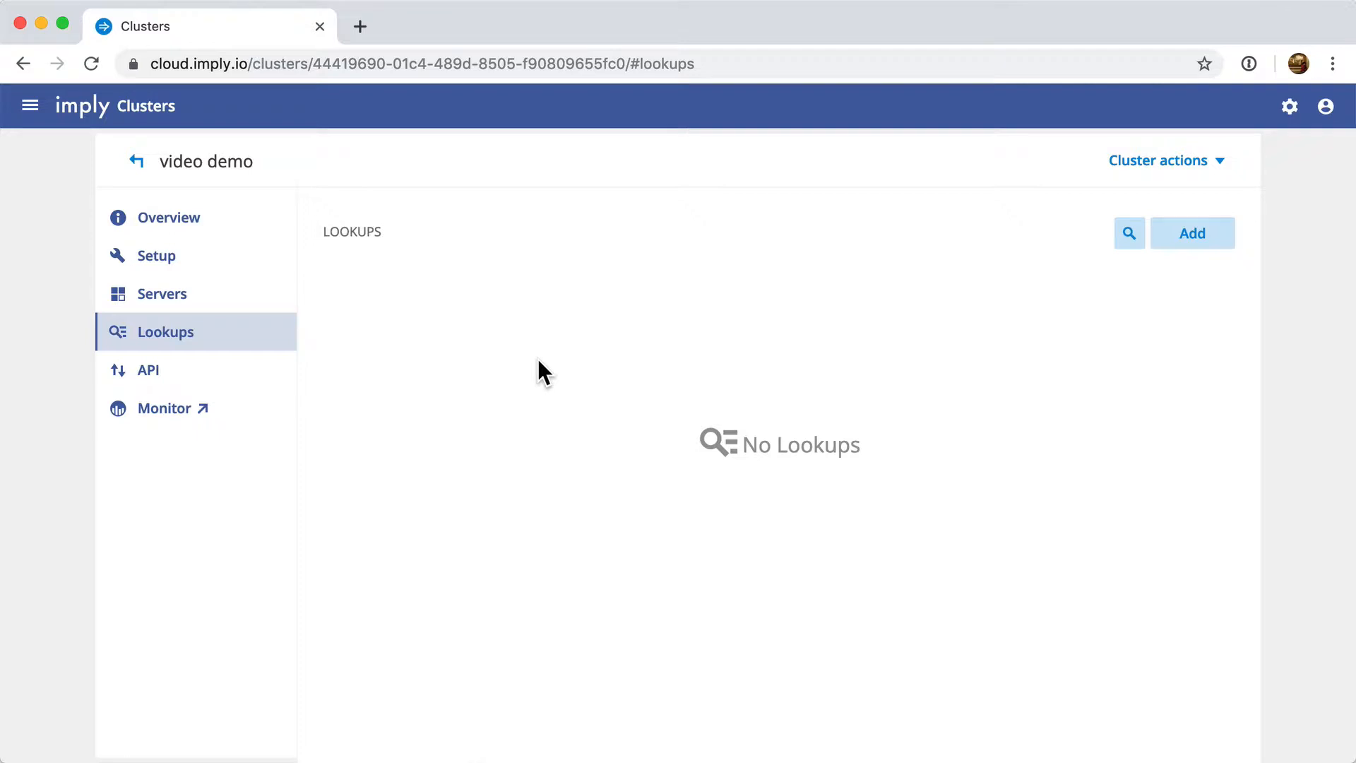
Review the API page's private and public Druid endpoints, security and AWS consoles.
click(147, 369)
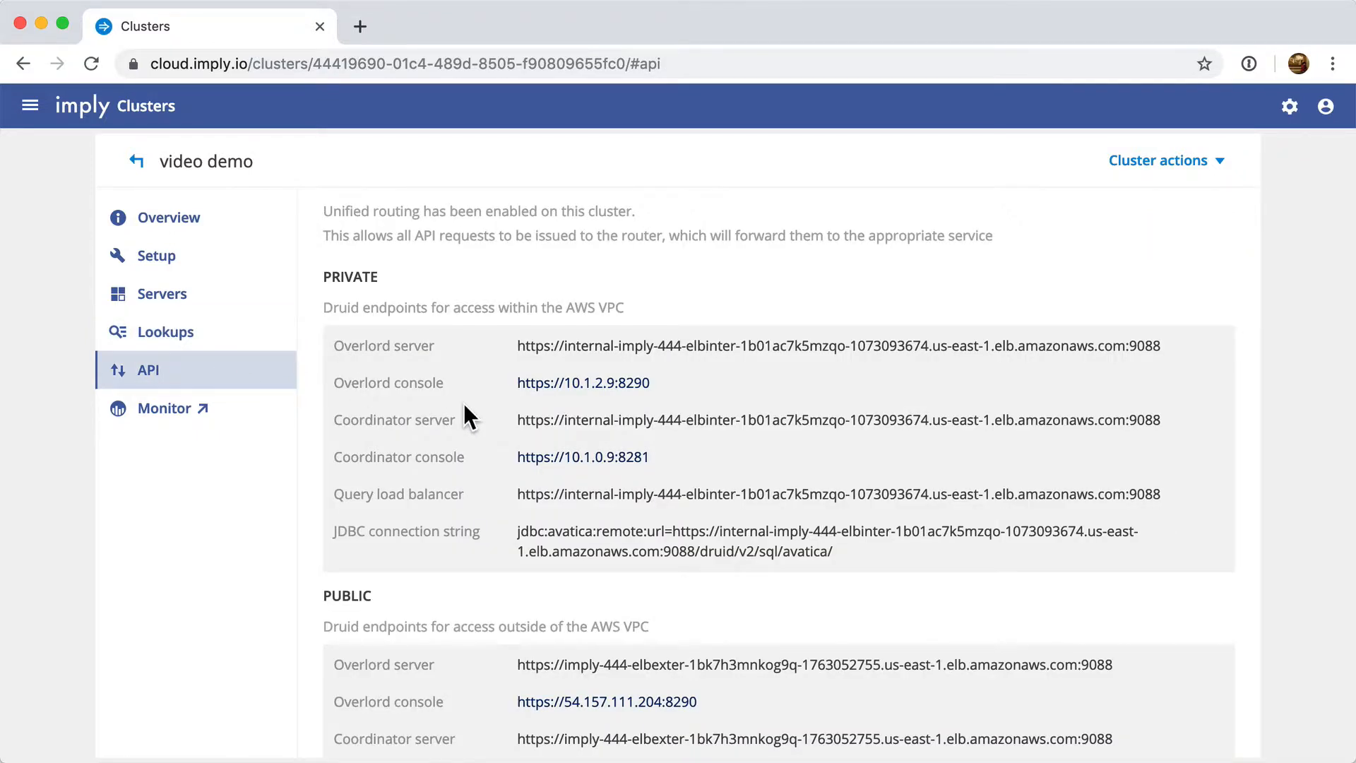
scroll(down, 3)
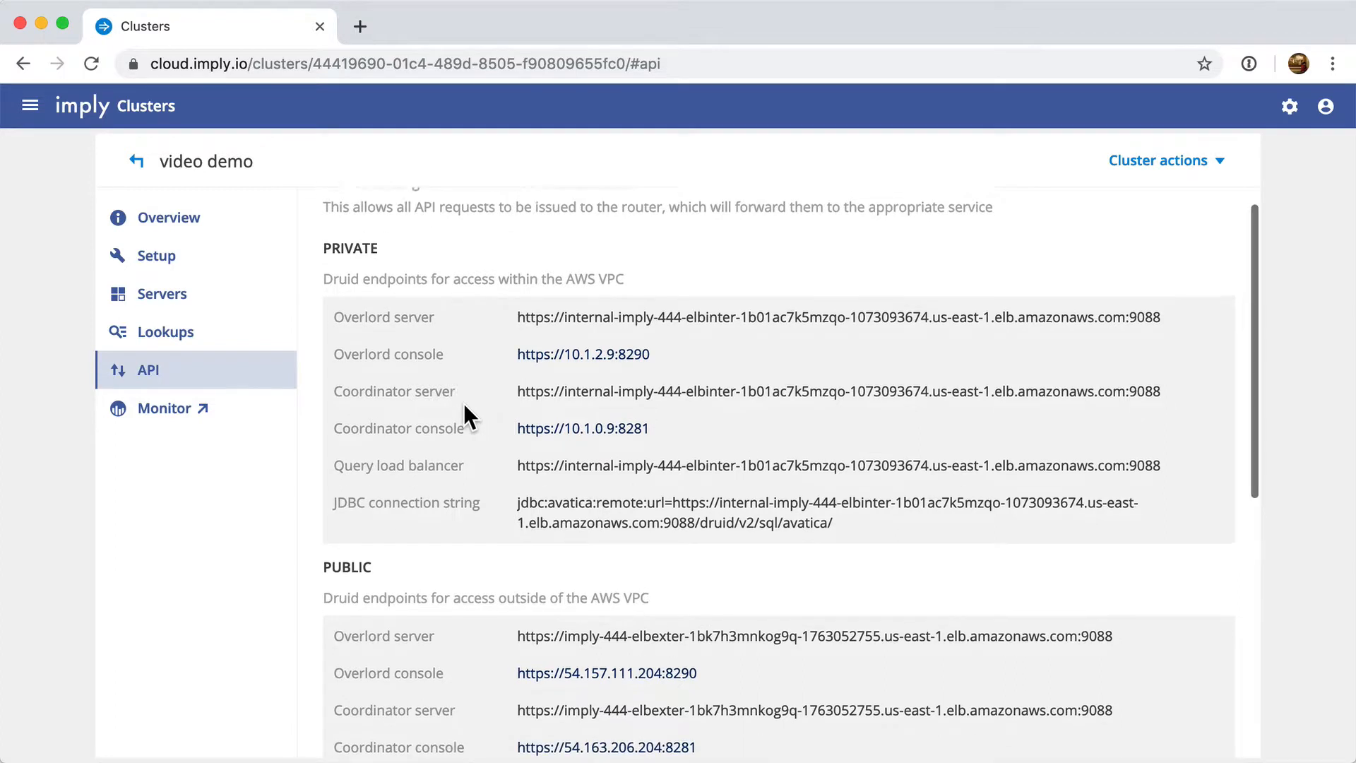
scroll(down, 3)
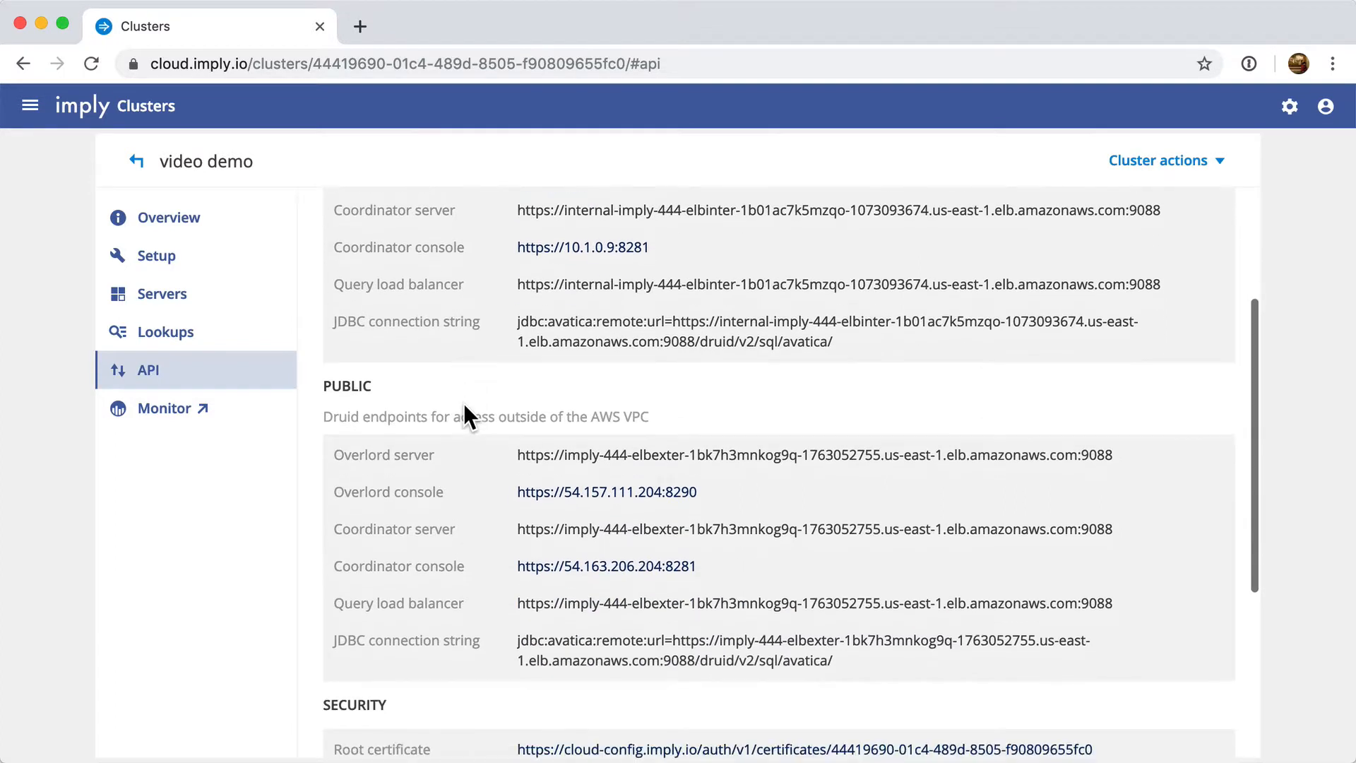
scroll(down, 3)
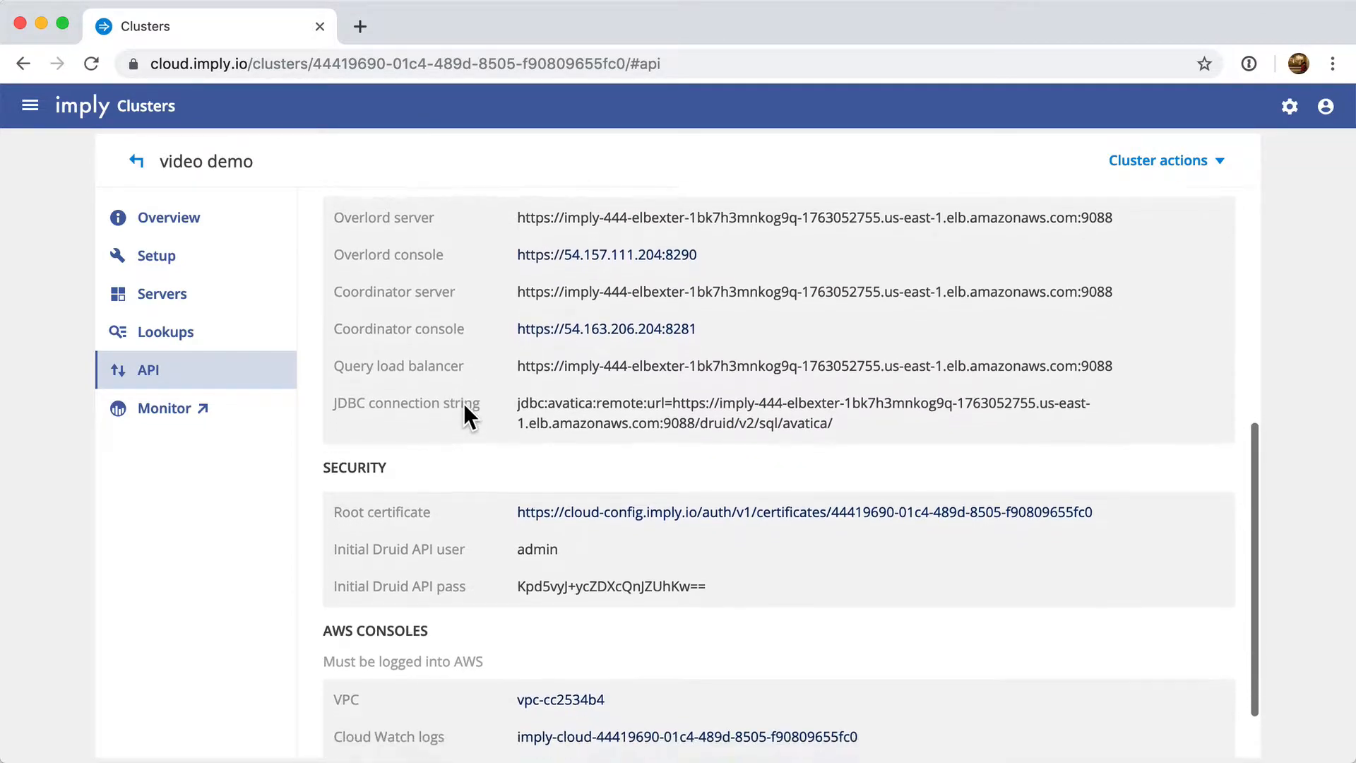
scroll(down, 3)
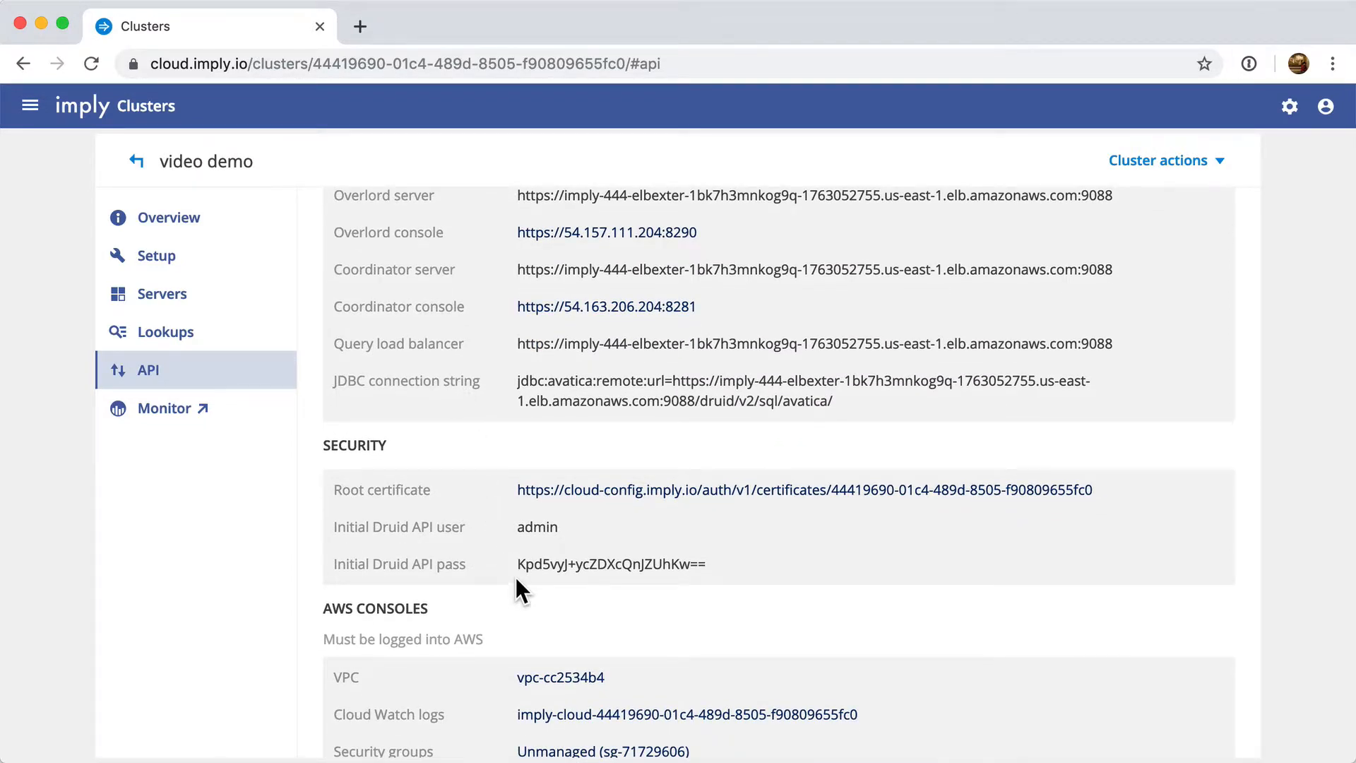
mouse_move(569, 569)
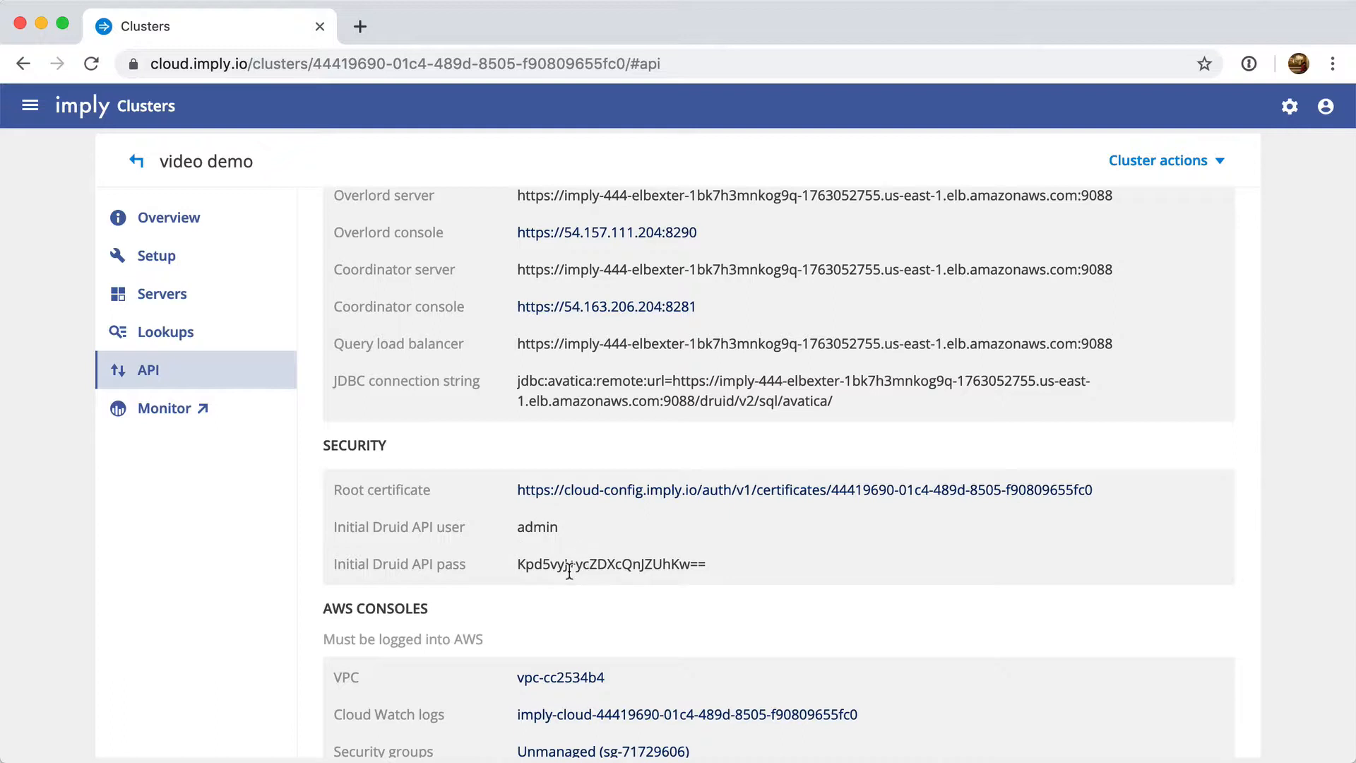
scroll(down, 3)
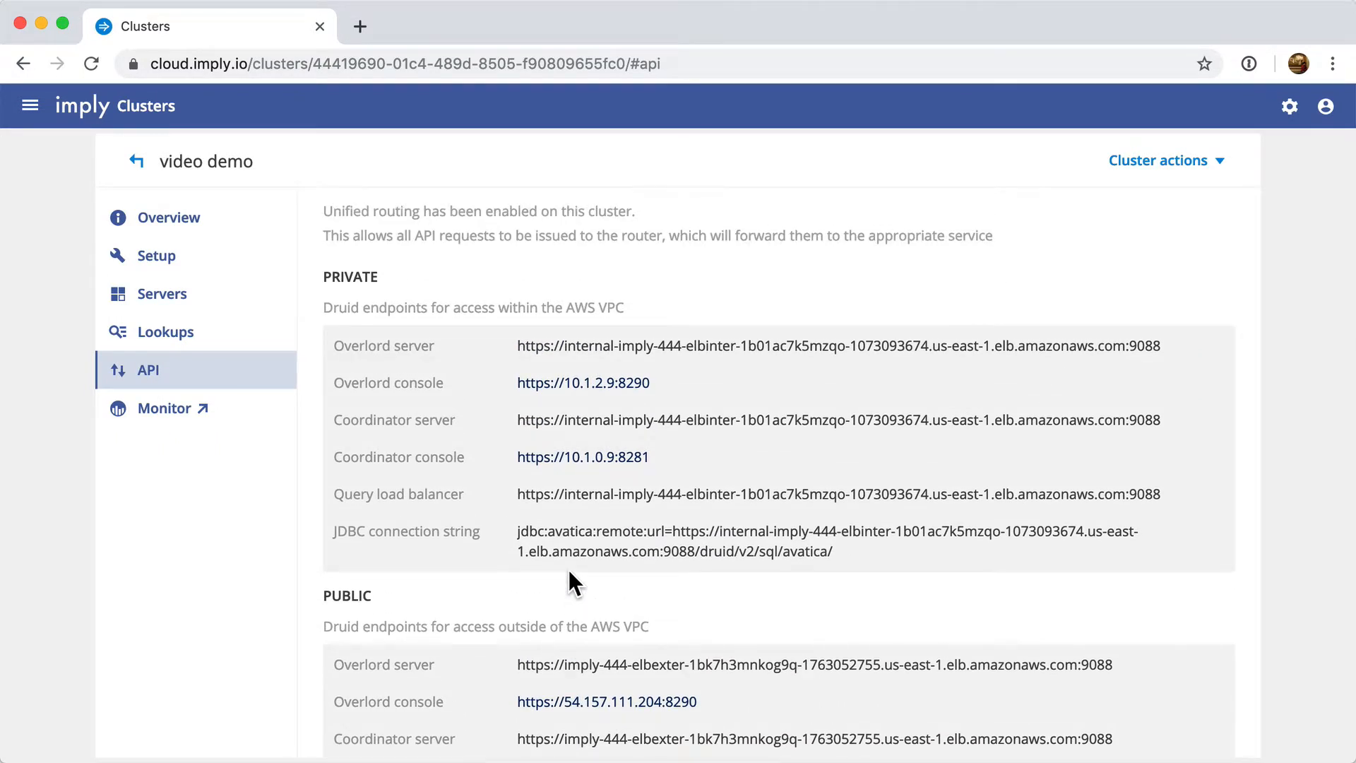
Open the video demo cluster's Datasets workspace in a new tab from Overview.
click(170, 217)
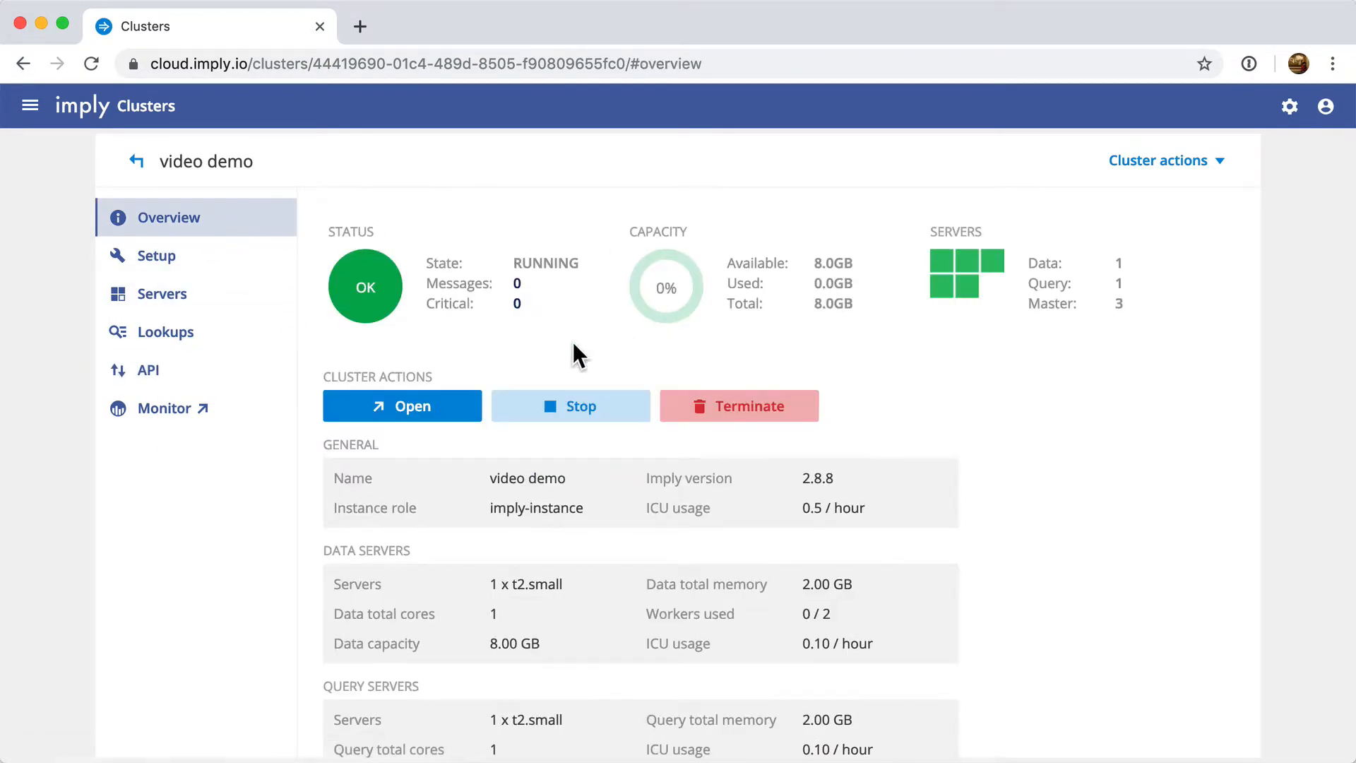
click(401, 405)
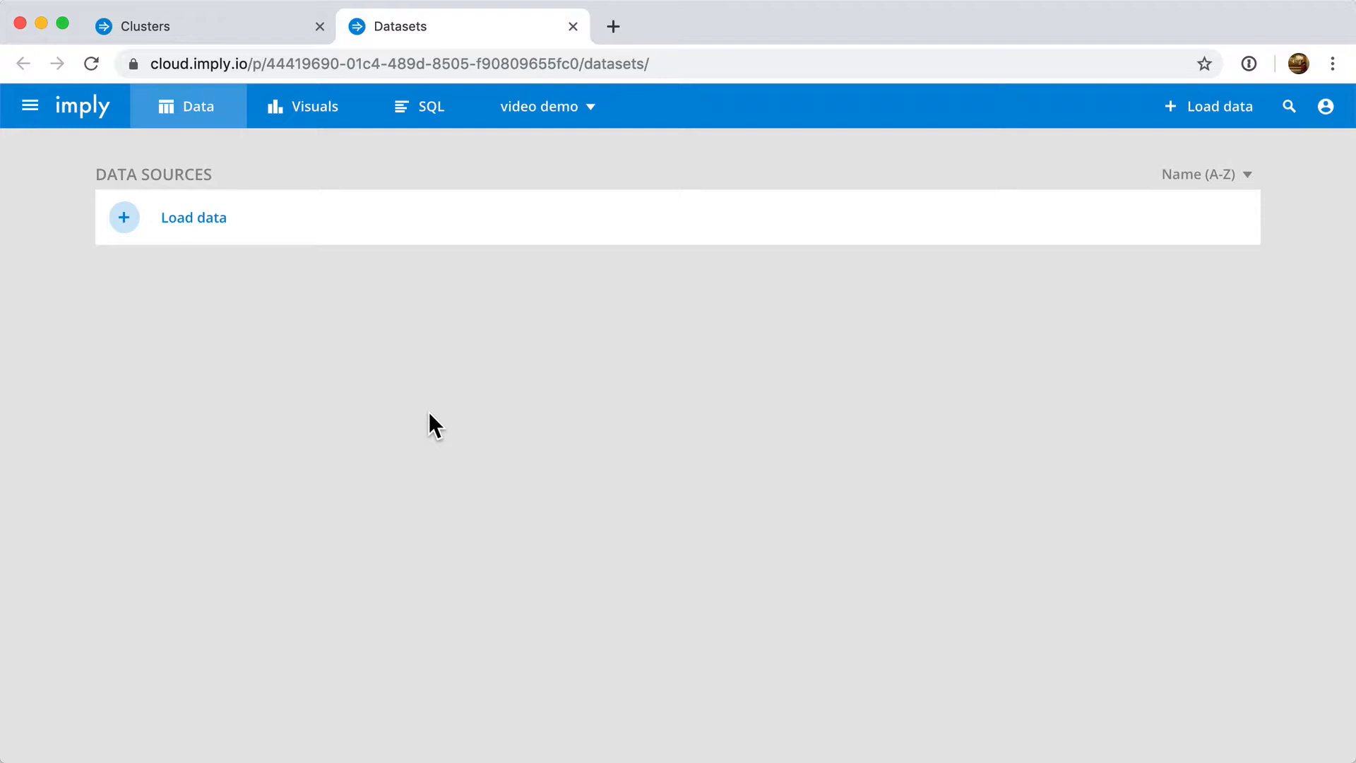
mouse_move(201, 227)
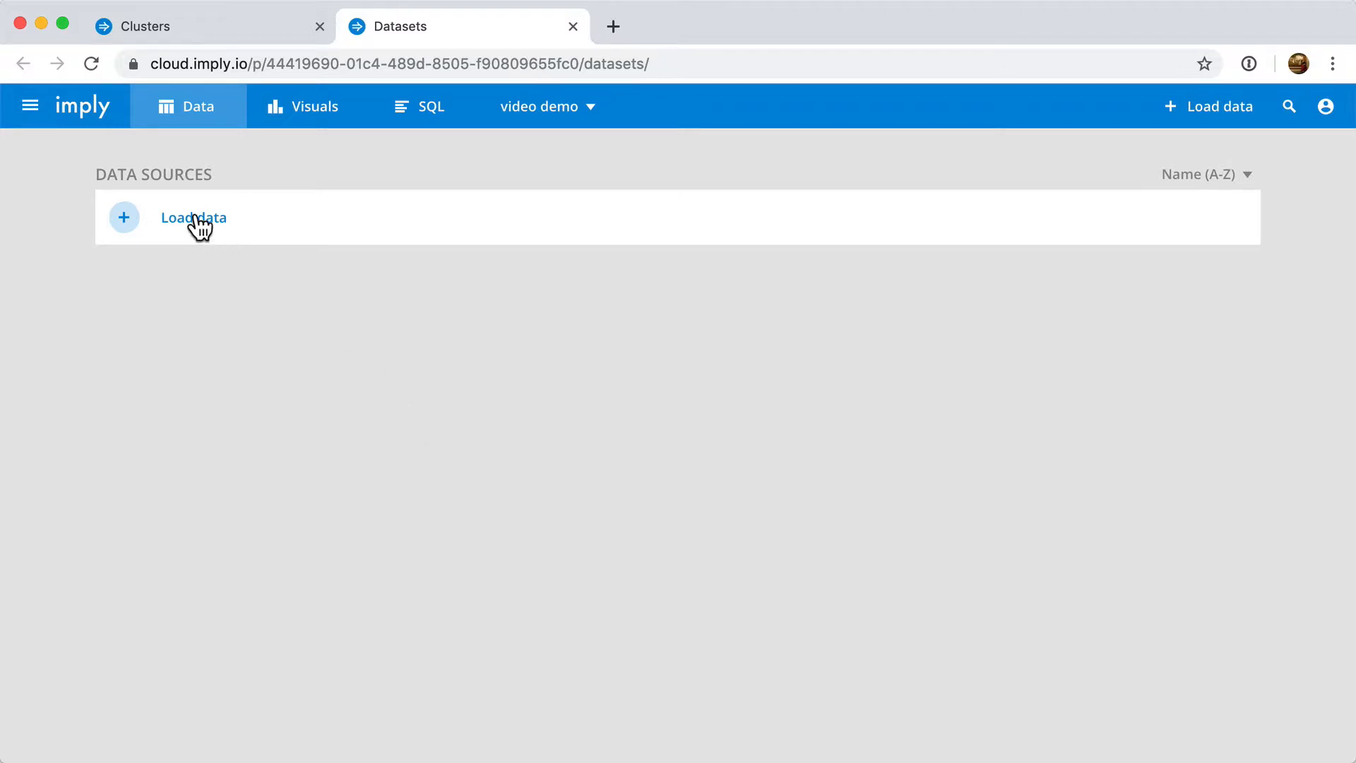
mouse_move(199, 89)
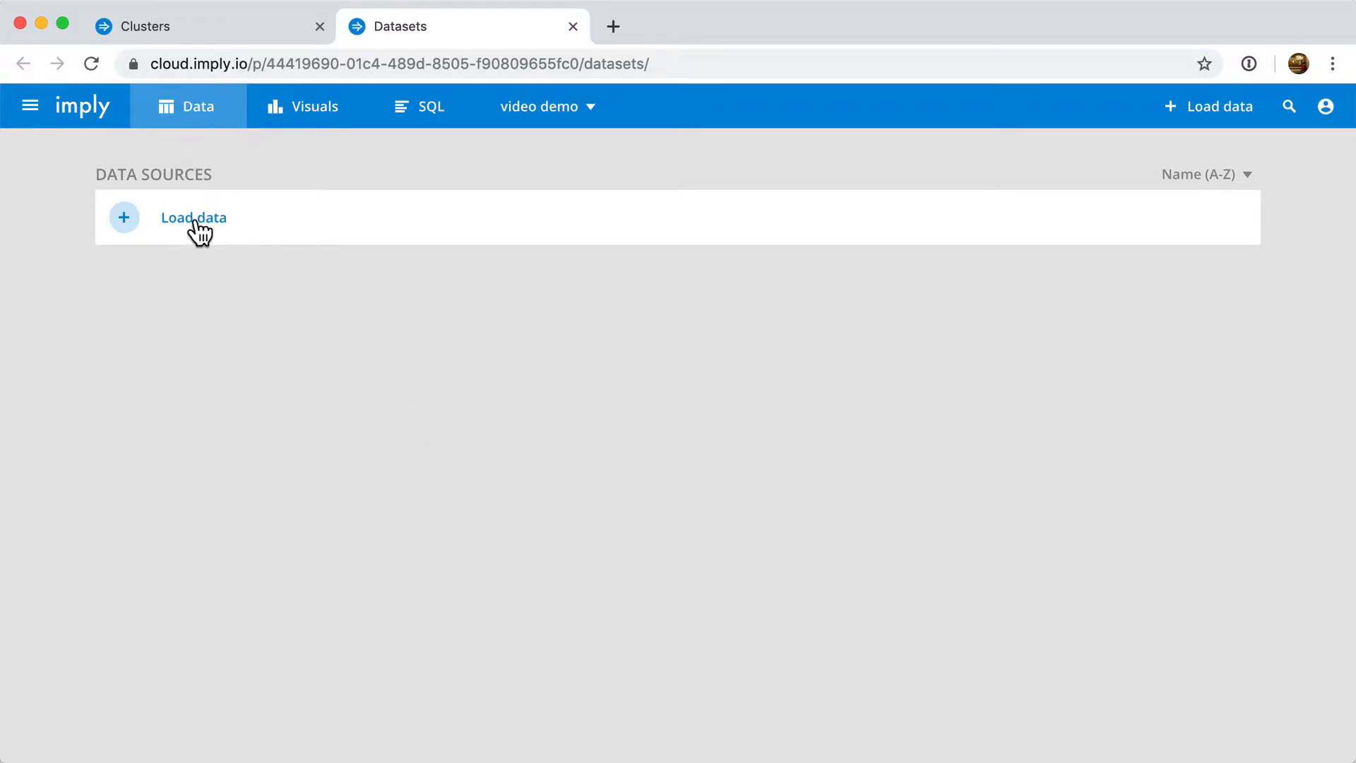
Ingest the Wikipedia Edits sample as a wikipedia data source (5.77 MB, 24 columns).
click(193, 216)
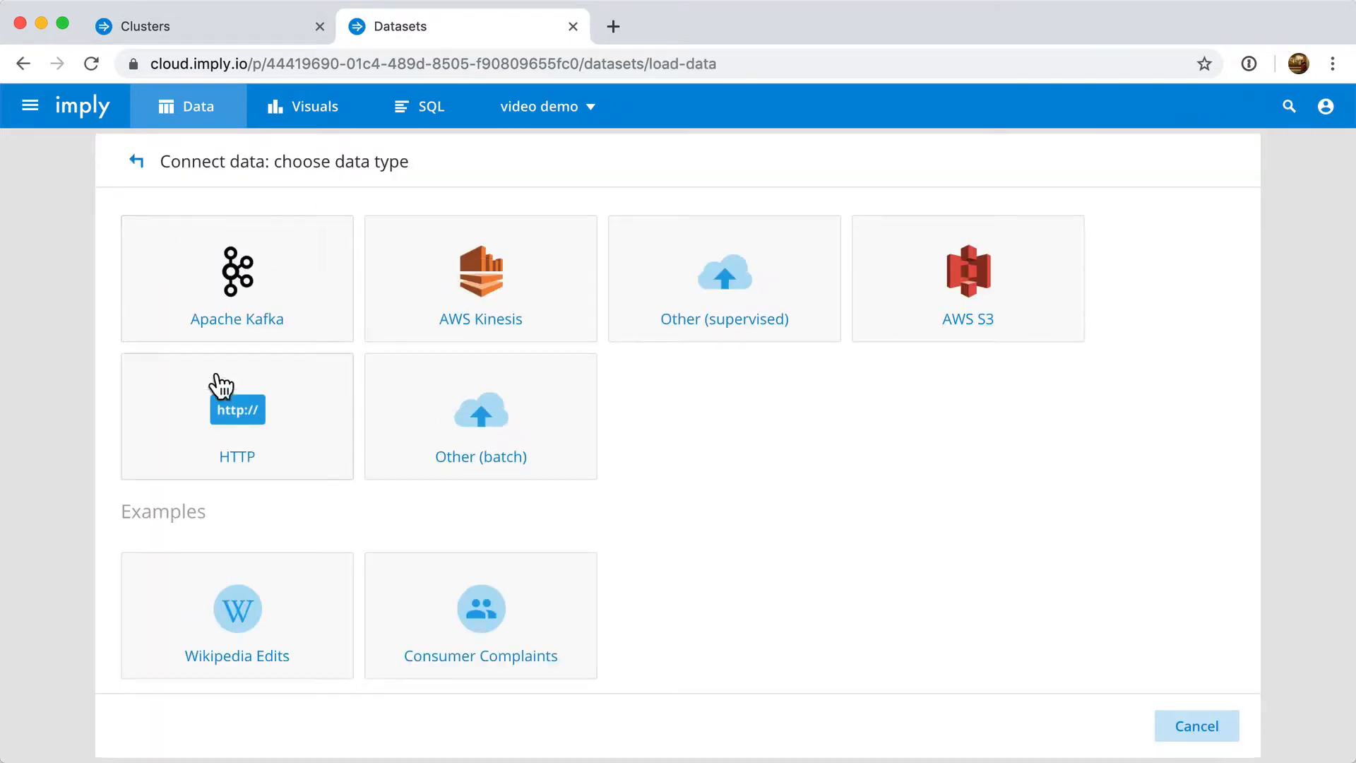
click(236, 615)
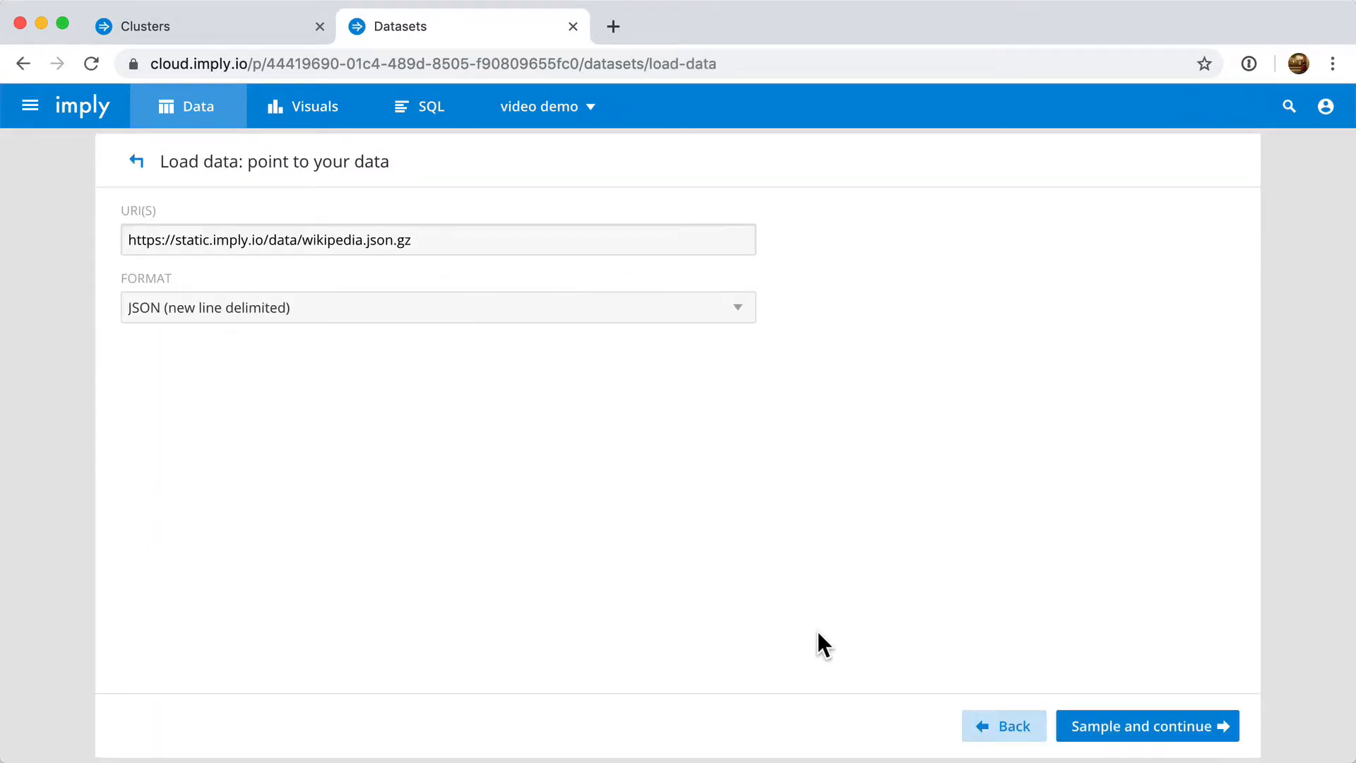
click(1146, 725)
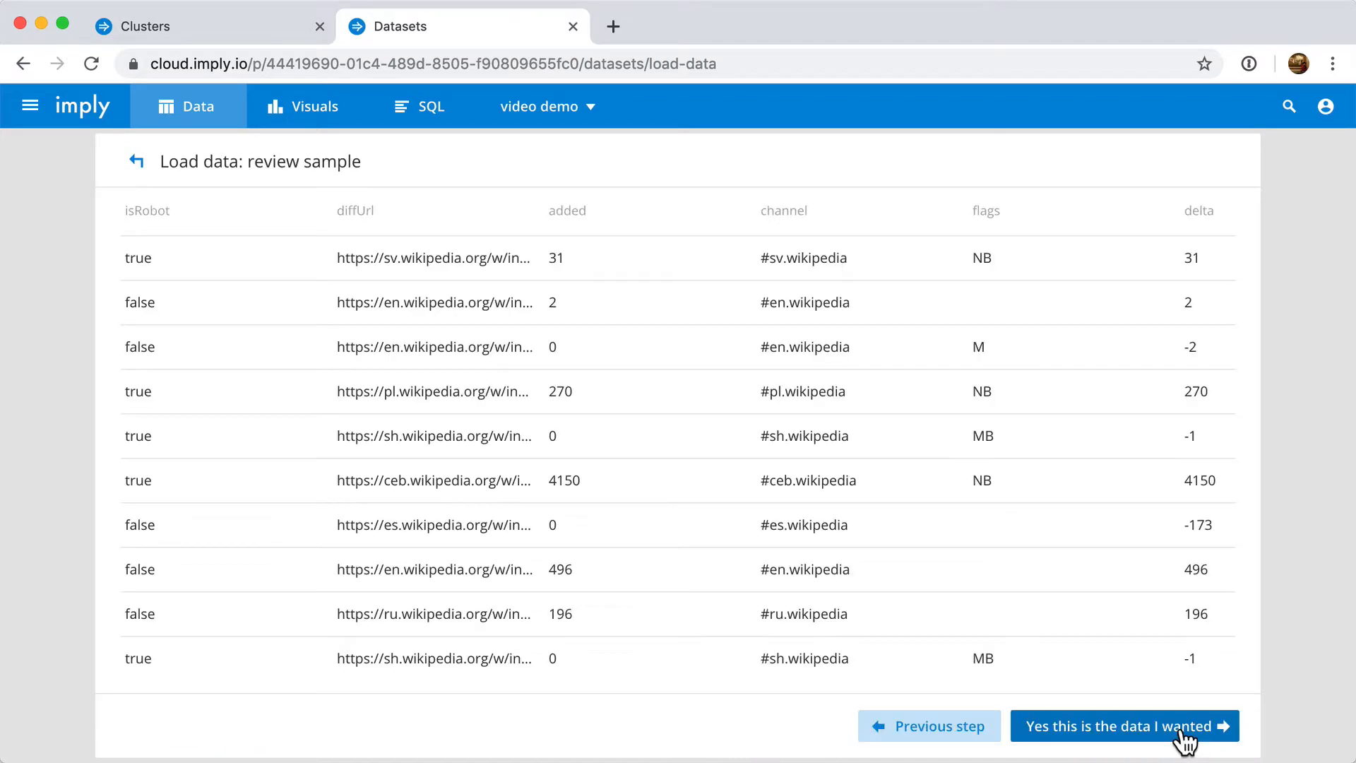
click(1124, 726)
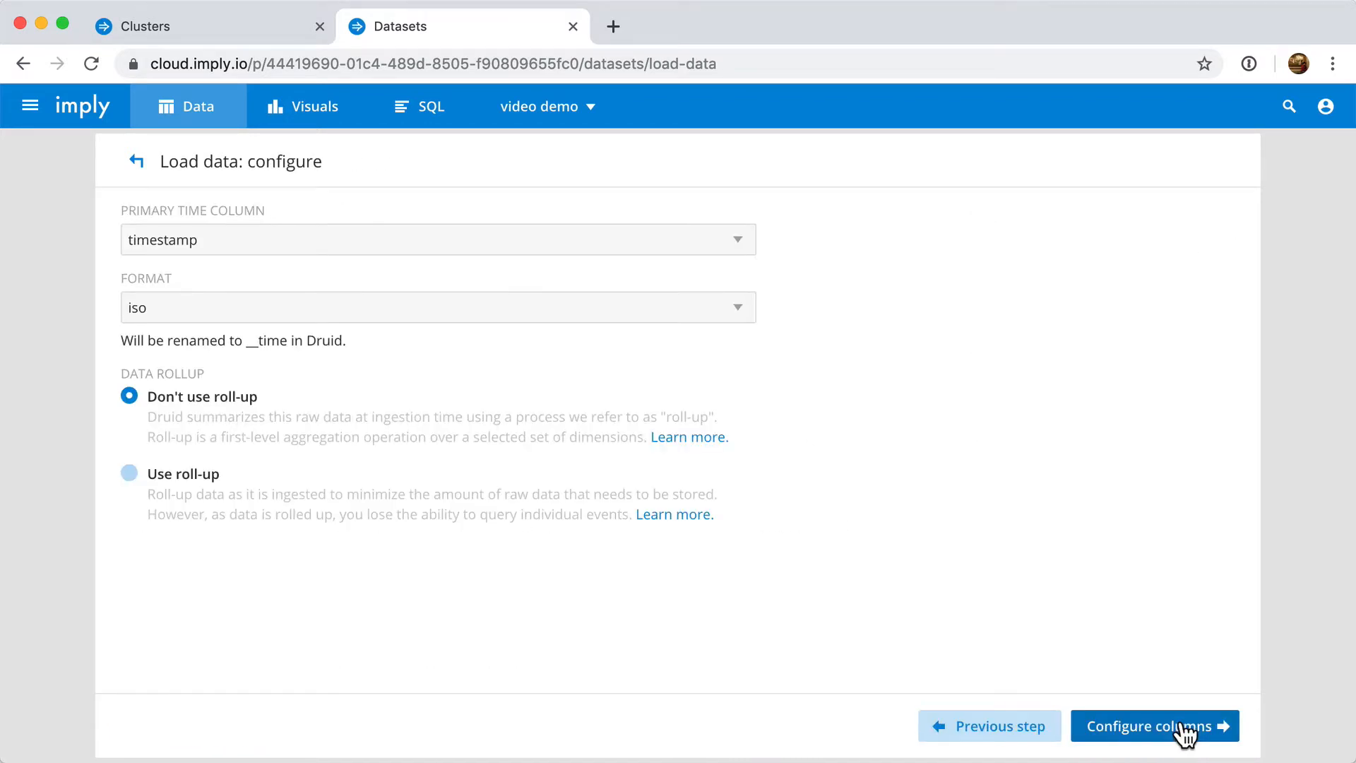
click(1153, 725)
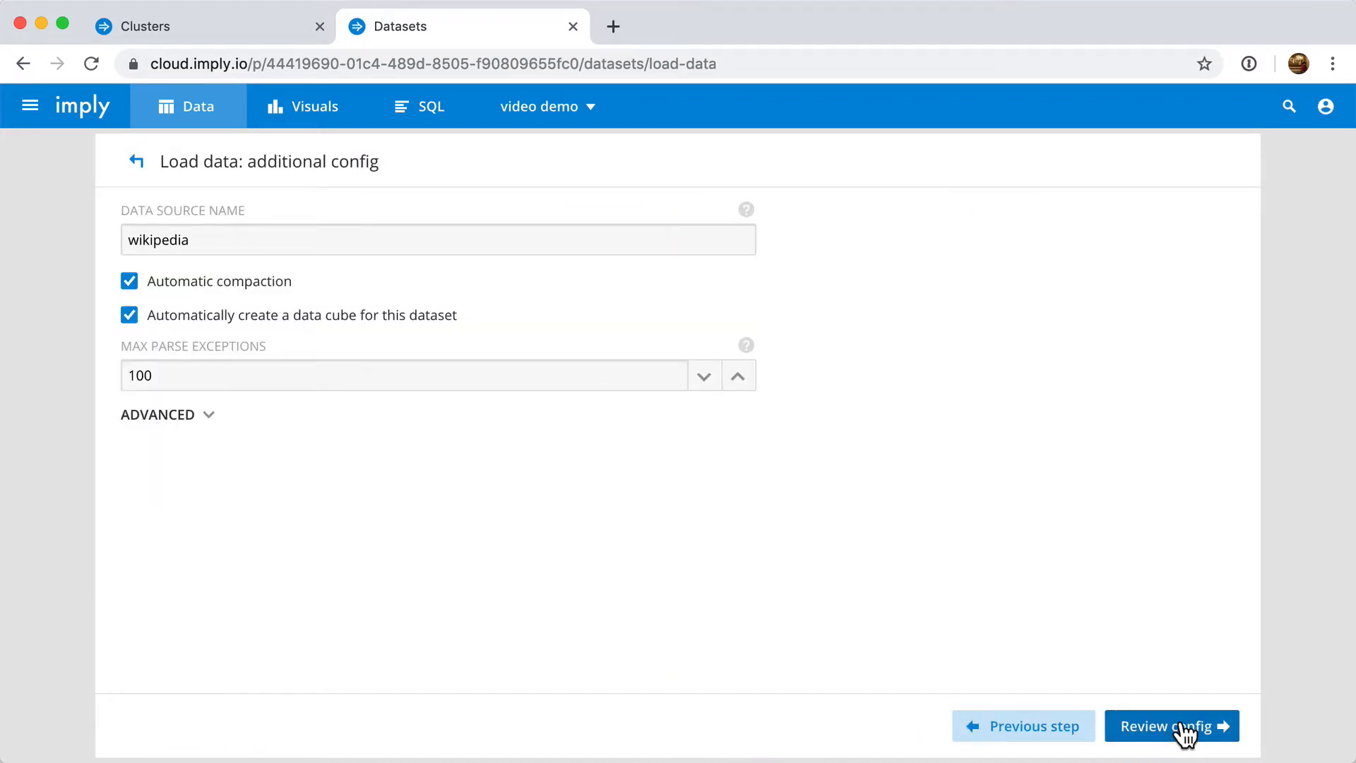
click(1170, 725)
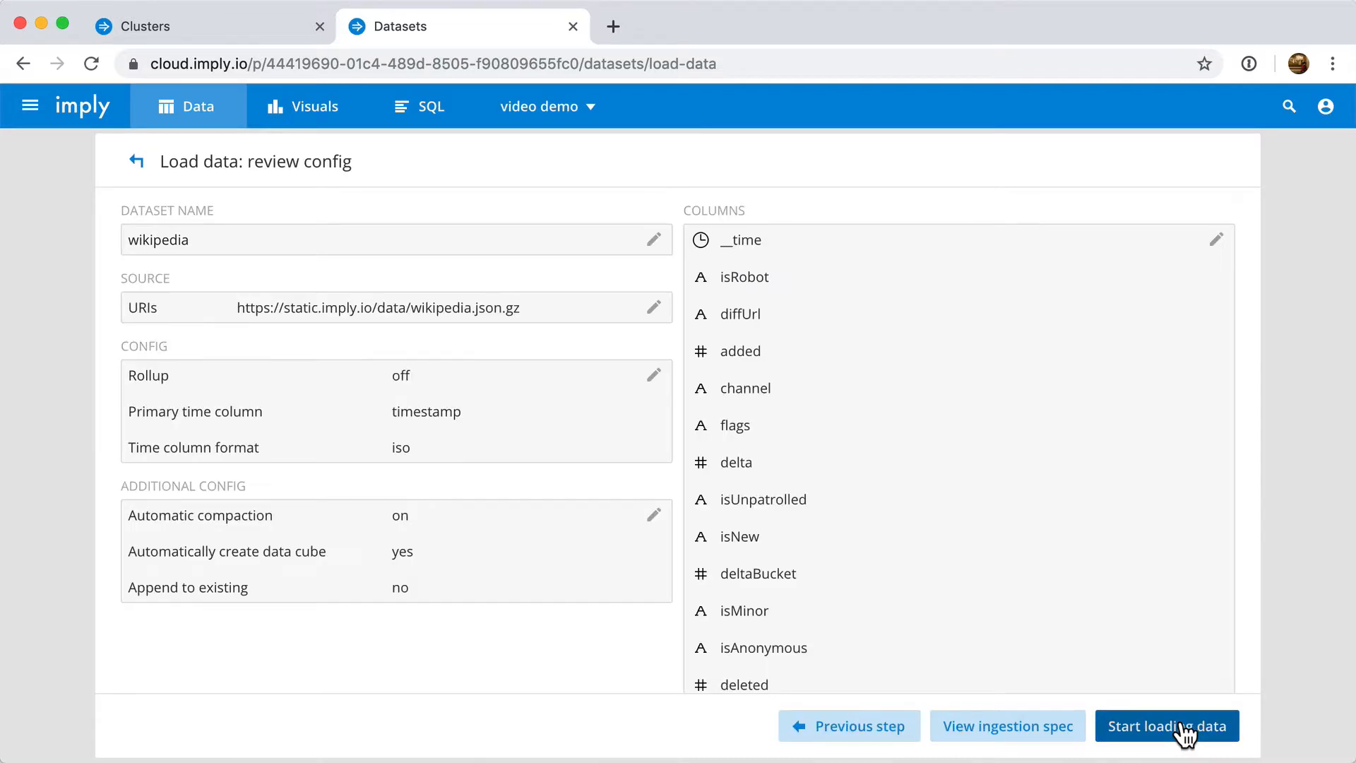
click(1167, 725)
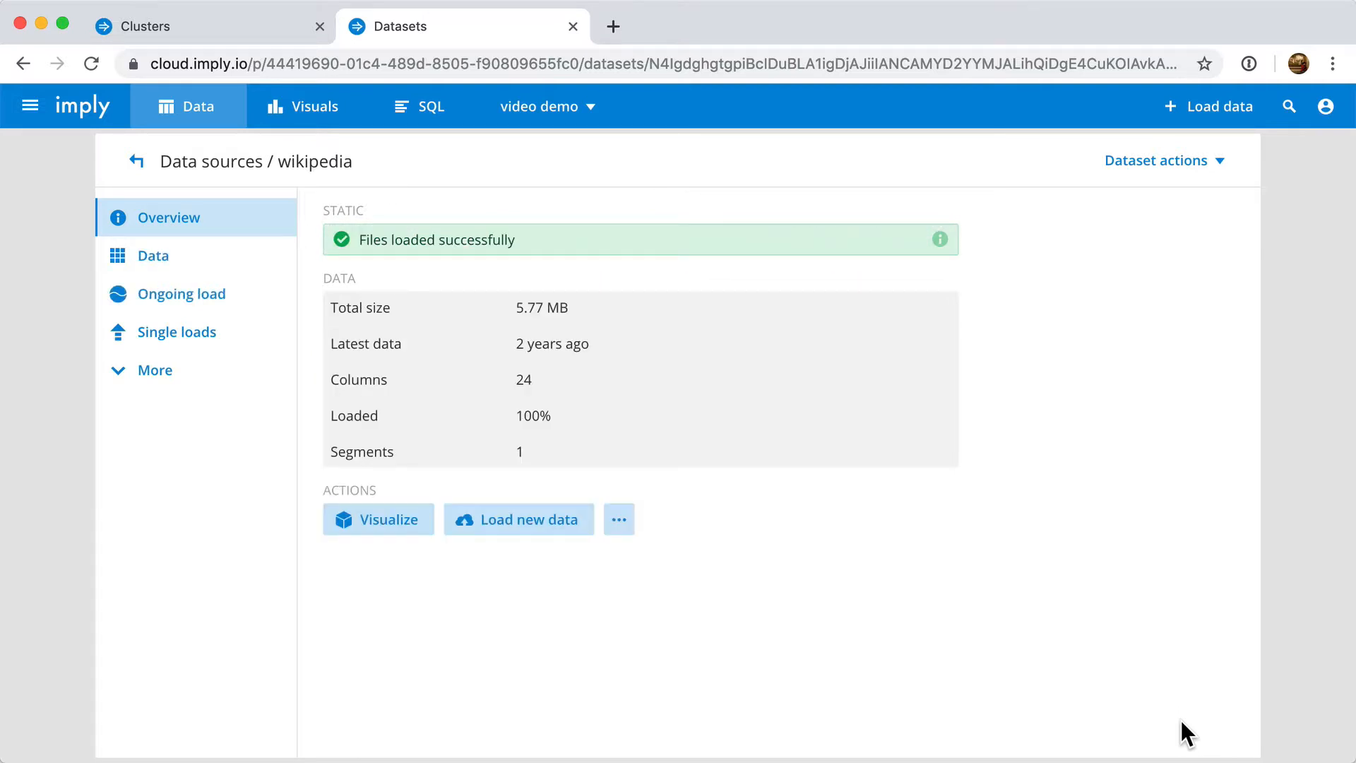
mouse_move(995, 710)
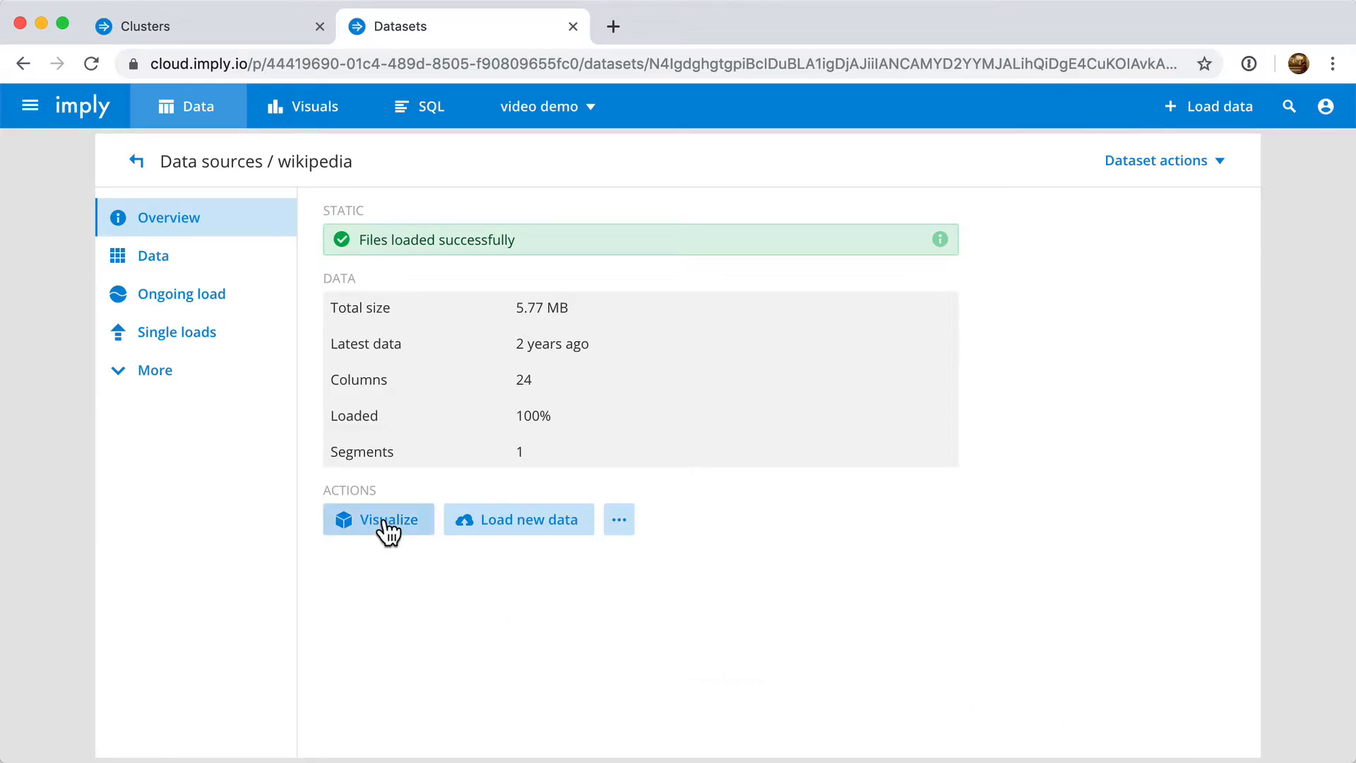
Visualize the wikipedia dataset as a 24.43k-event Pivot data cube, then return to Clusters.
click(377, 519)
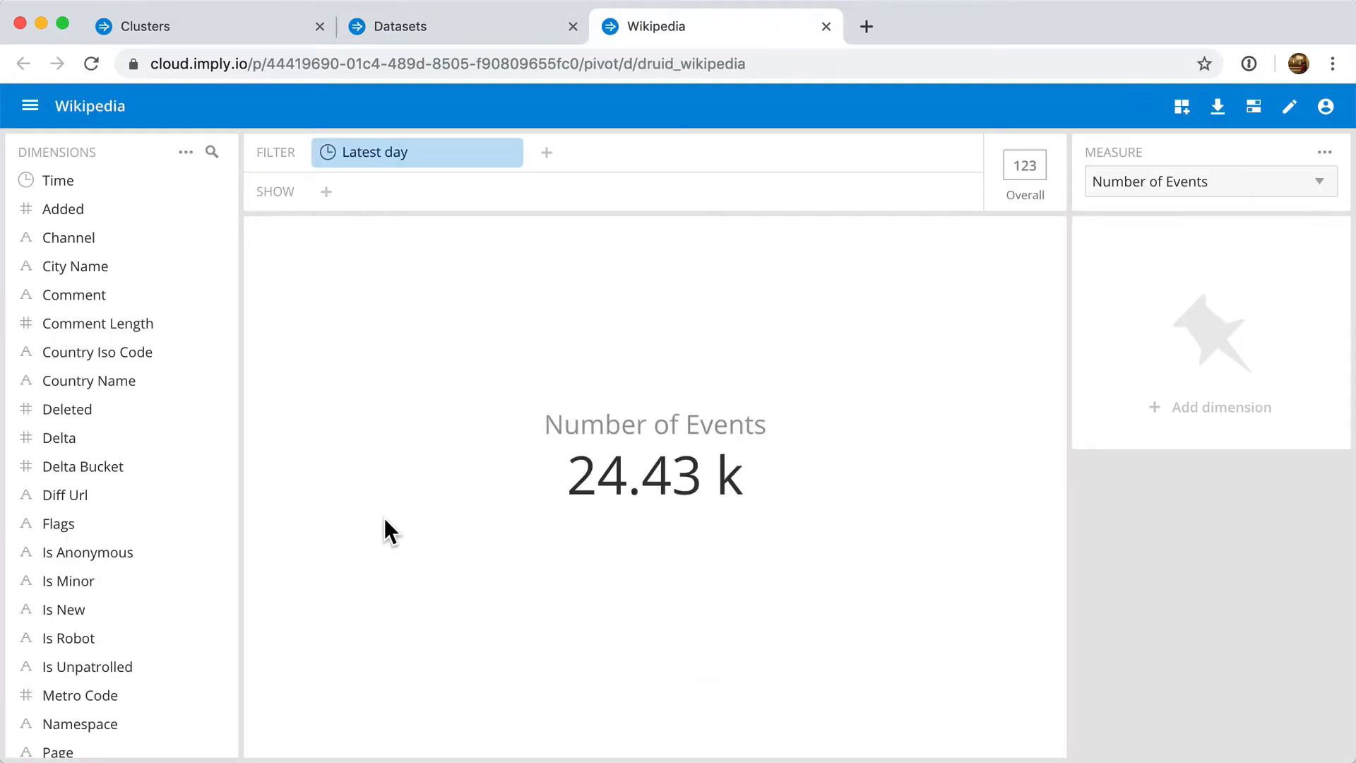
click(101, 322)
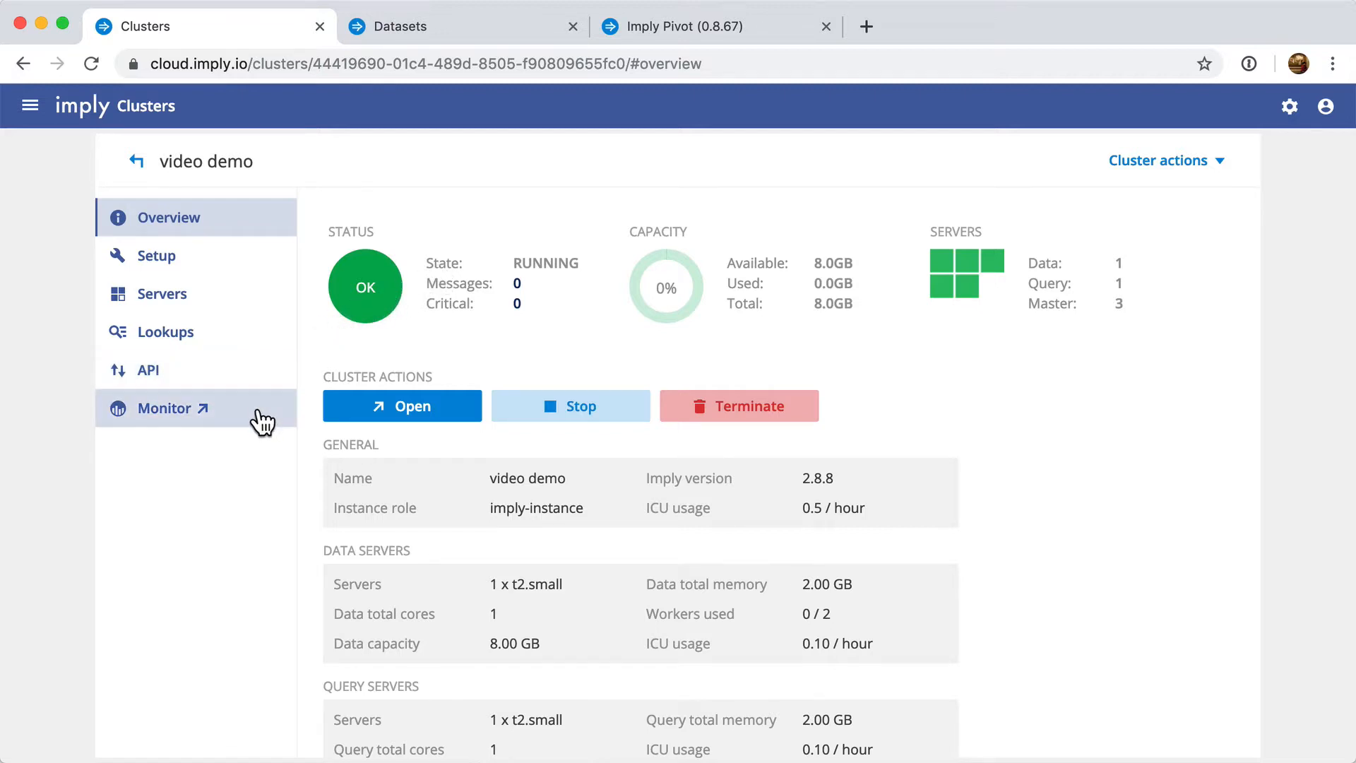
Open Clarity monitoring and view Slow, Historical and Broker Queries for the last hour.
click(166, 407)
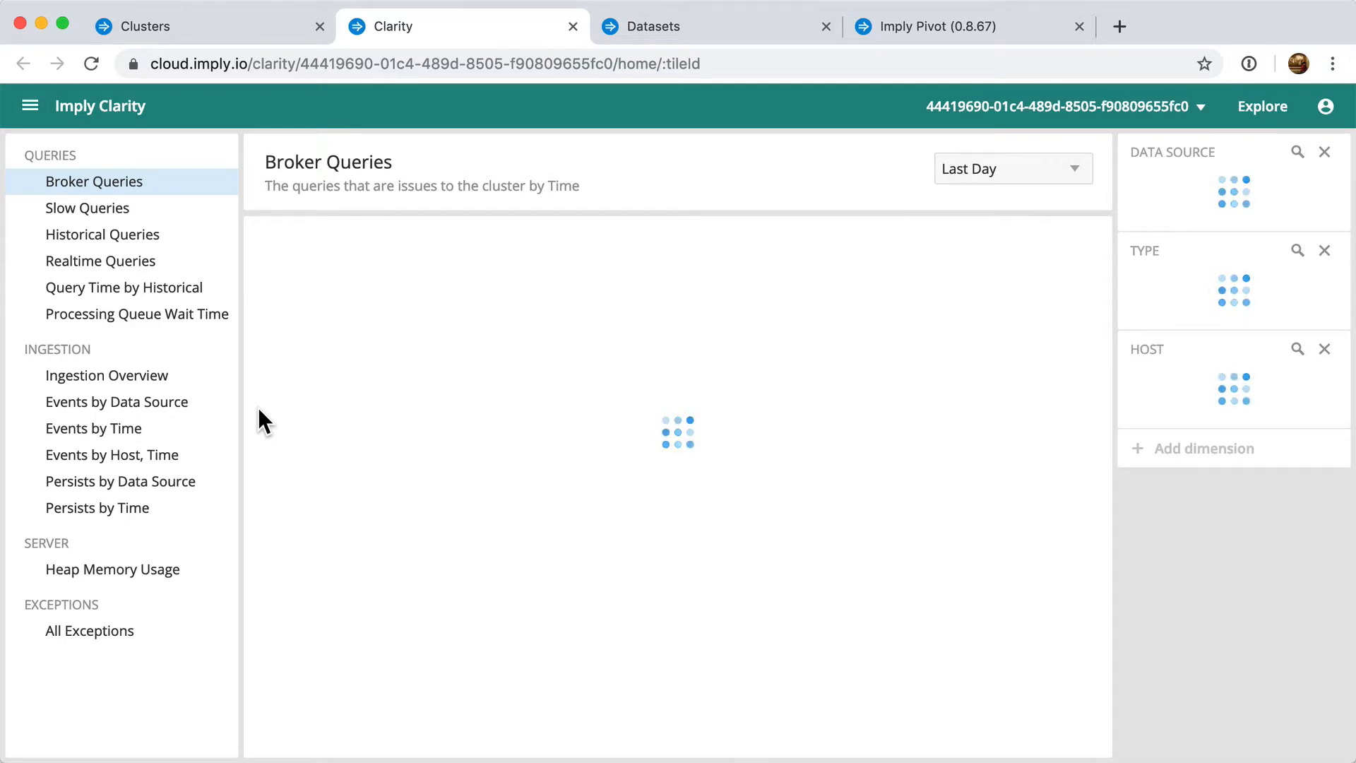
click(86, 207)
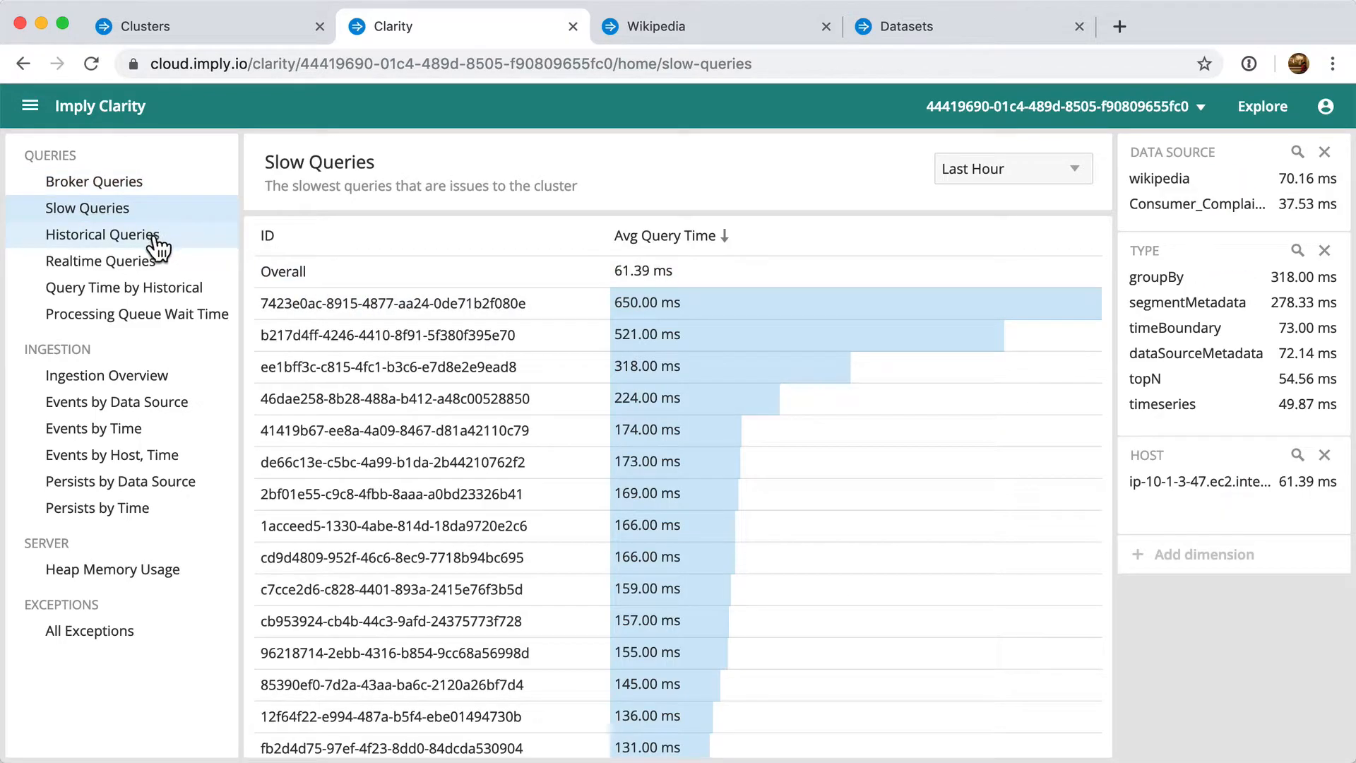
click(103, 234)
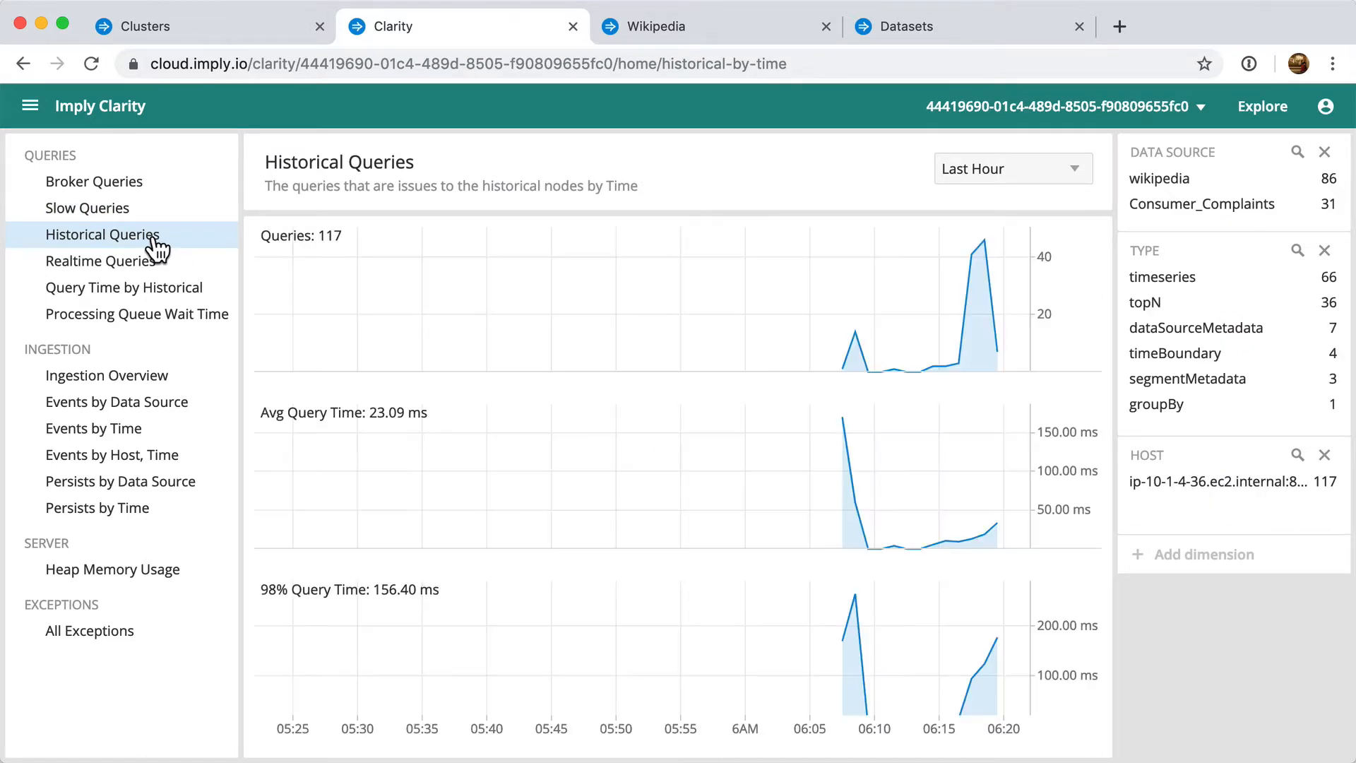
click(93, 181)
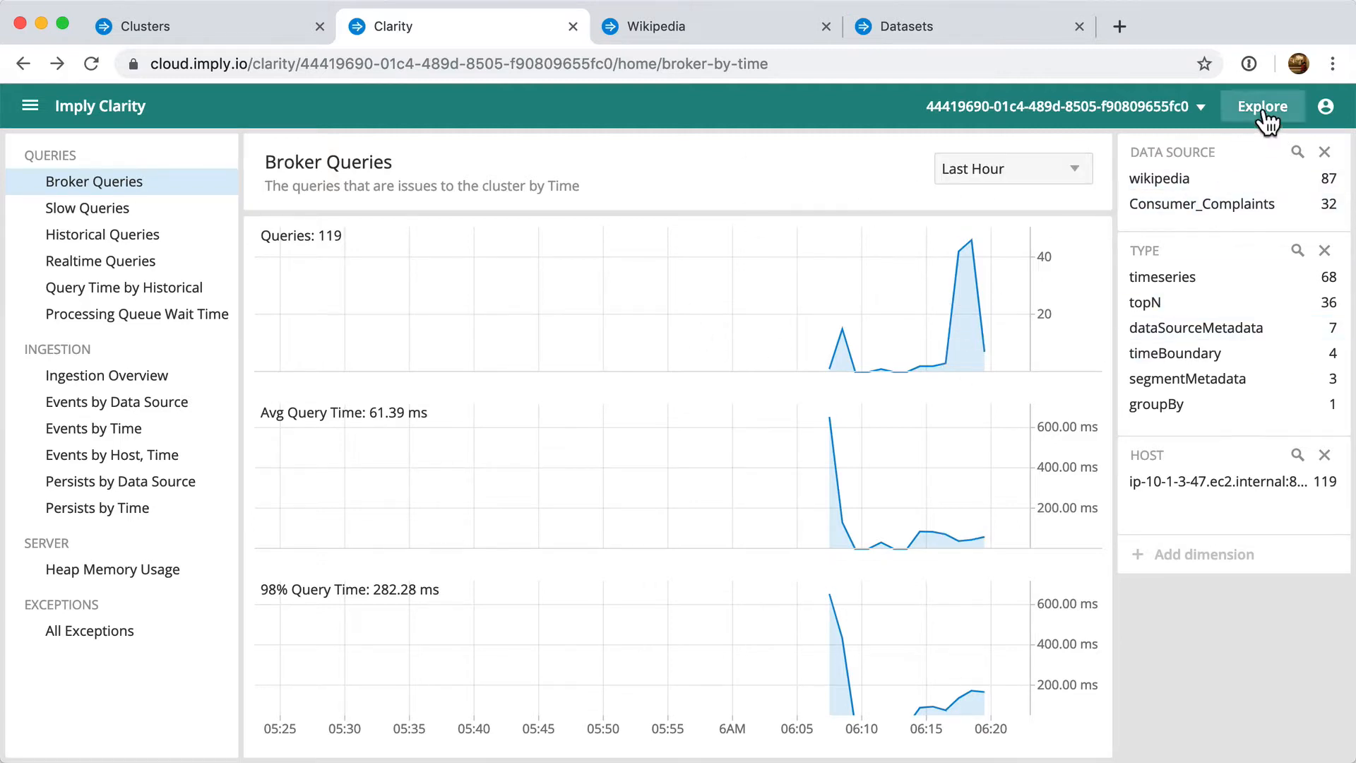
Split Clarity broker queries by Dimension, filter to wikipedia, and return to the Clusters overview.
click(1262, 107)
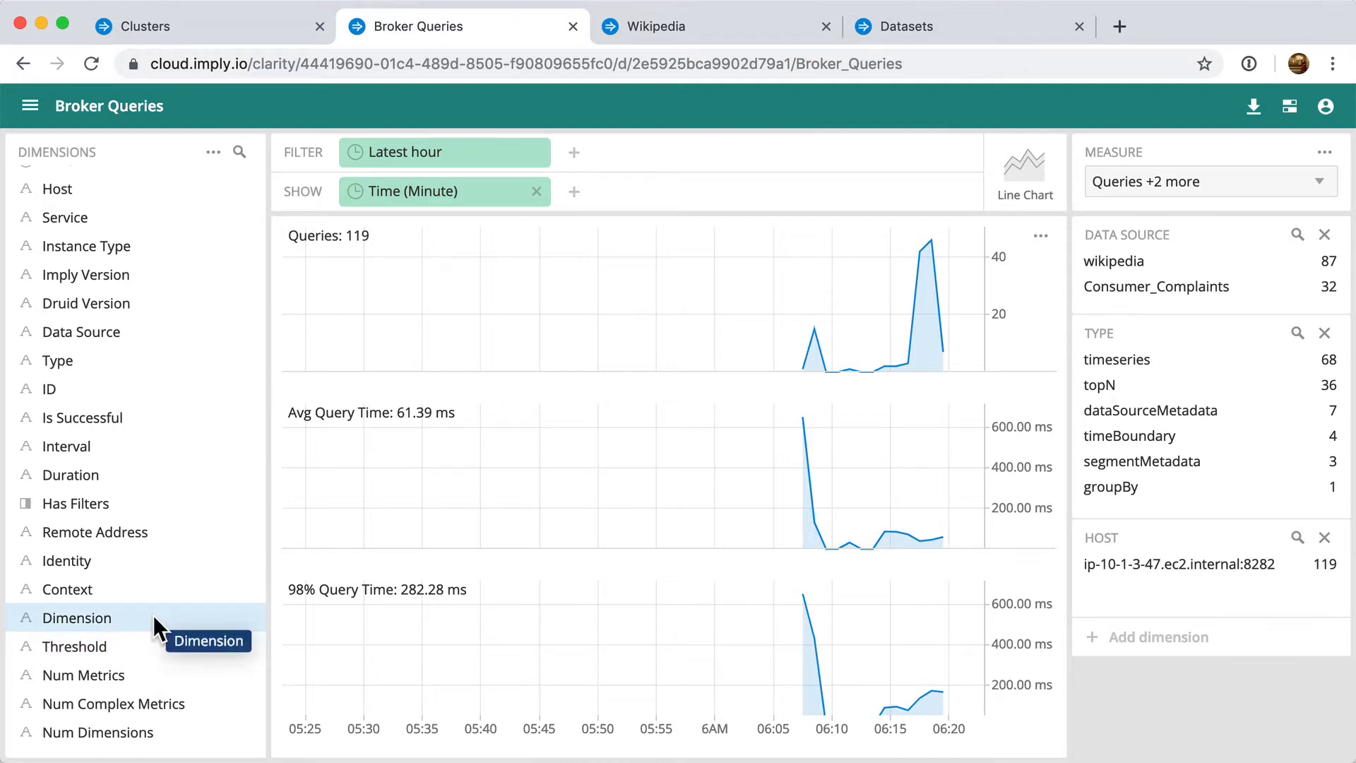
click(78, 618)
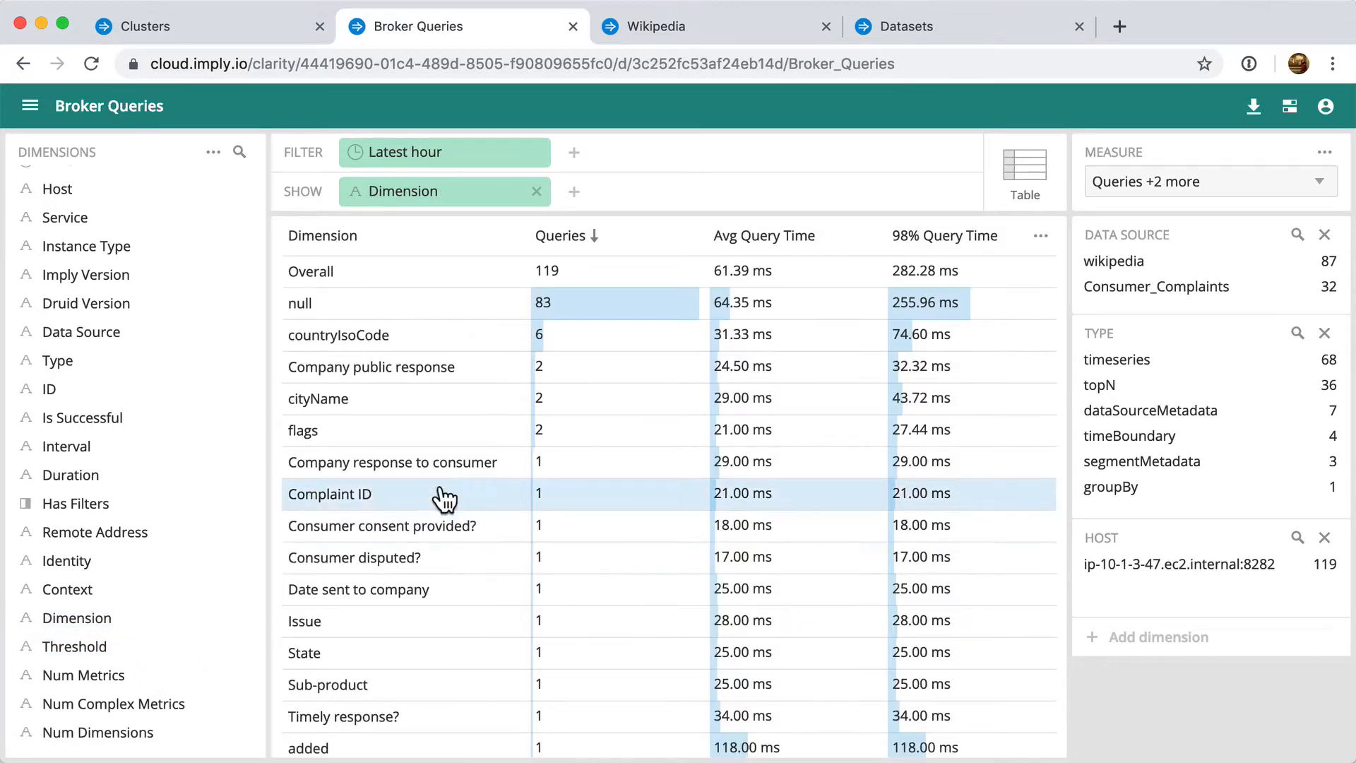
mouse_move(443, 469)
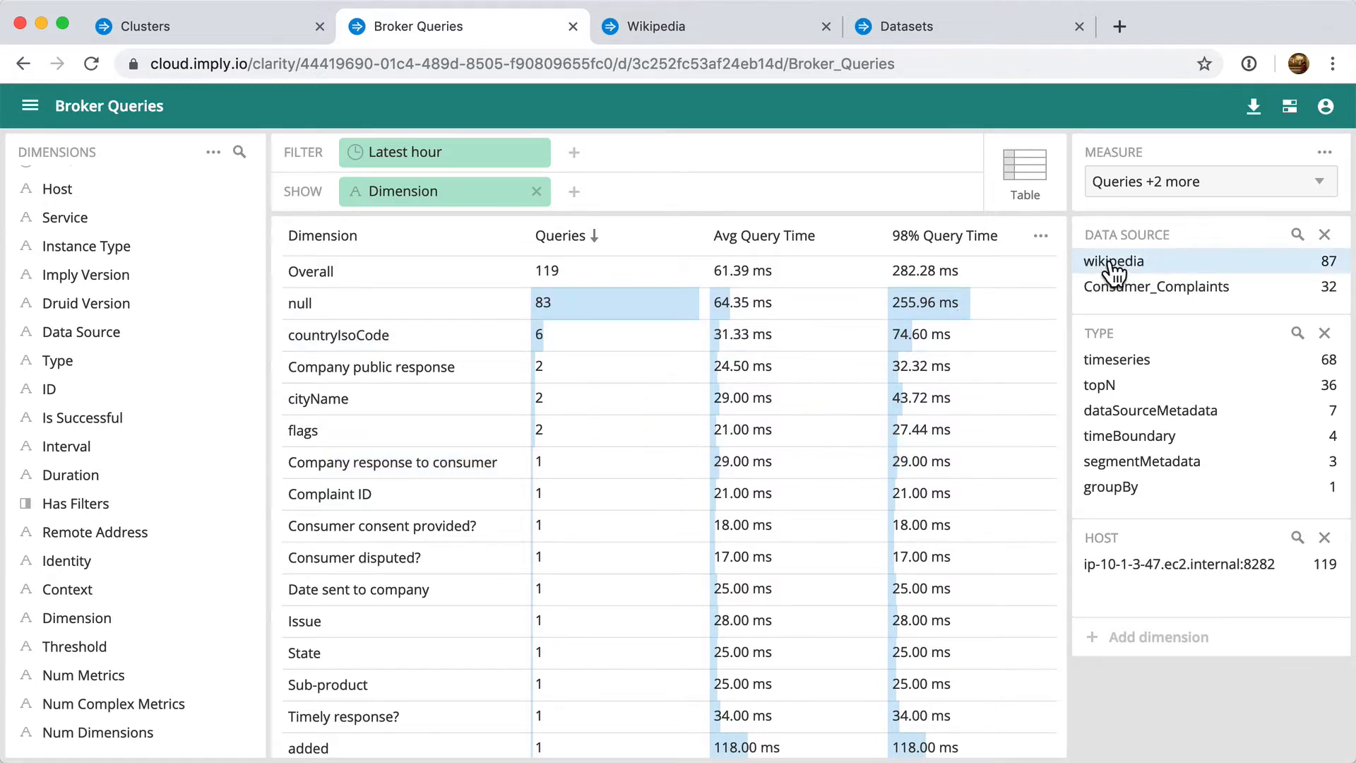
click(1113, 261)
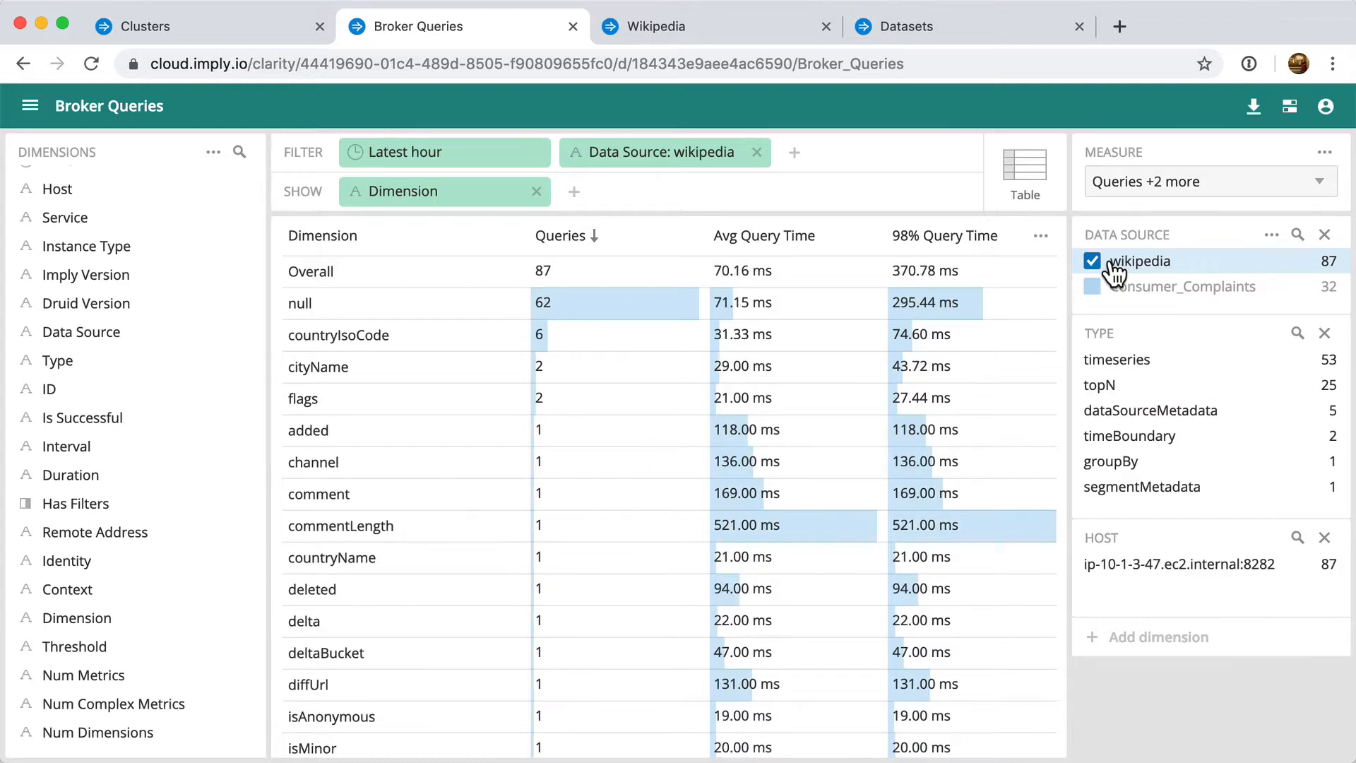
click(763, 235)
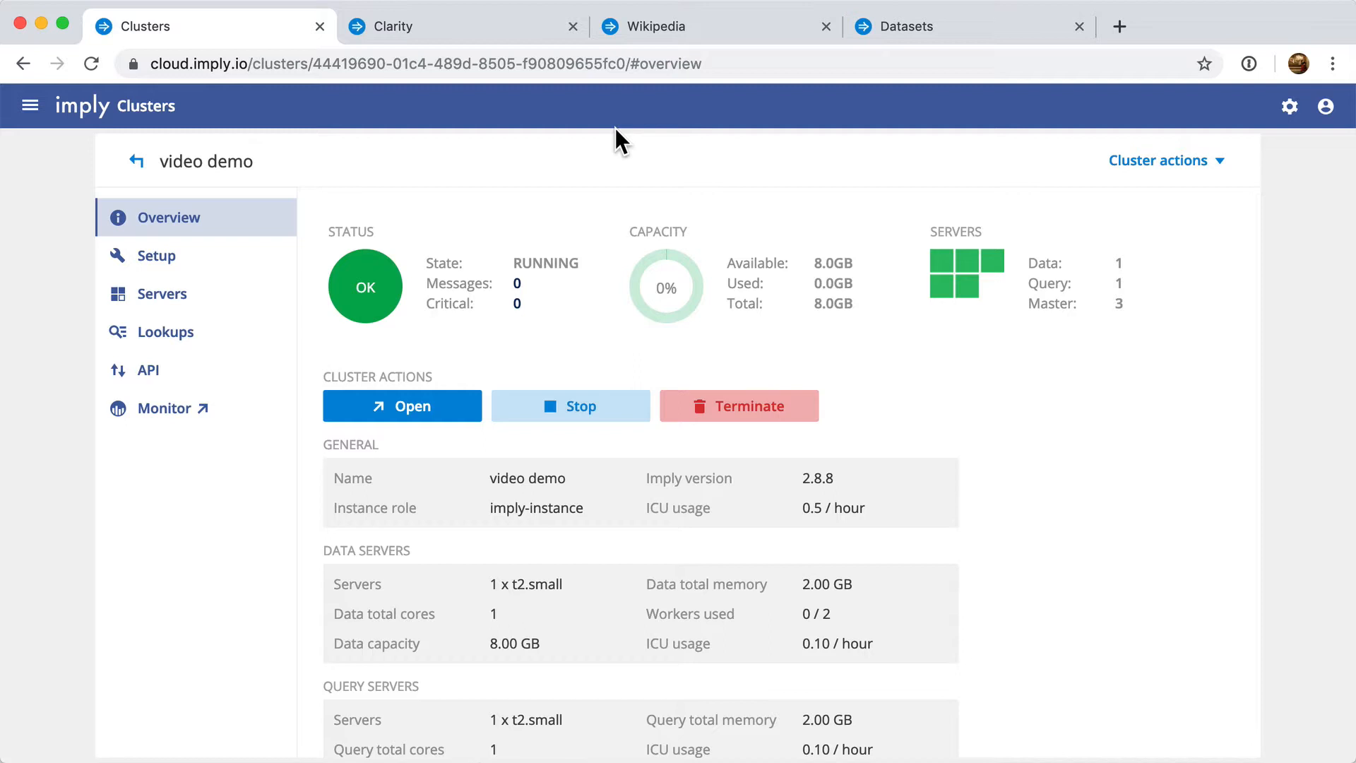
Set the video demo cluster to Imply 2.8.7 with 2 data instances and apply changes.
click(156, 254)
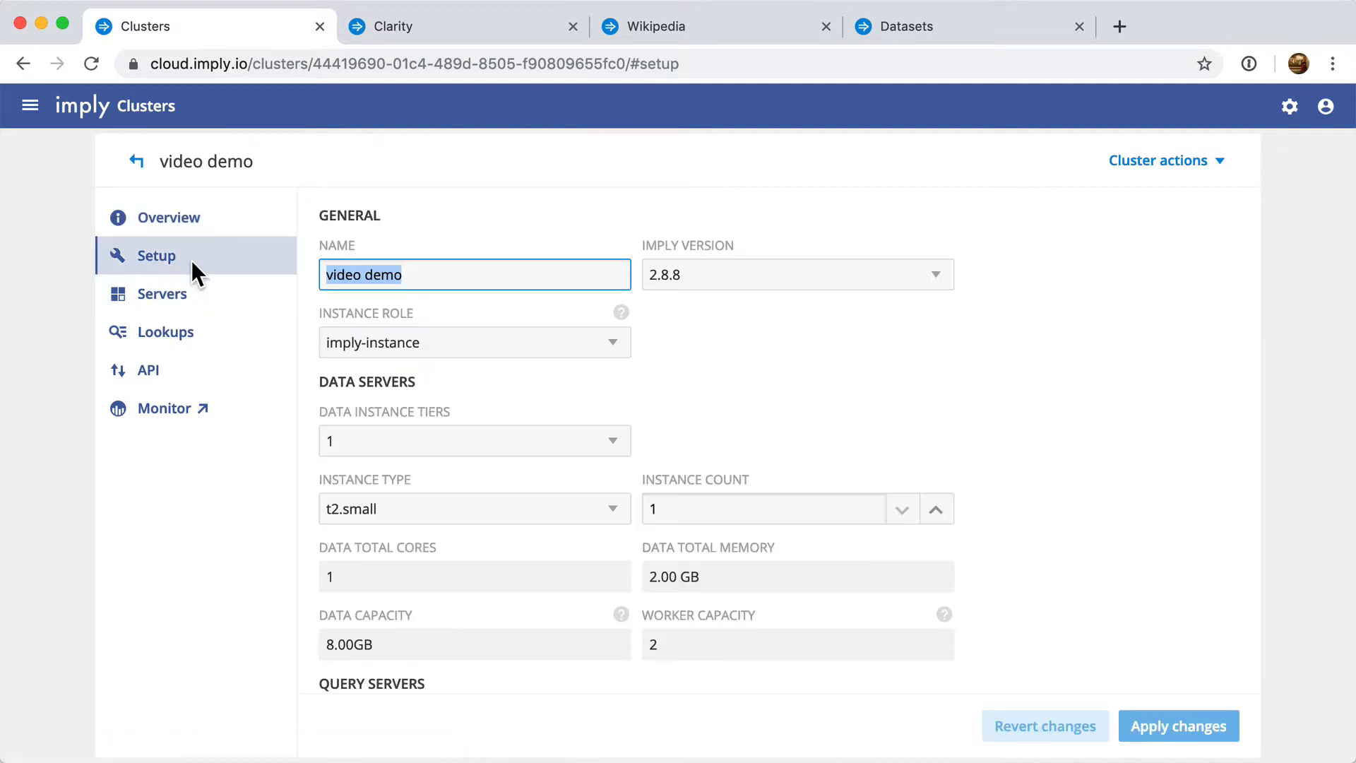
mouse_move(732, 274)
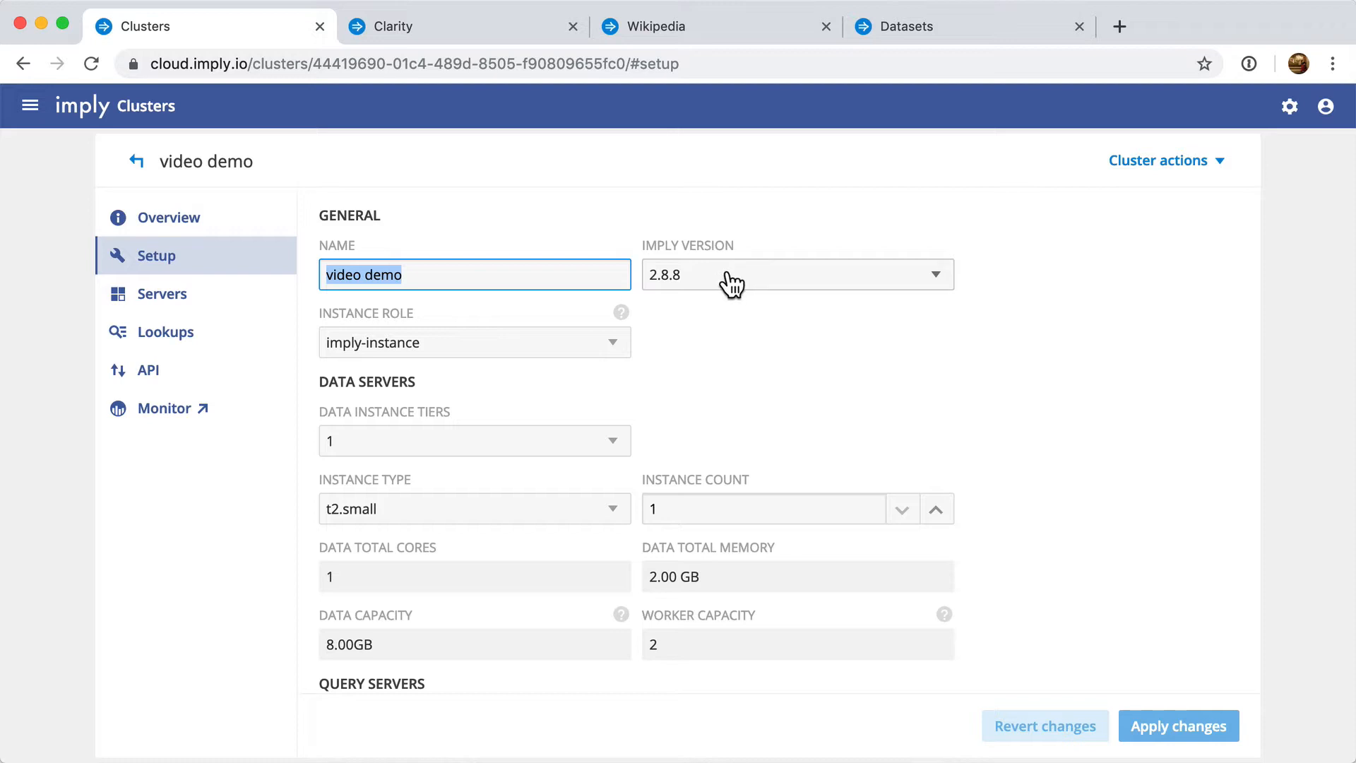
click(794, 274)
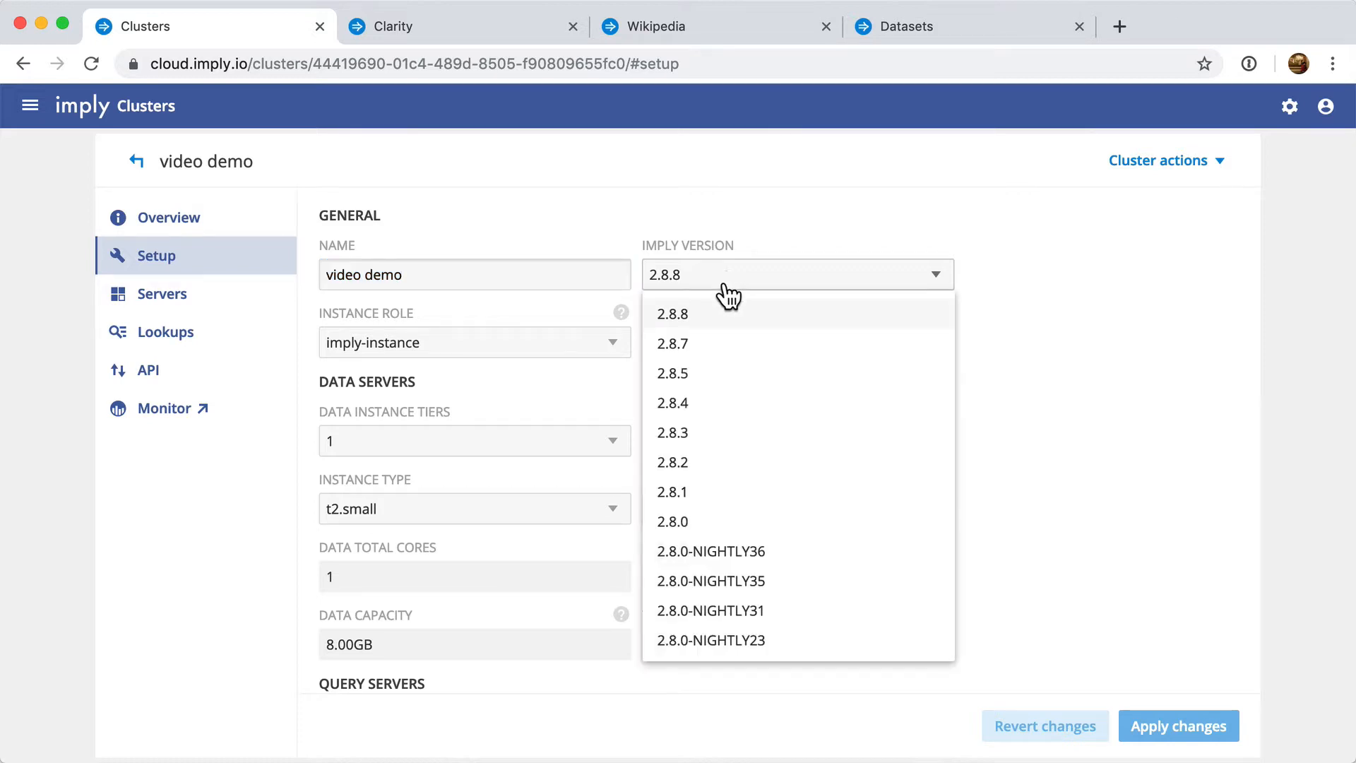
click(672, 343)
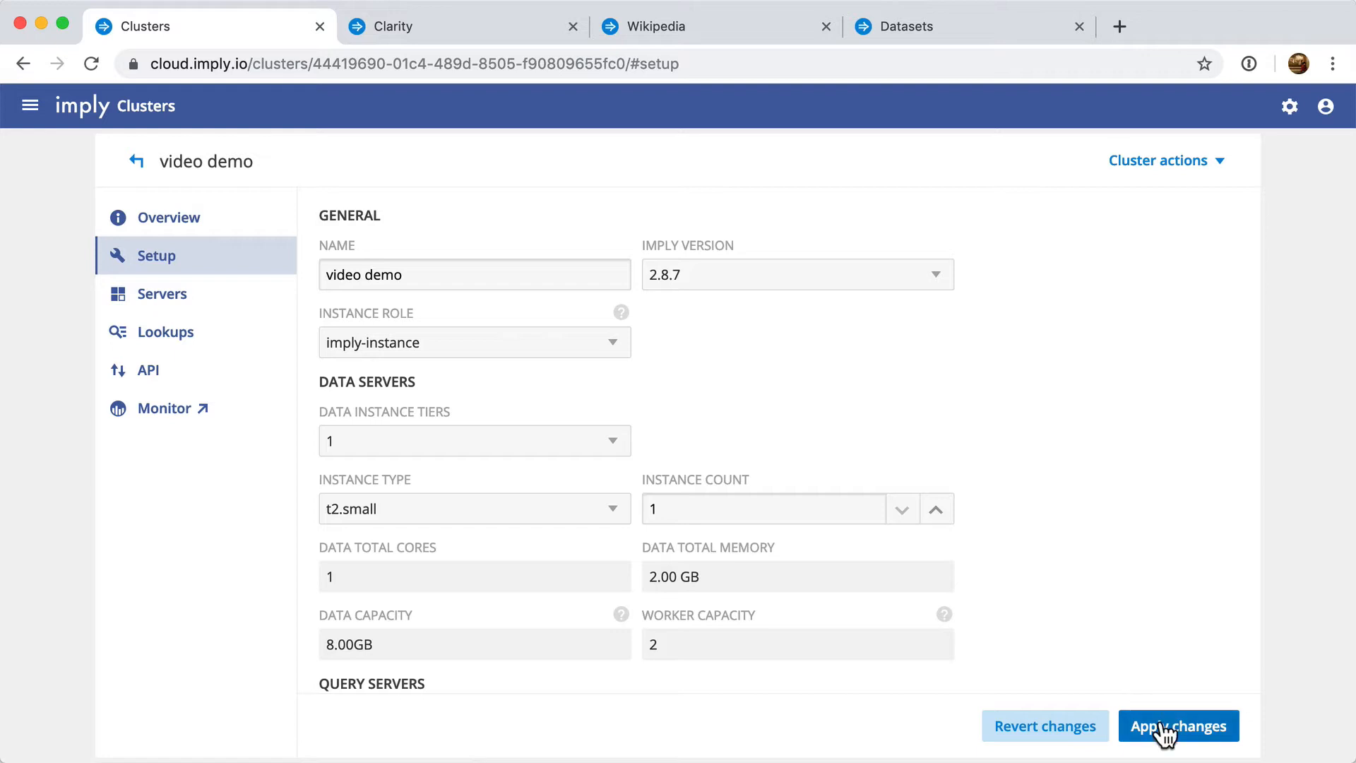
mouse_move(968, 618)
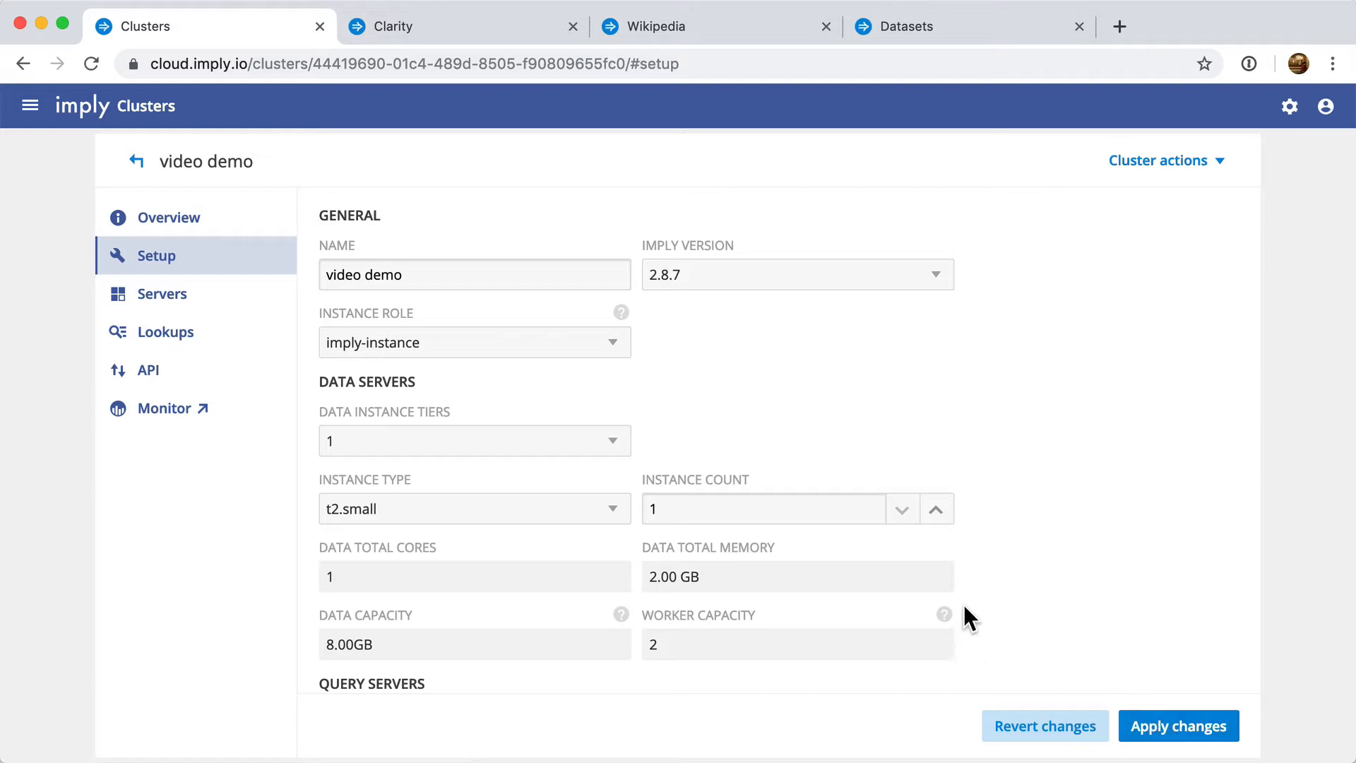
click(936, 509)
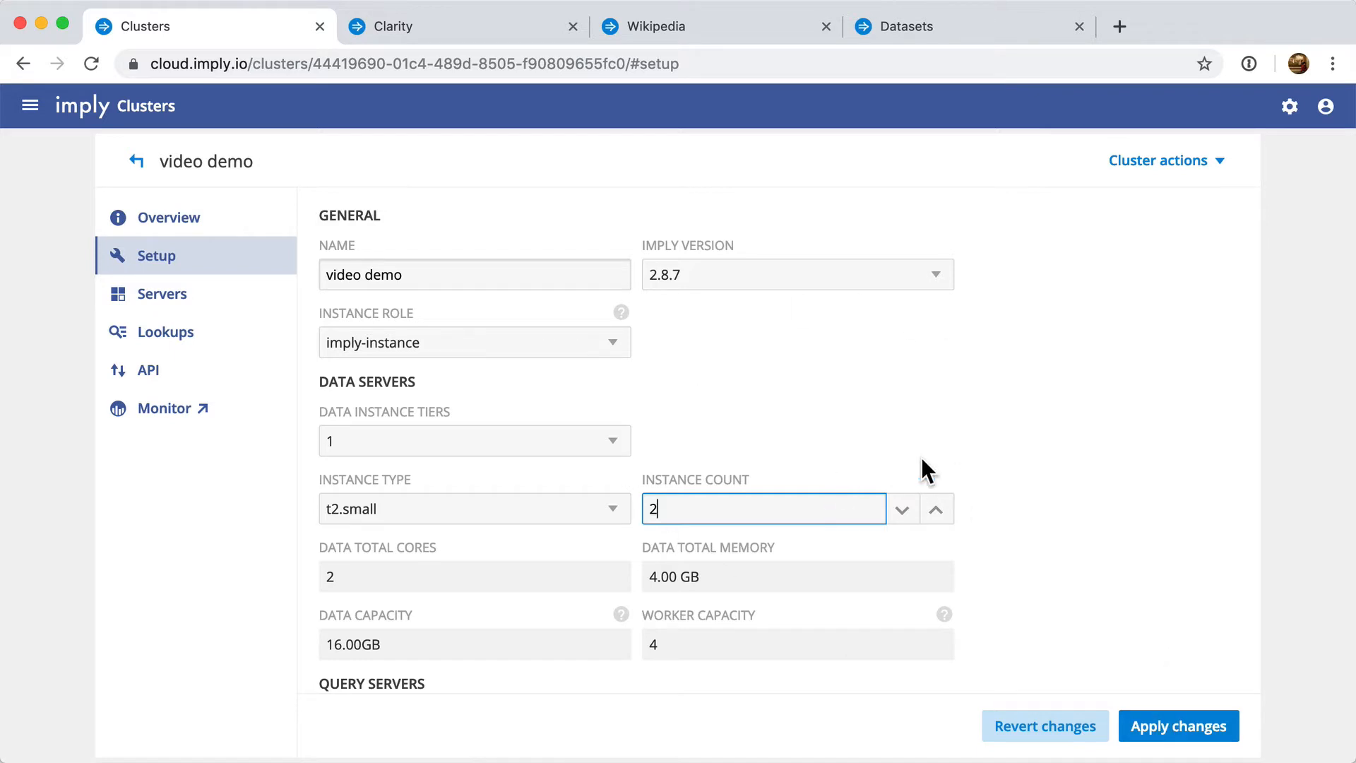
click(1178, 725)
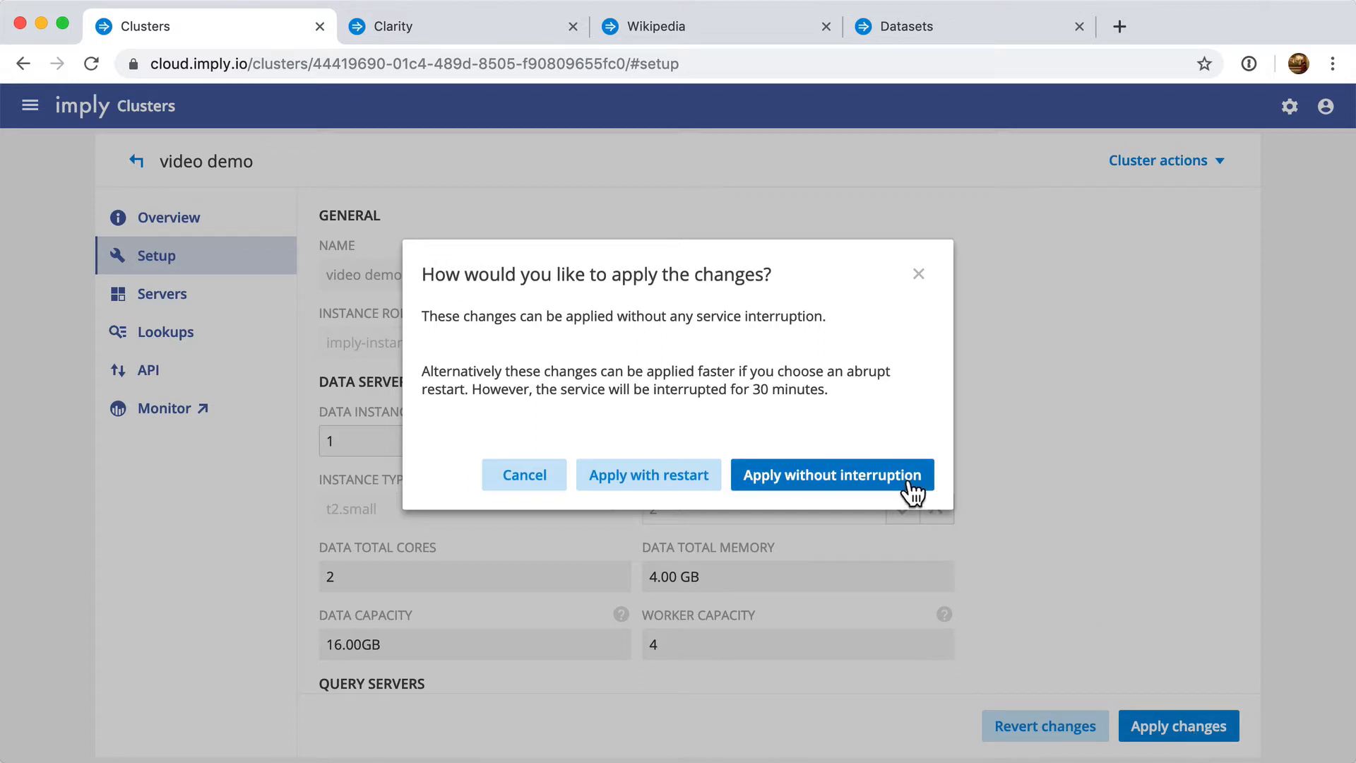
Apply the changes without interruption and review the update's progress steps.
click(832, 475)
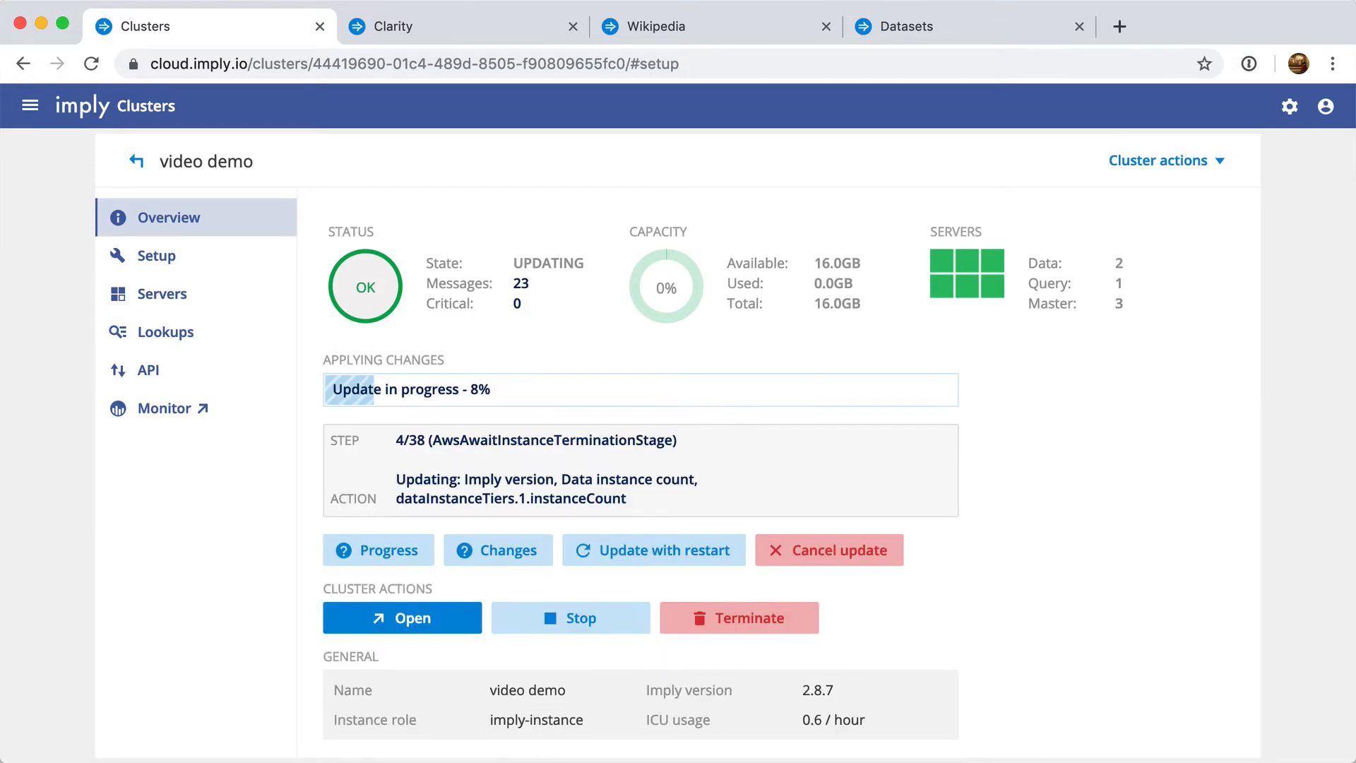
mouse_move(769, 112)
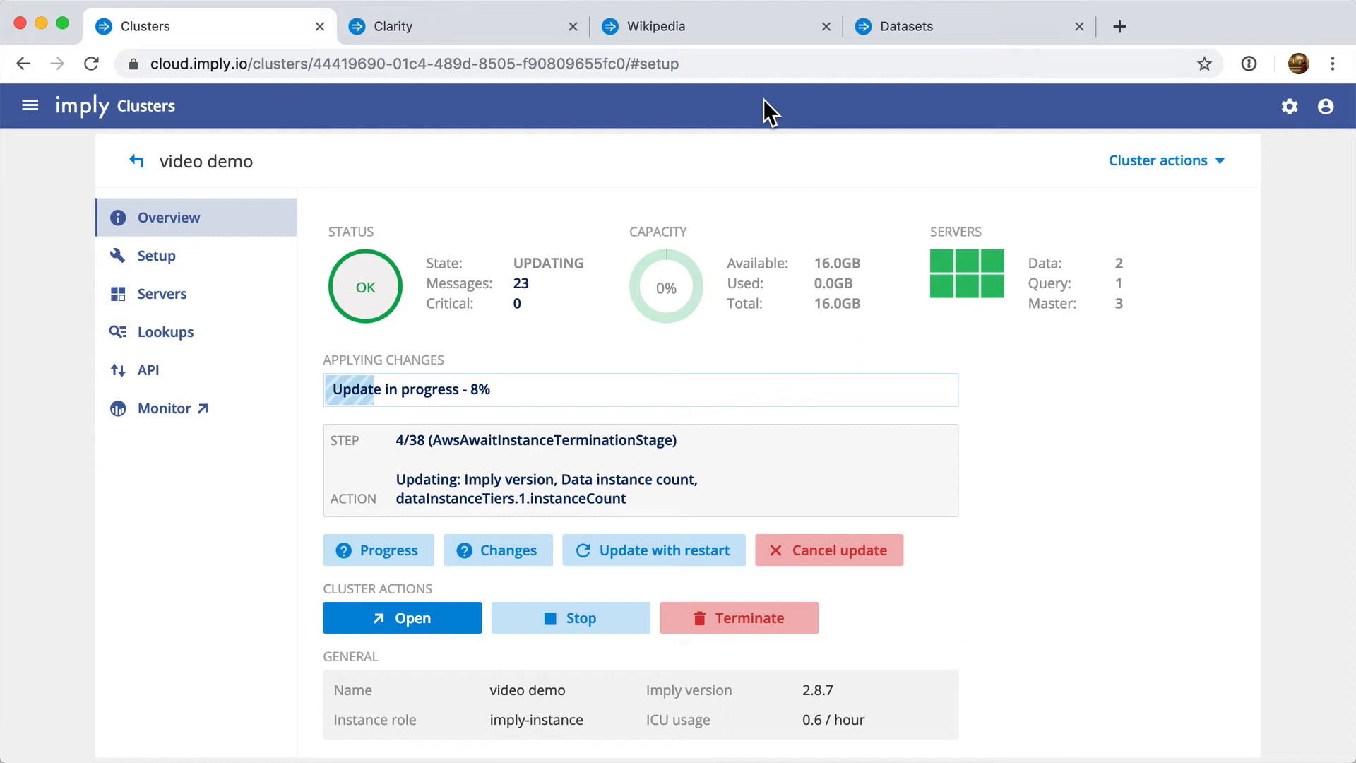
mouse_move(411, 406)
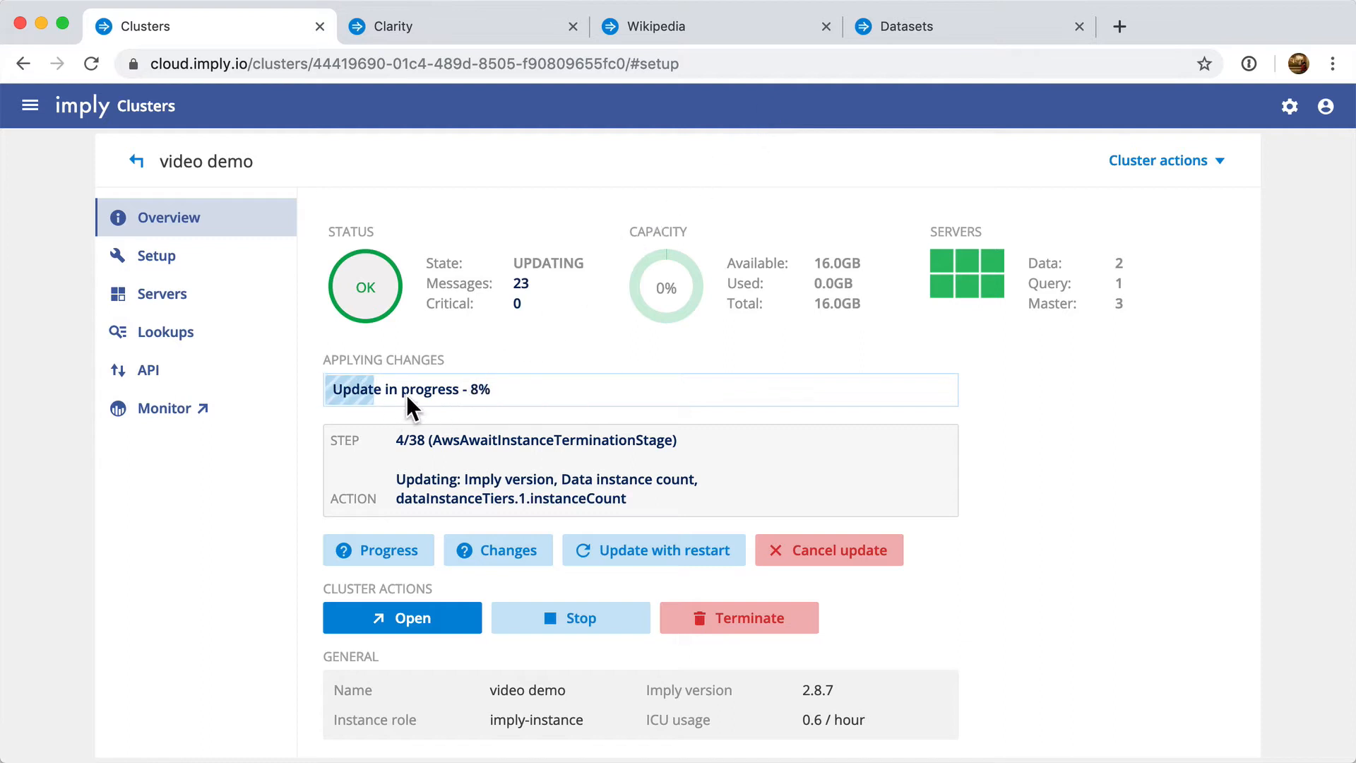
mouse_move(510, 448)
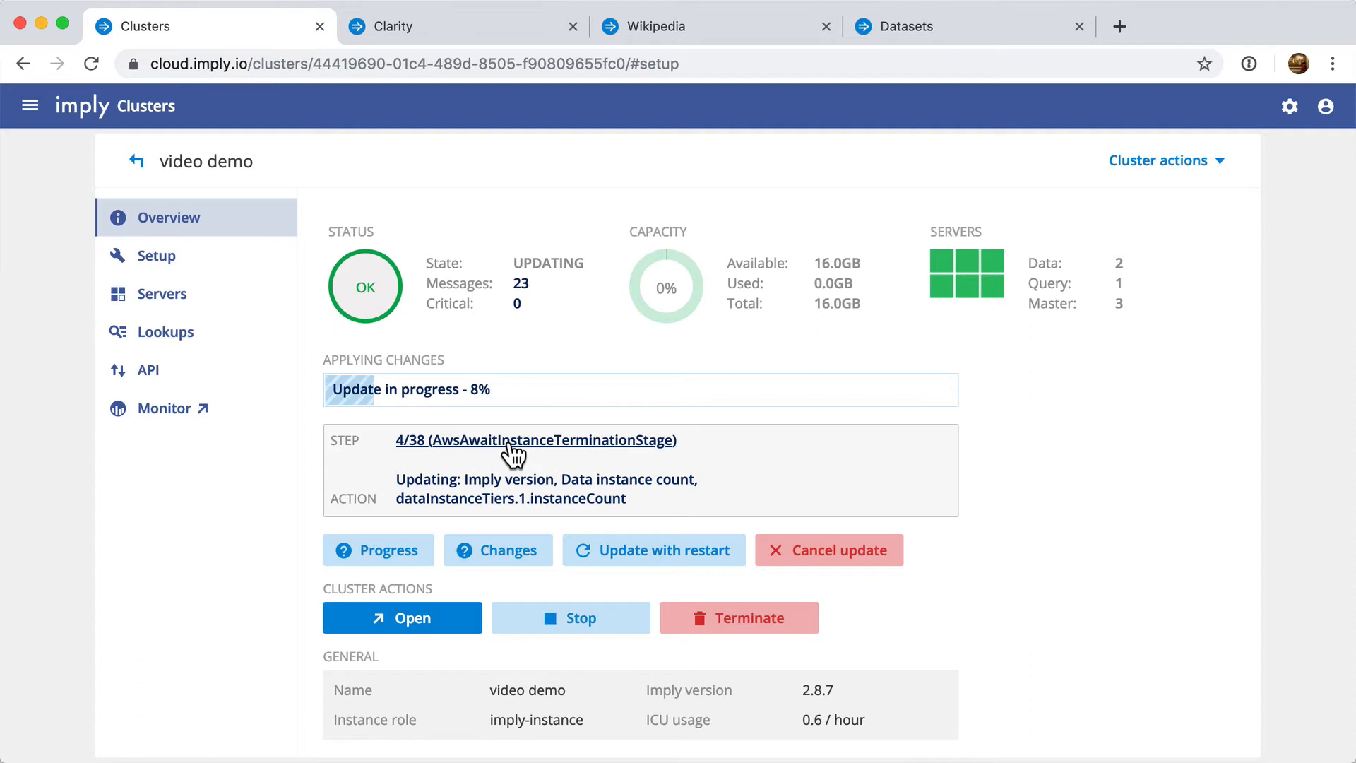
click(378, 550)
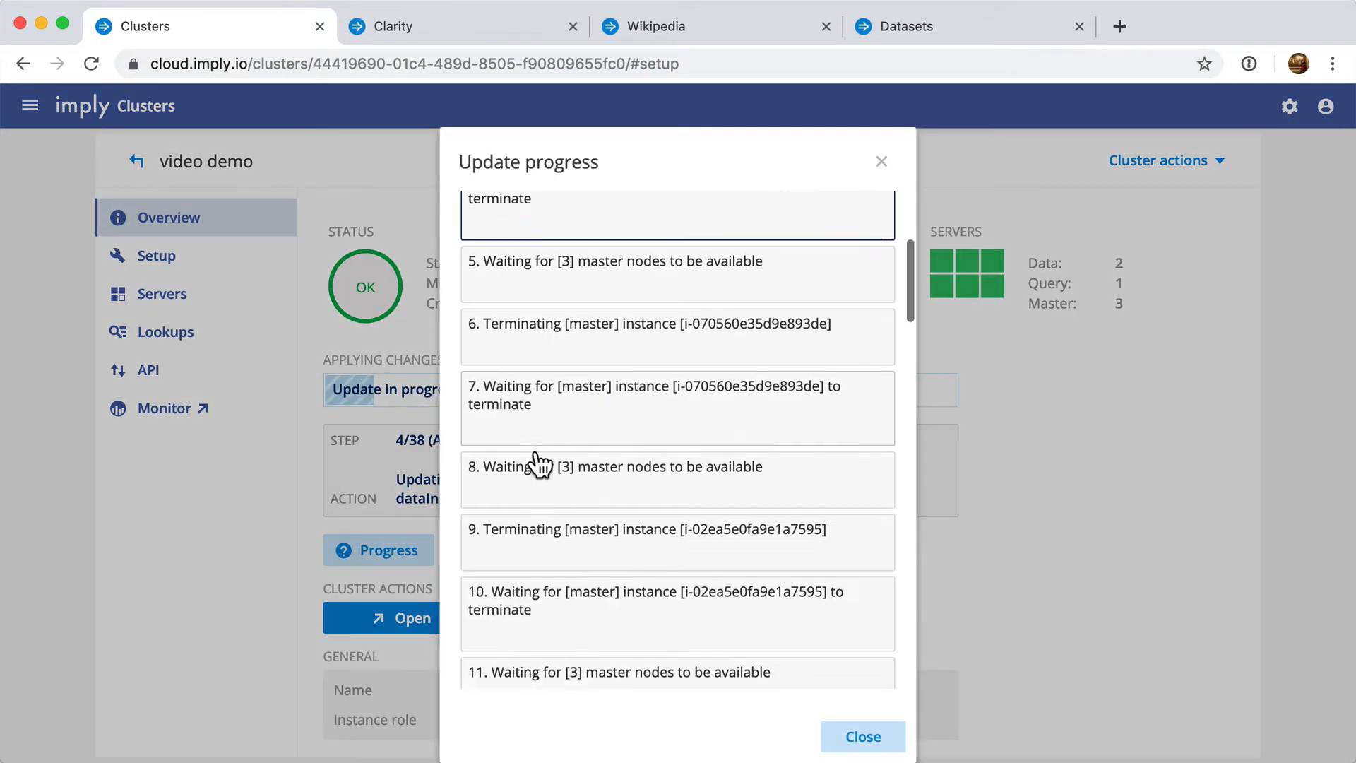
scroll(down, 3)
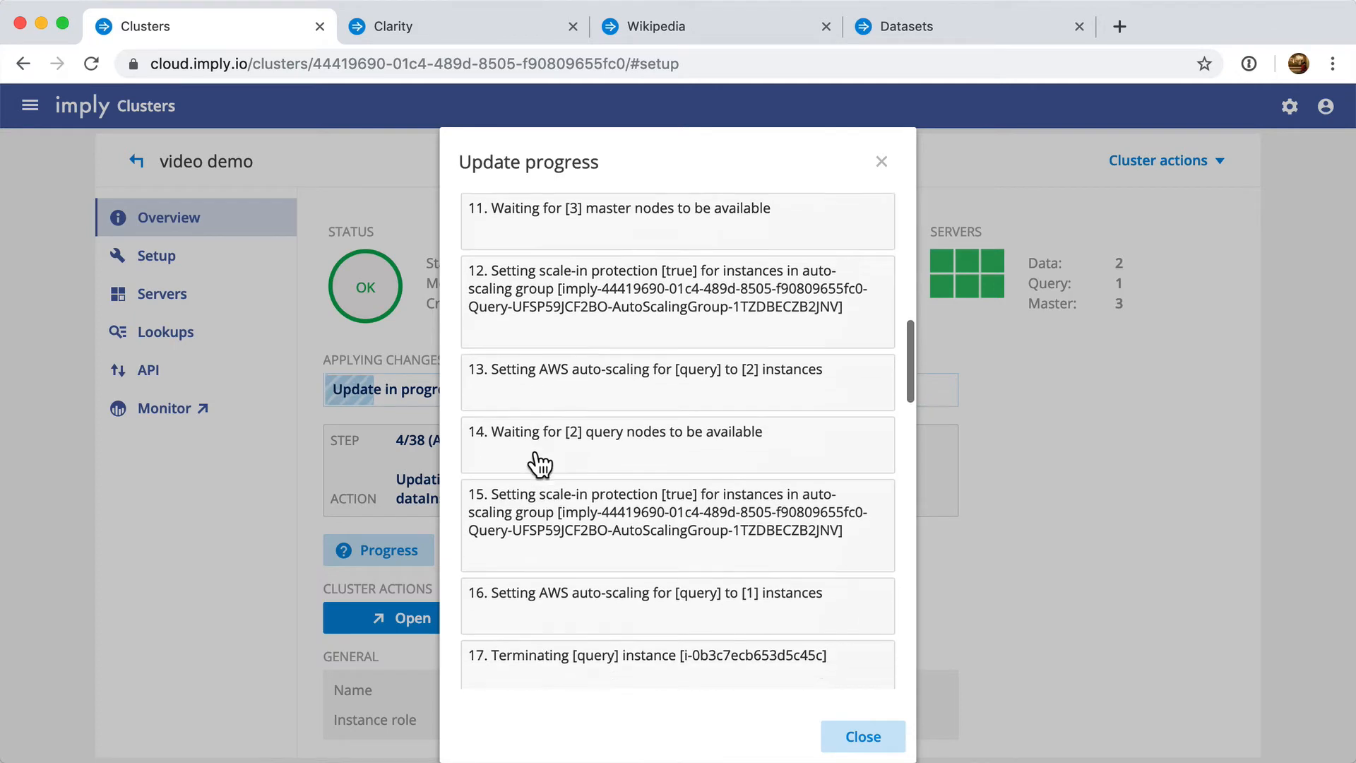
scroll(down, 3)
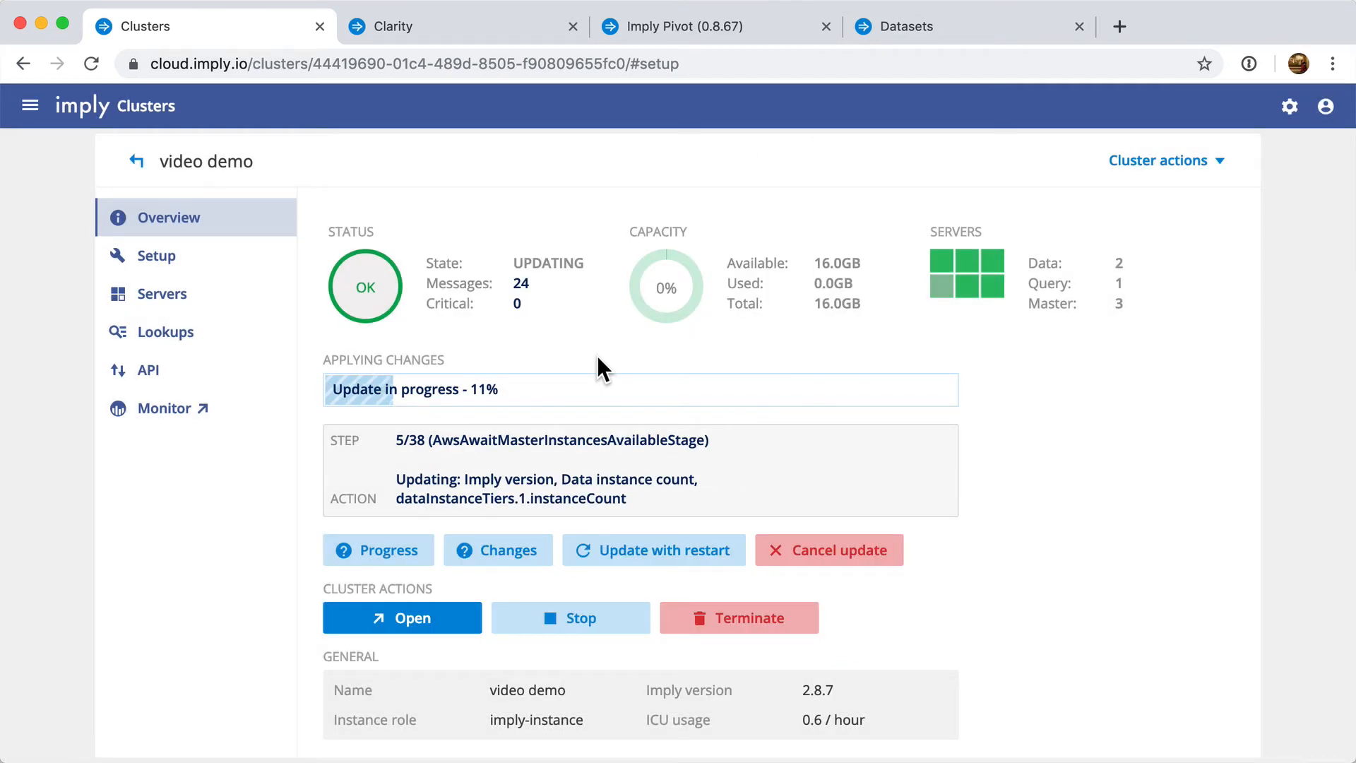
Open the Consumer Complaints data cube from the Imply Pivot home.
click(683, 26)
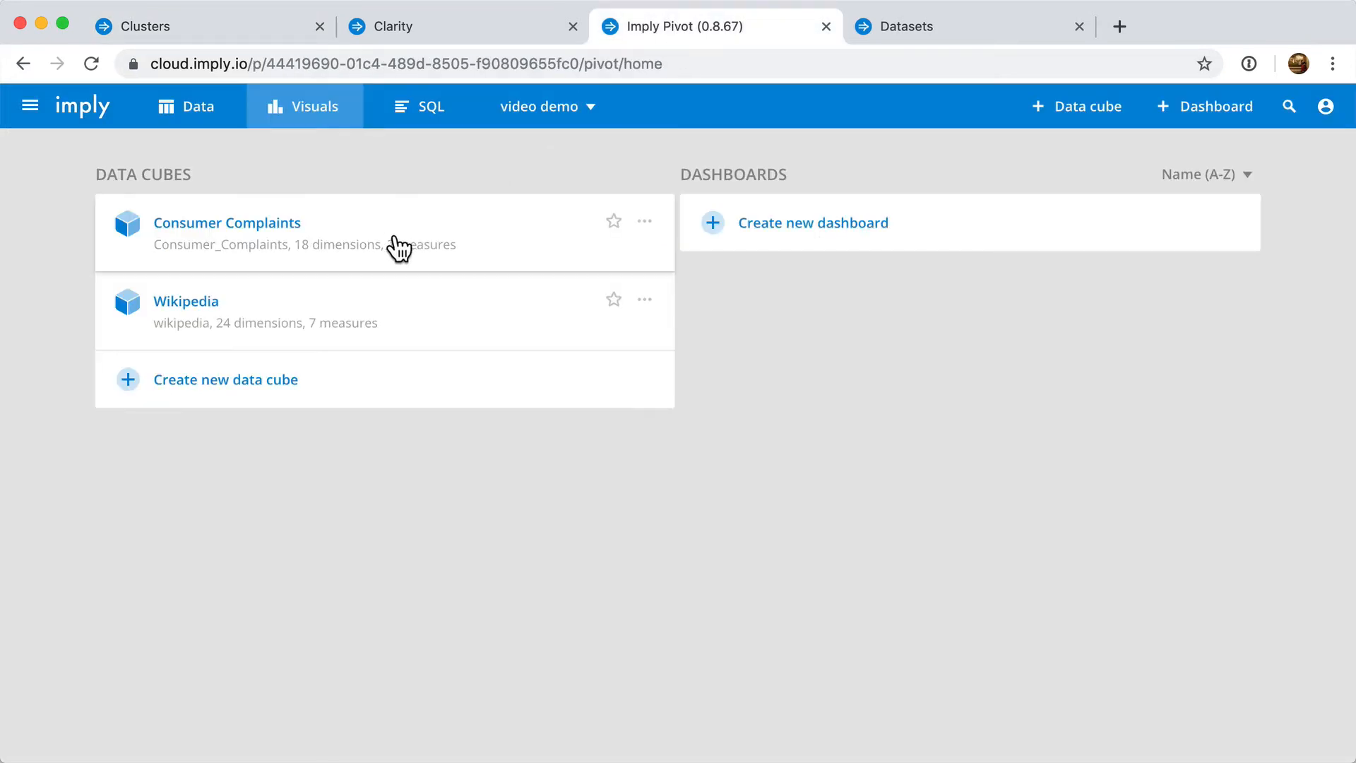
click(186, 301)
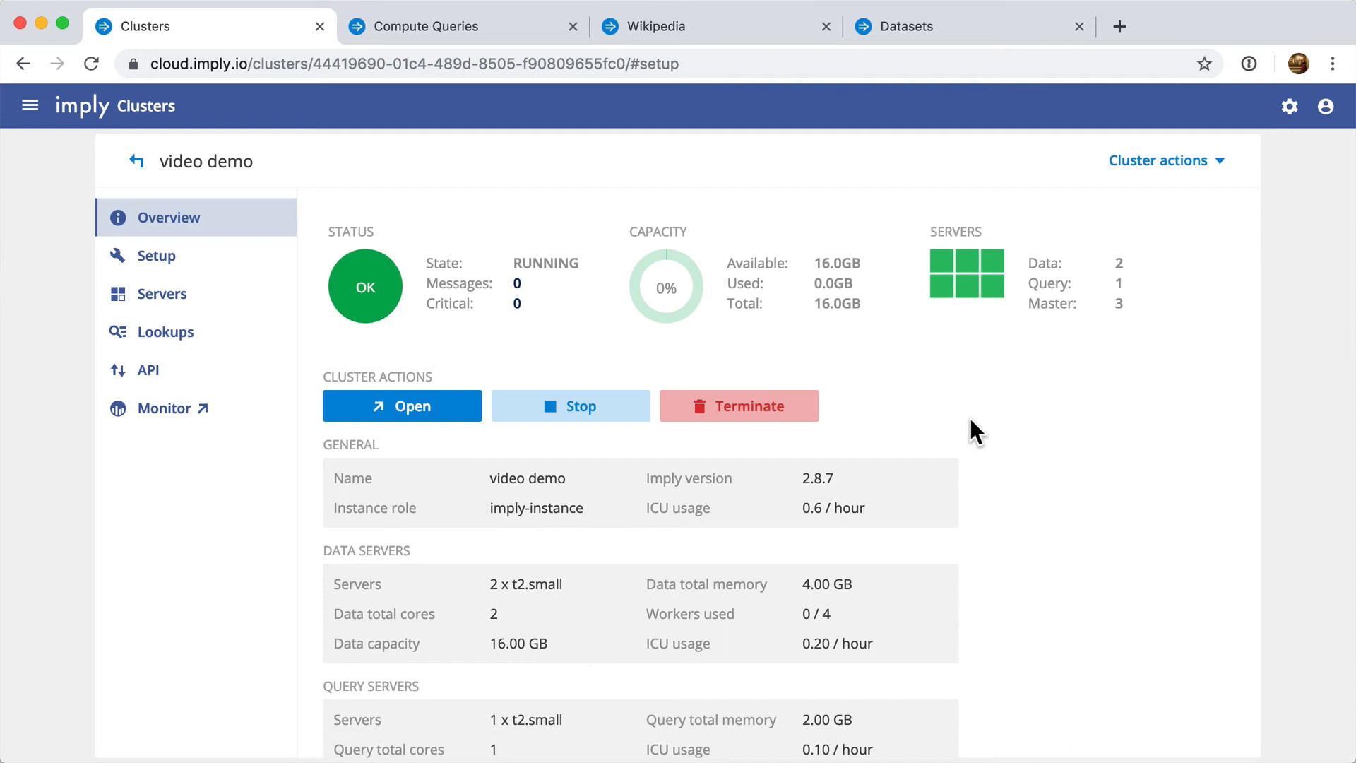
mouse_move(940, 439)
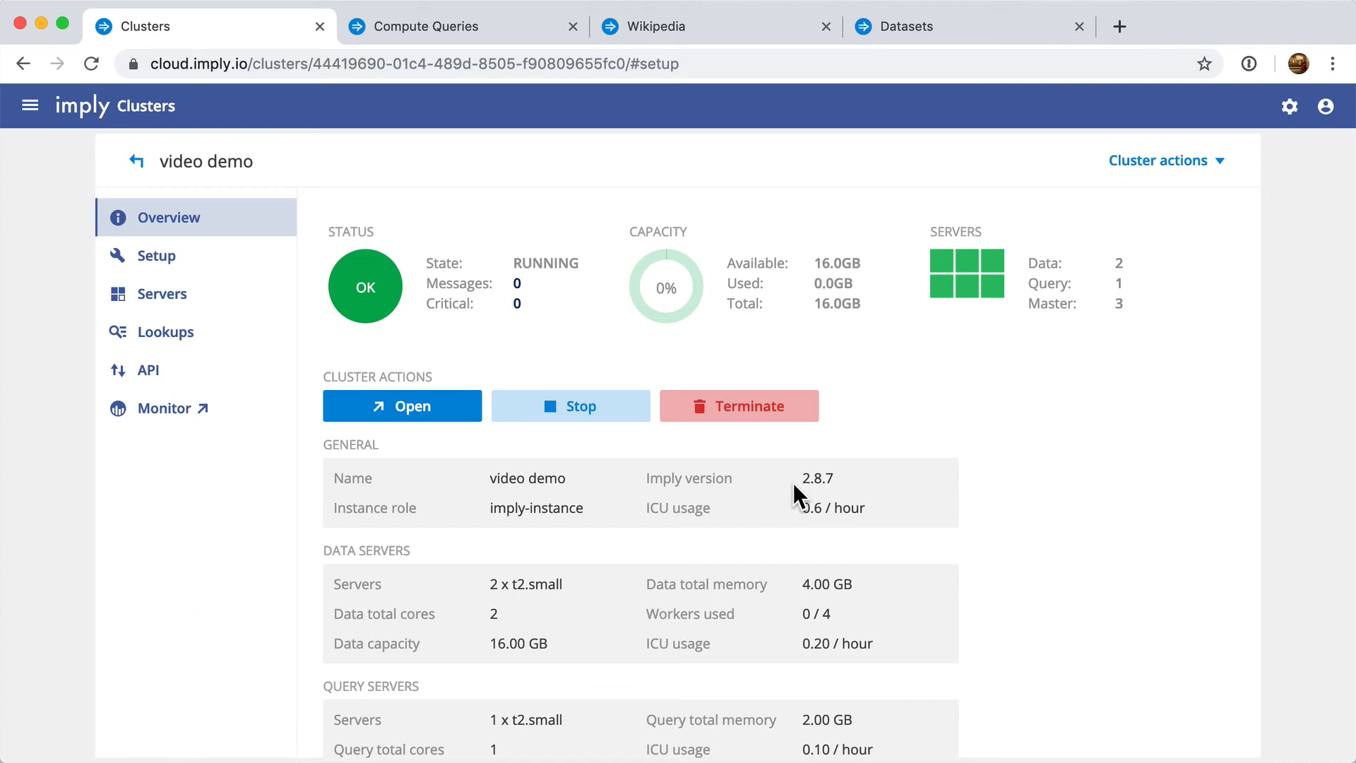
mouse_move(785, 491)
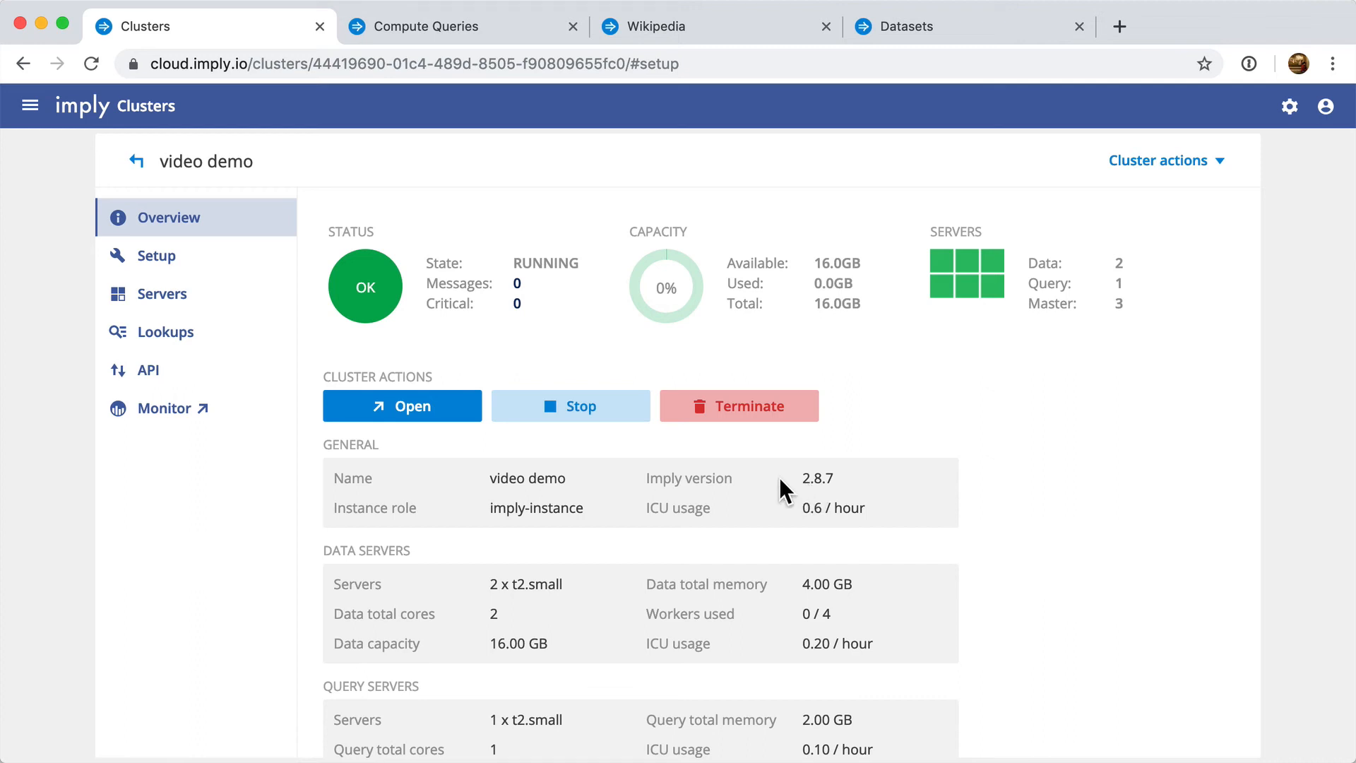
mouse_move(1118, 316)
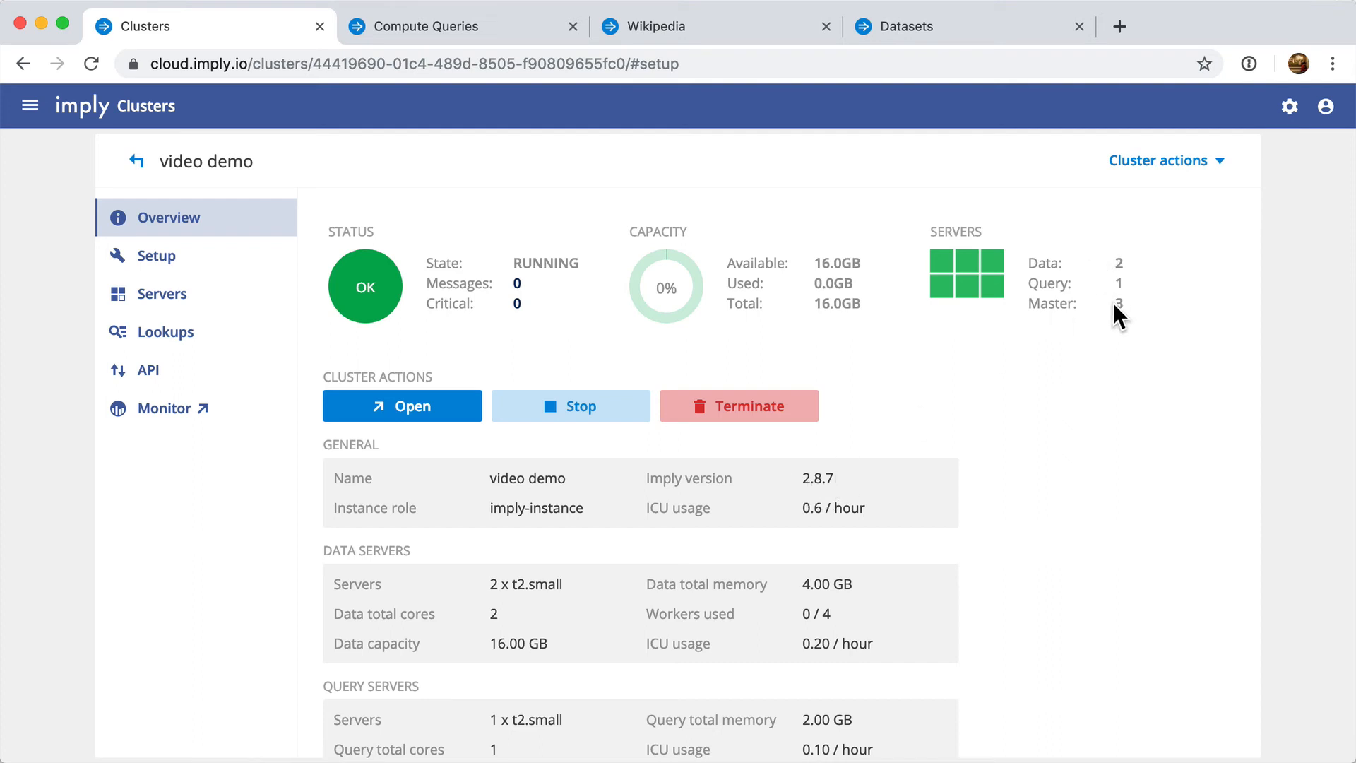
mouse_move(489, 298)
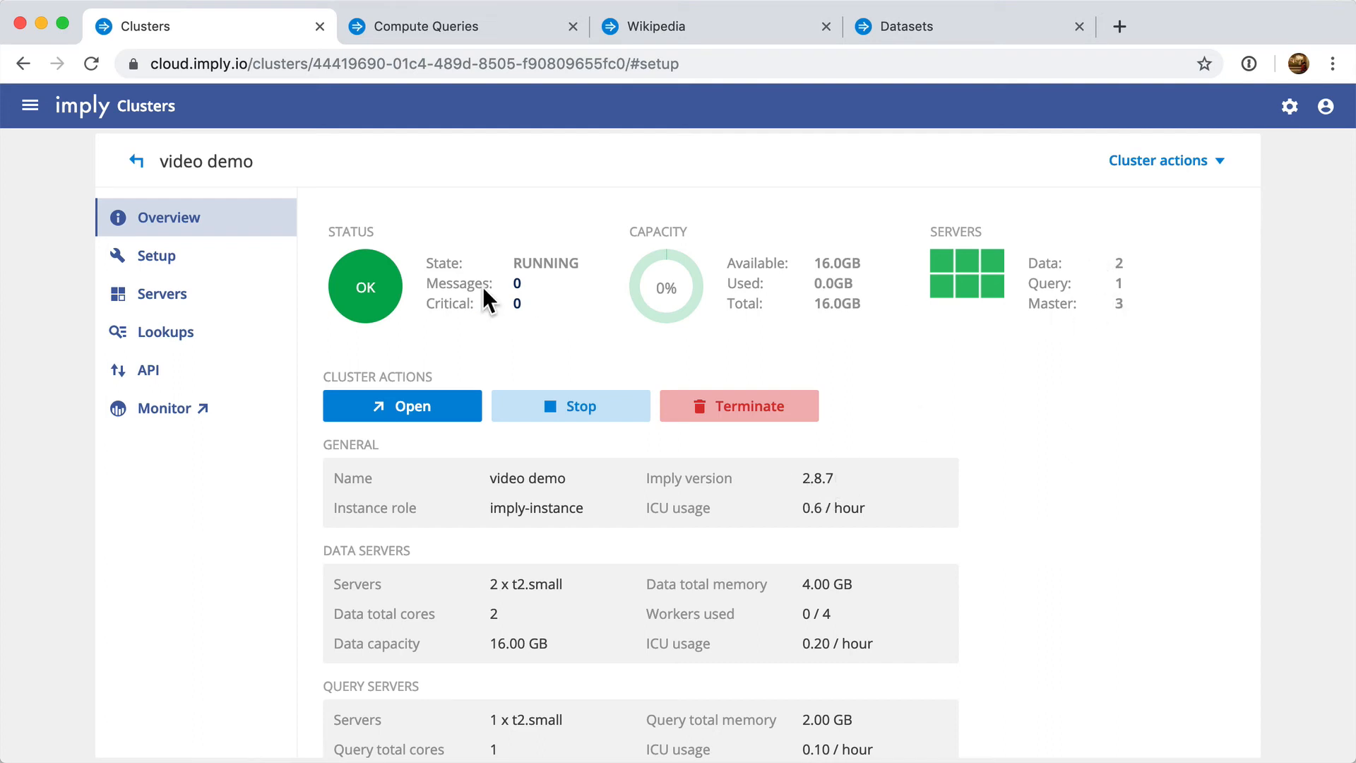
click(161, 293)
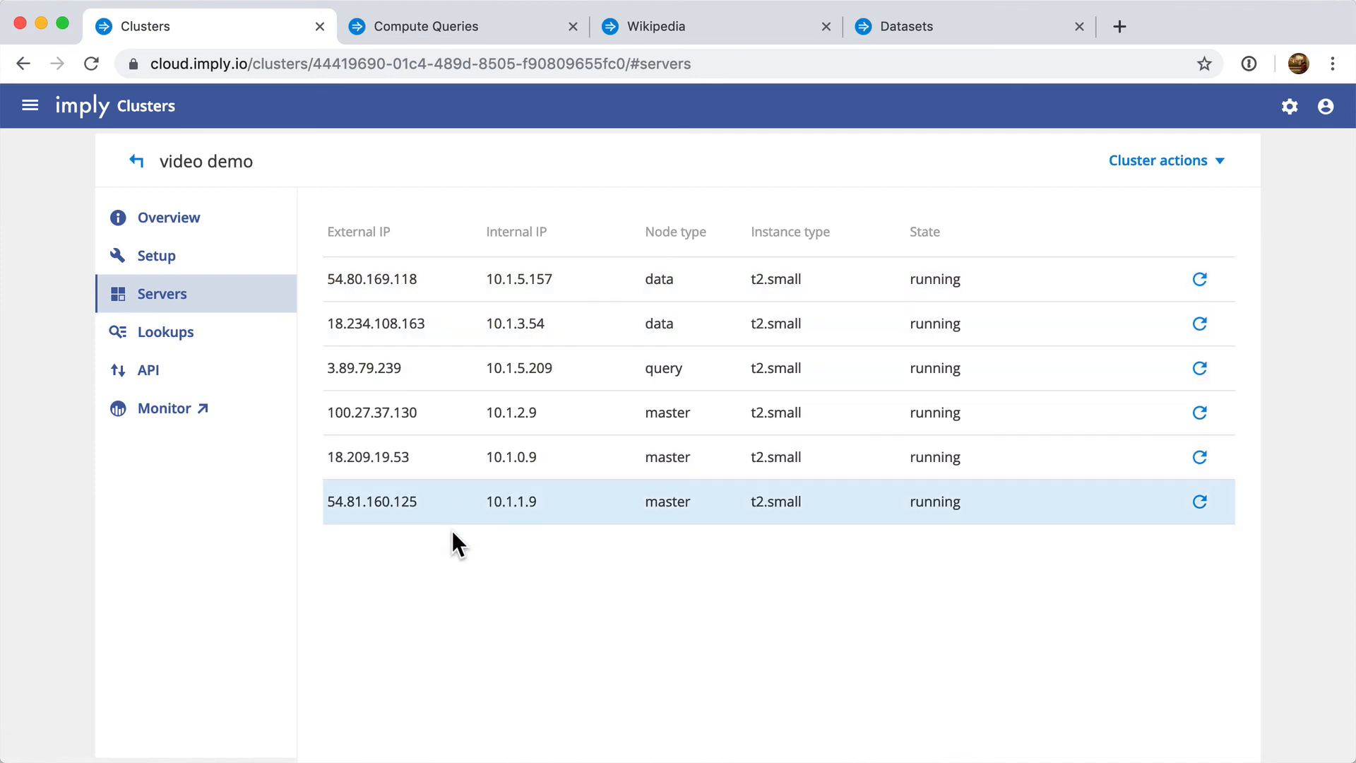
mouse_move(428, 278)
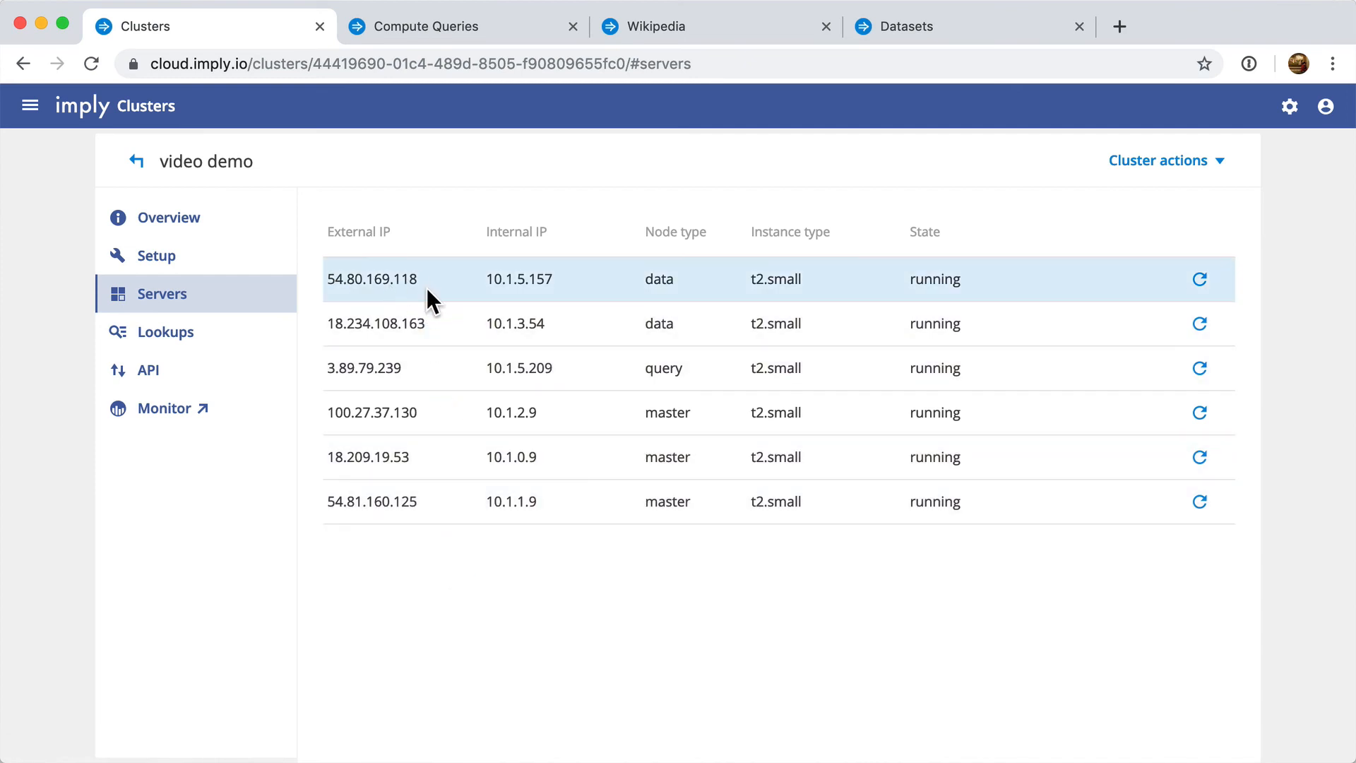
click(169, 217)
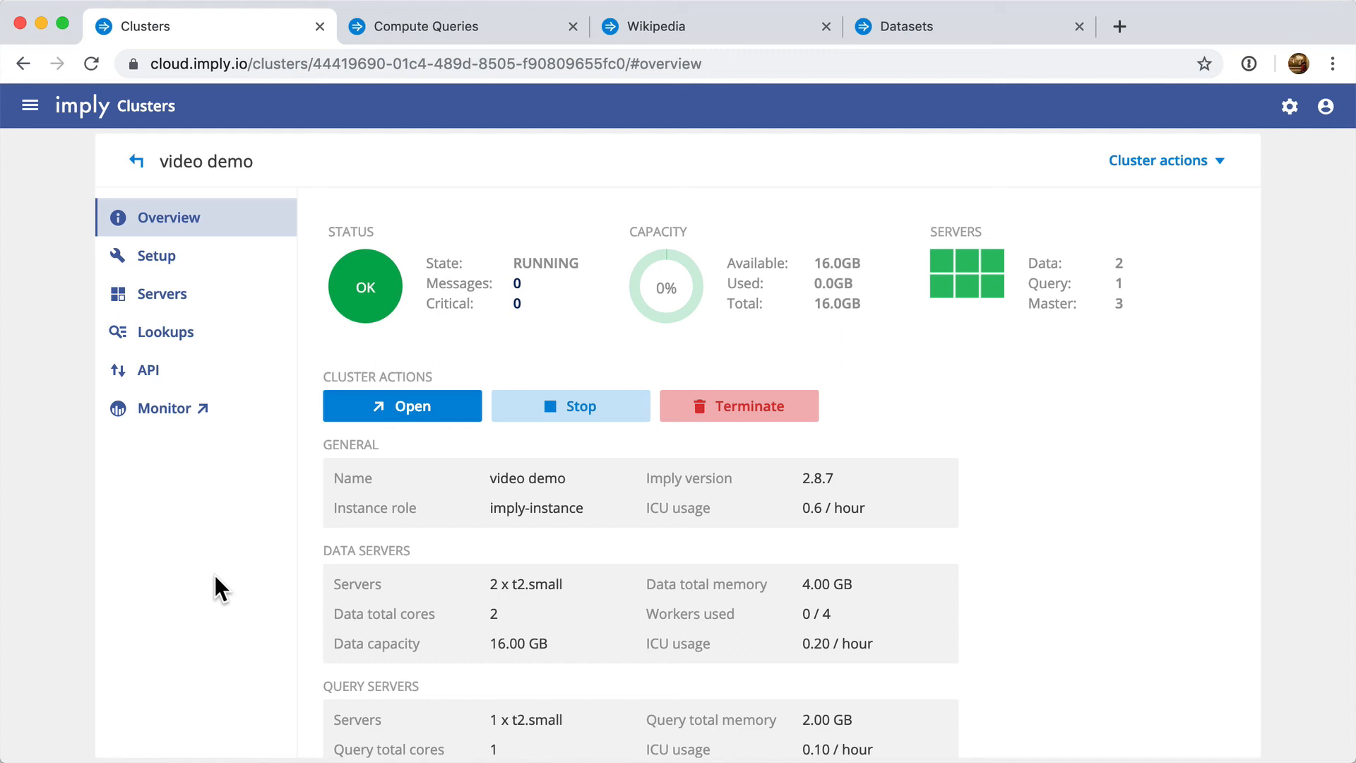
mouse_move(219, 556)
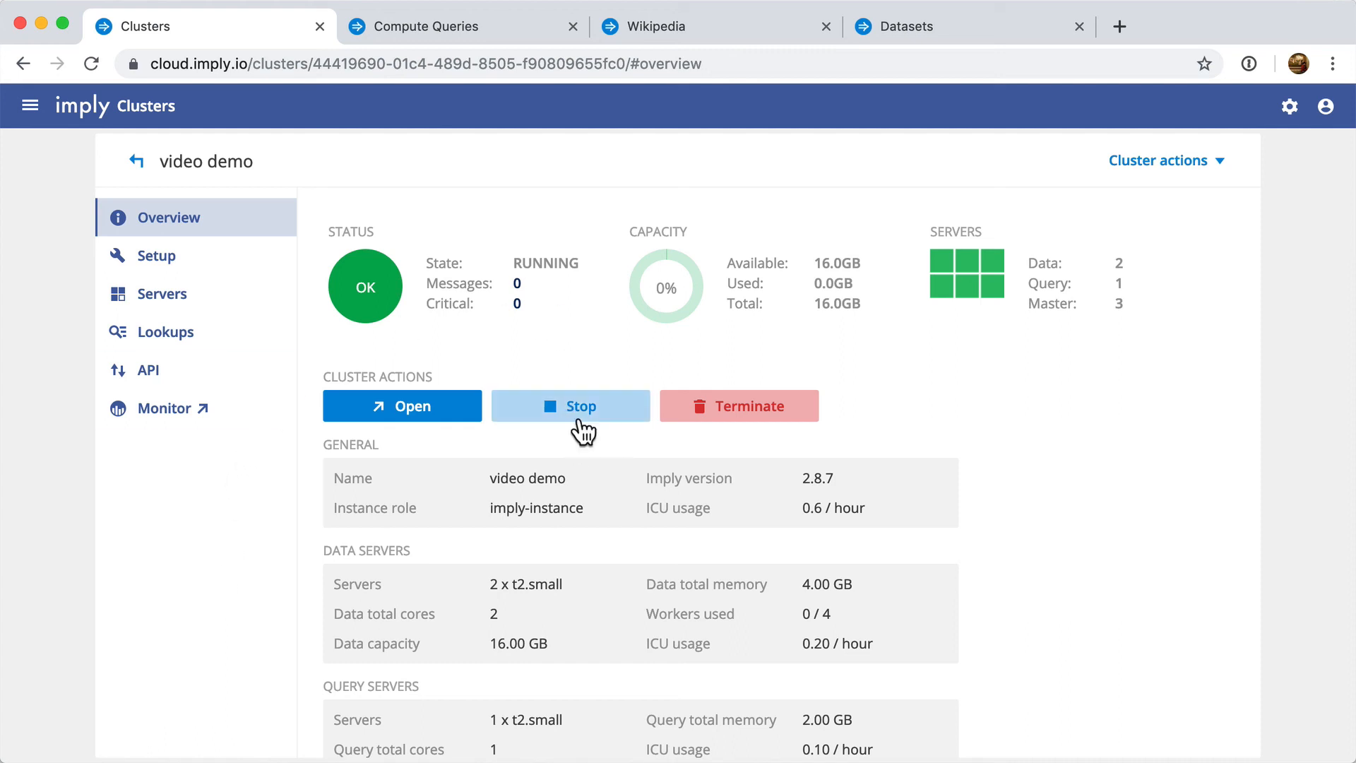
Stop the video demo cluster and confirm in the dialog.
click(571, 405)
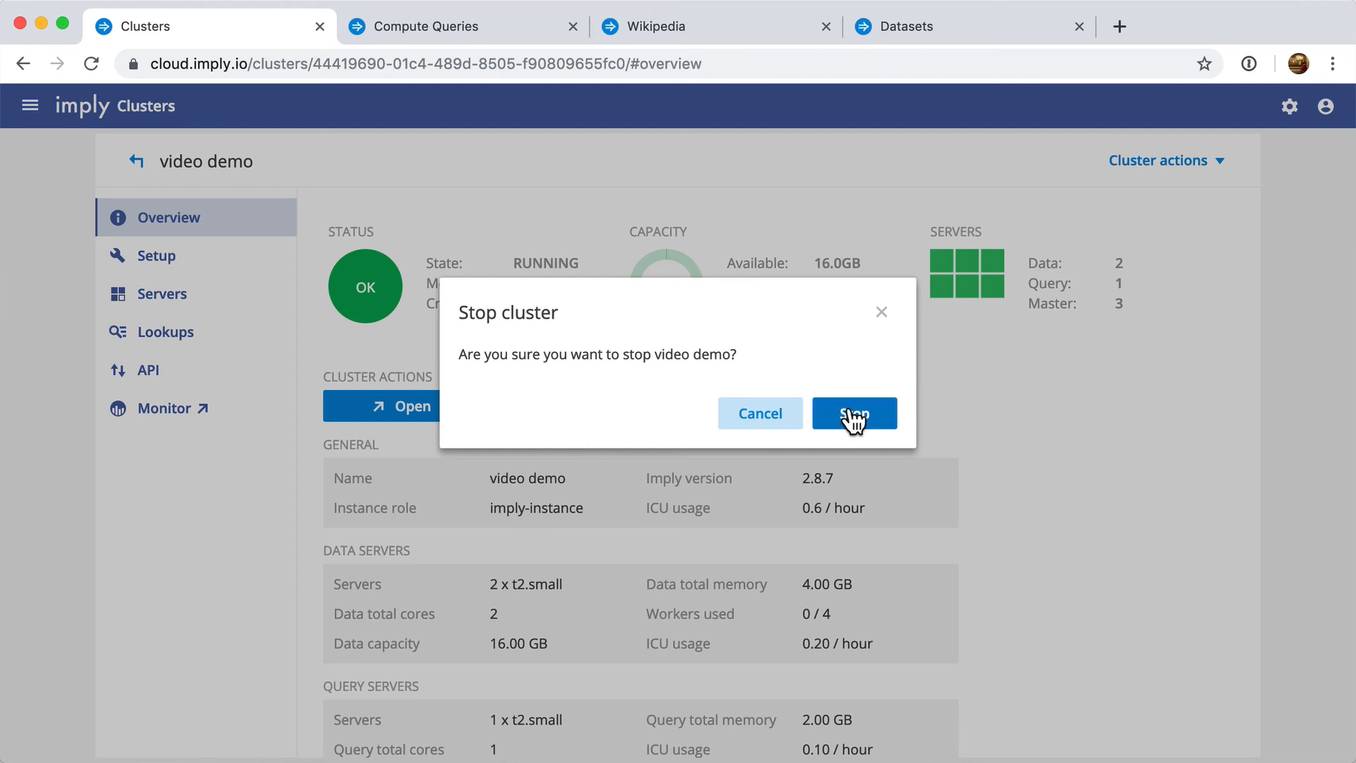
click(854, 413)
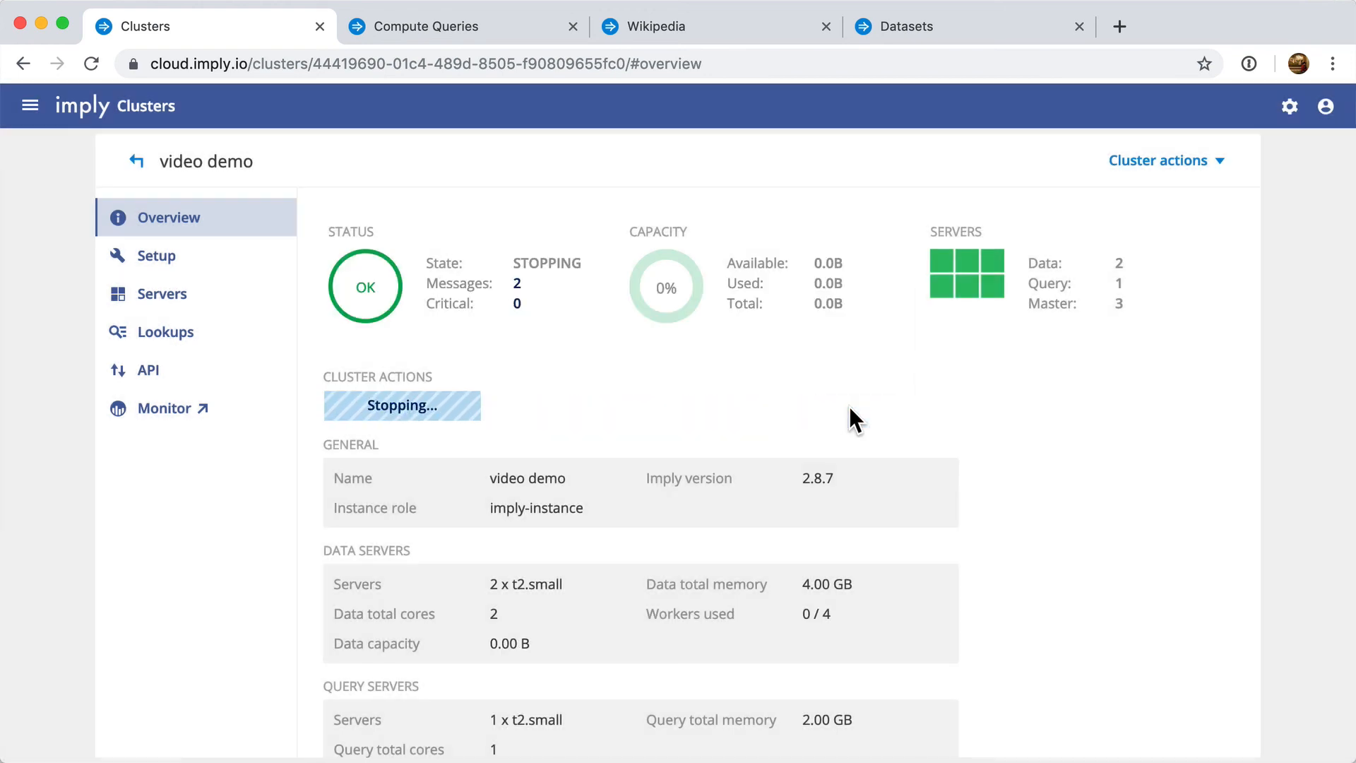